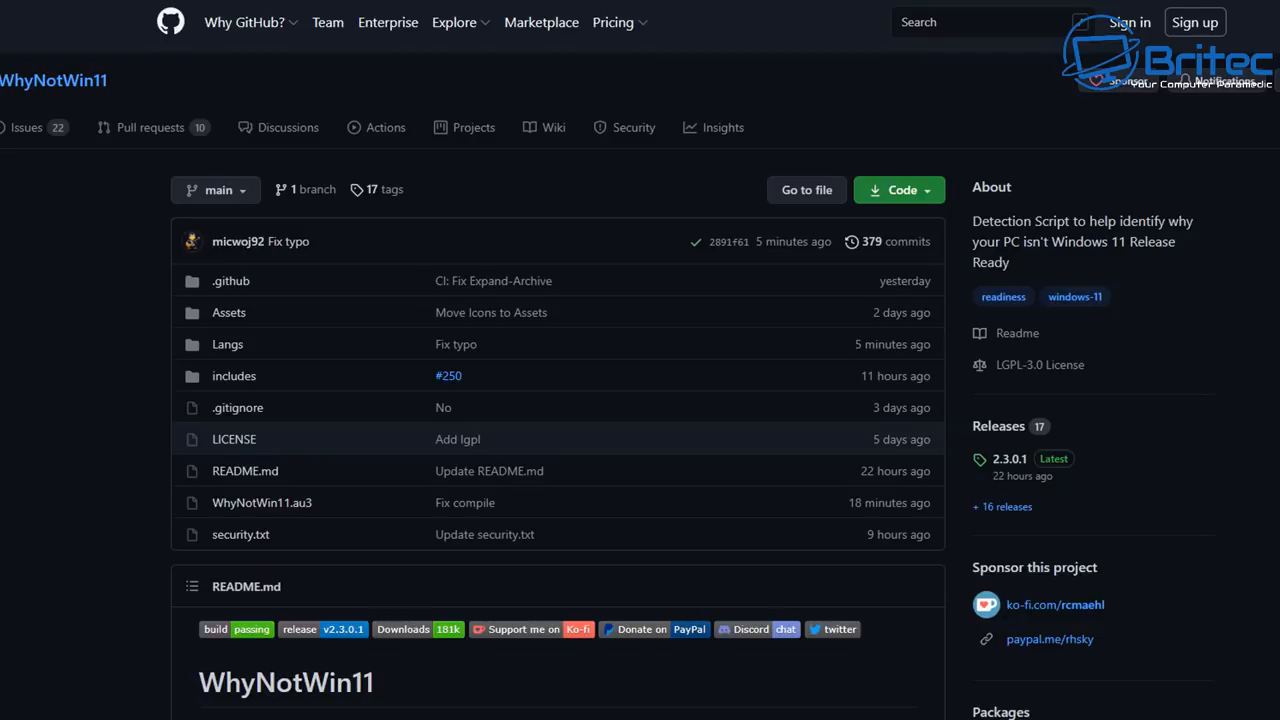
Step: Scroll the WhyNotWin11 README down to the example results screenshot with Legacy boot and Secure Boot failing
scroll(down, 3)
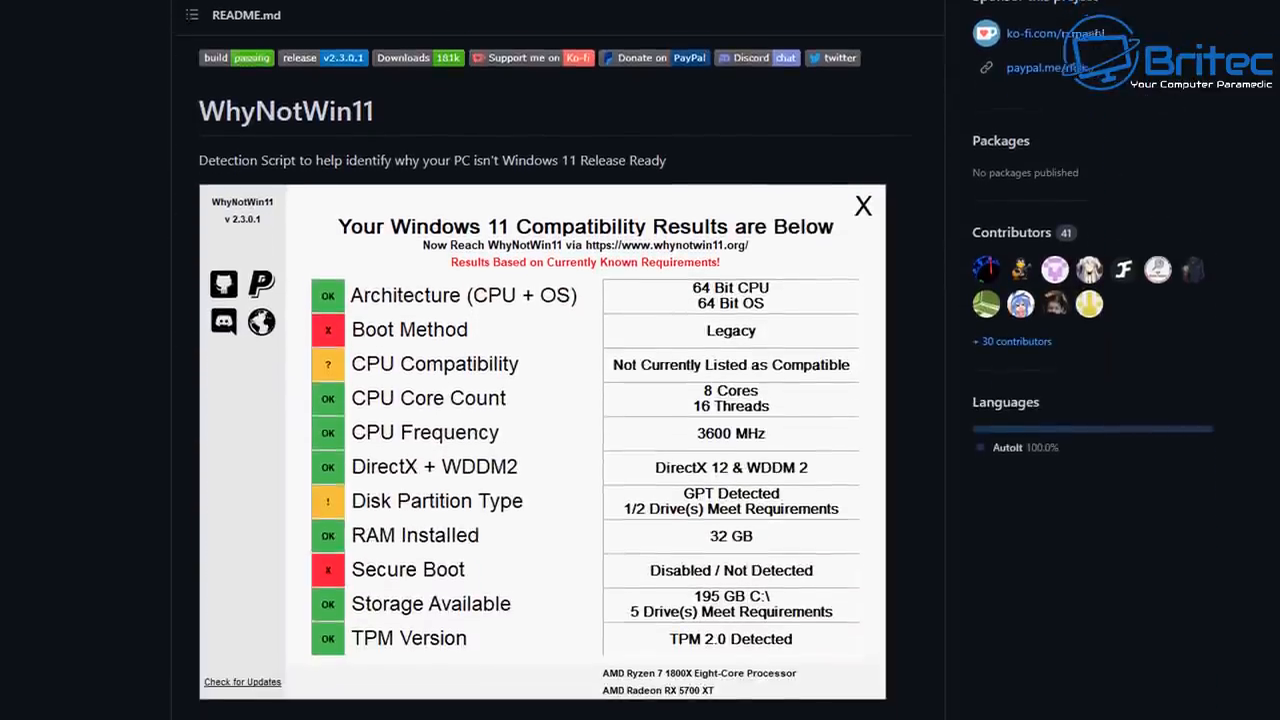
scroll(down, 3)
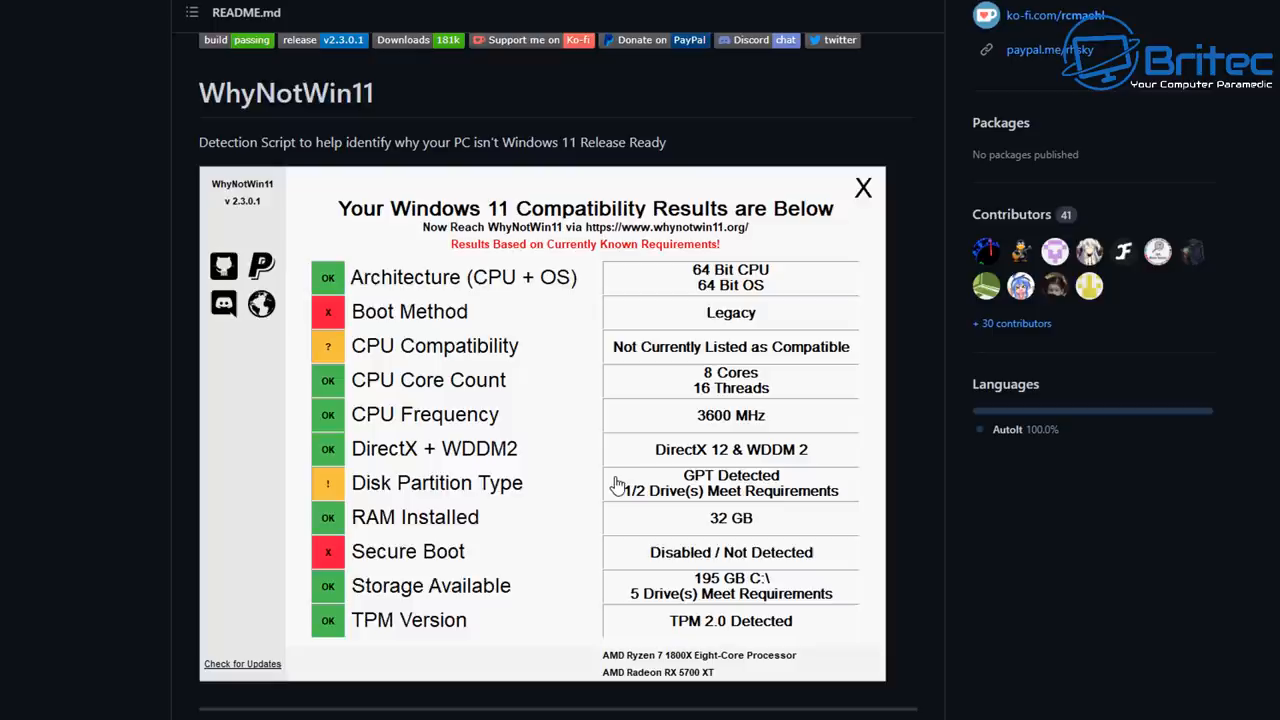
mouse_move(782, 356)
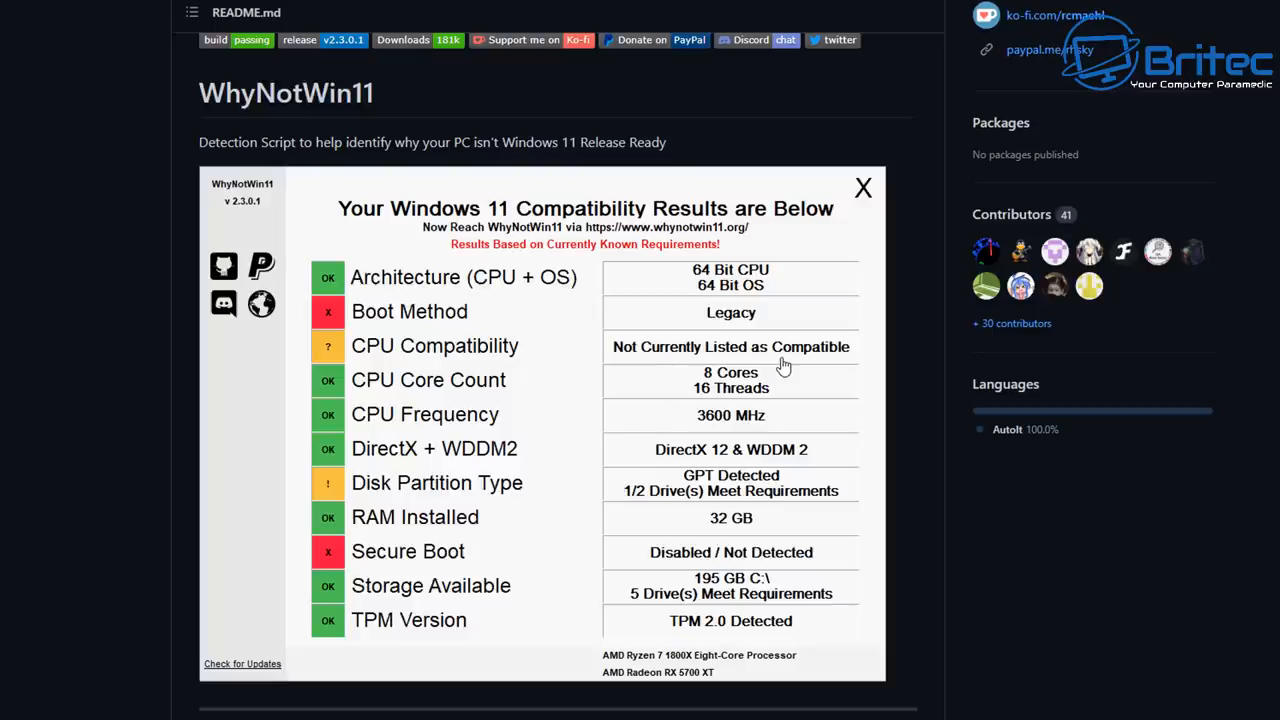
mouse_move(712, 600)
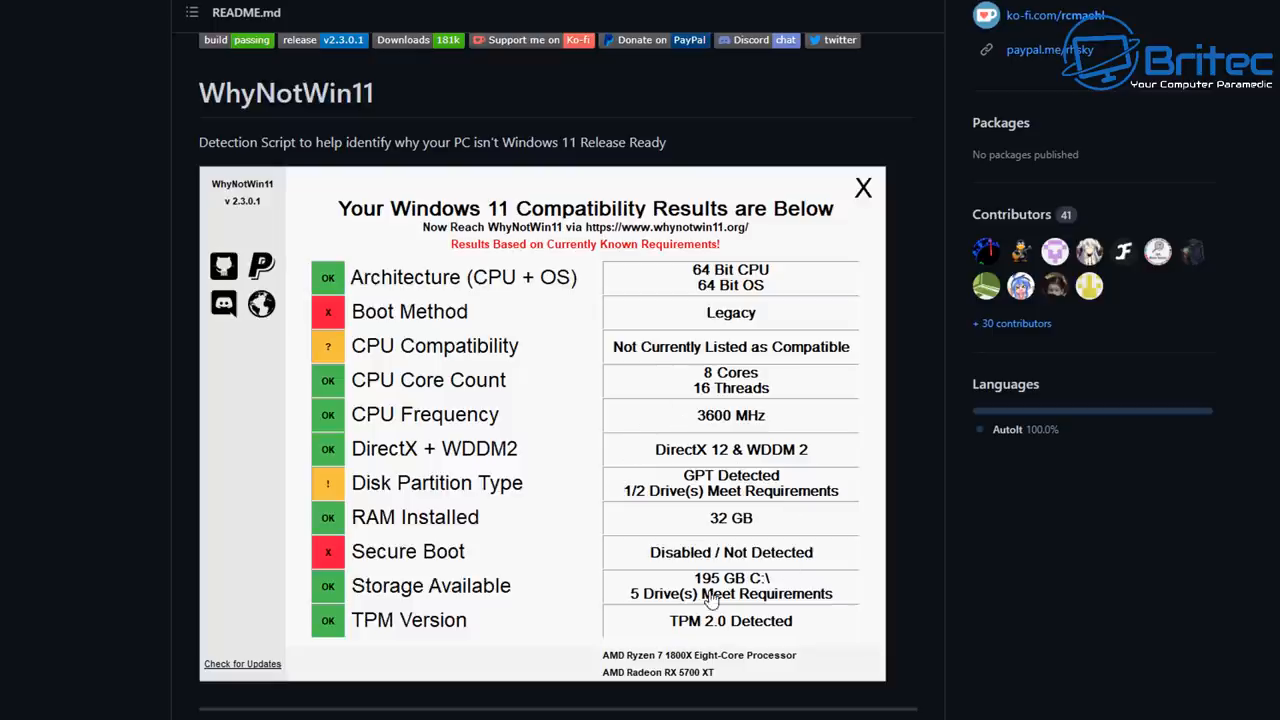
mouse_move(694, 650)
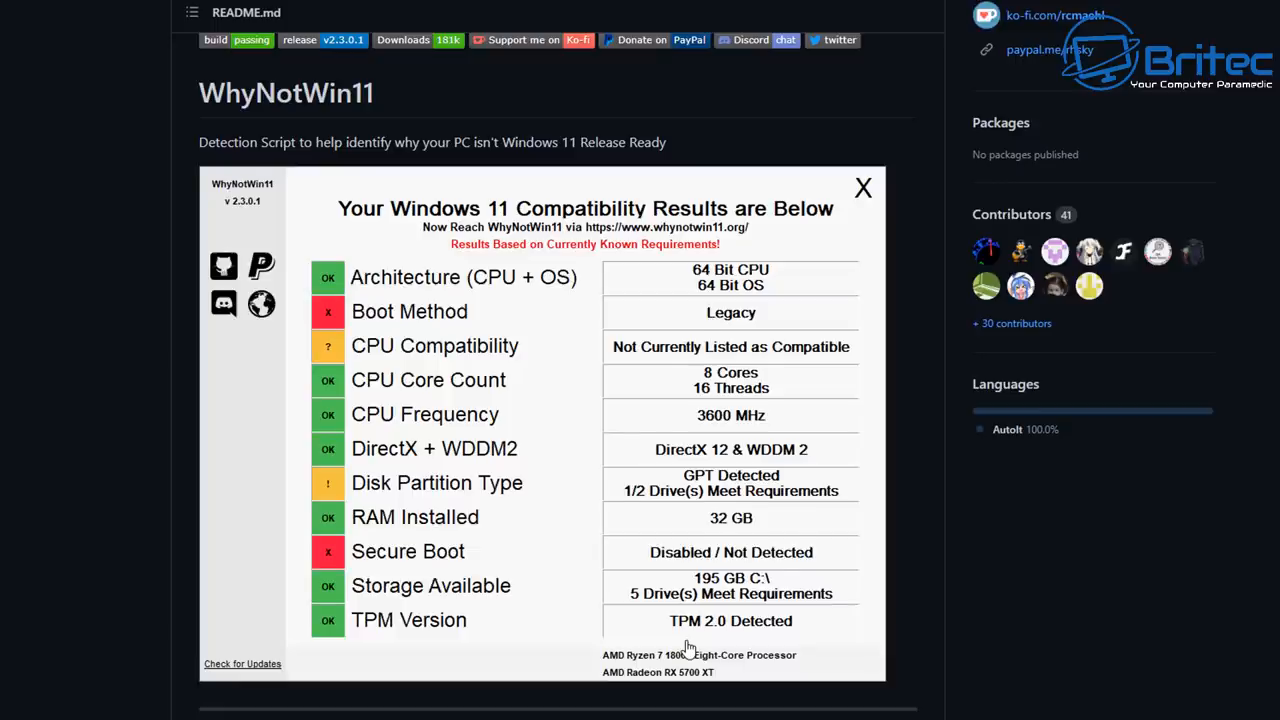
scroll(down, 3)
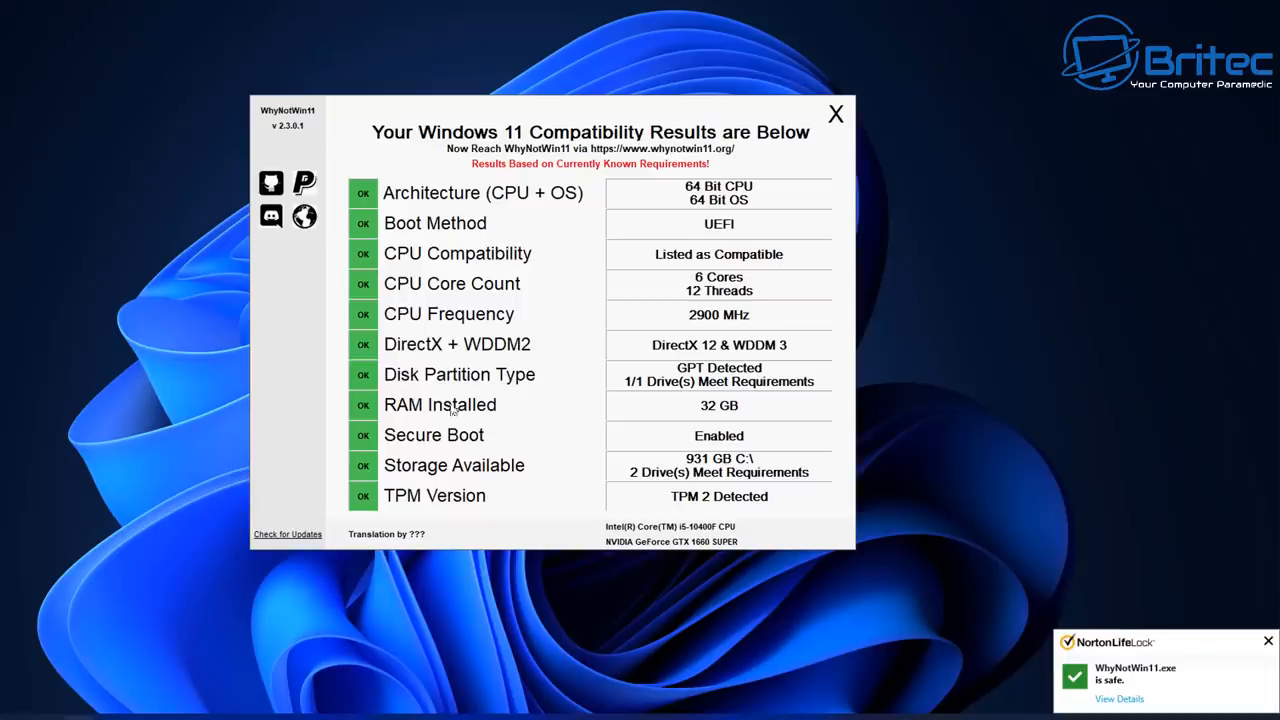
mouse_move(364, 308)
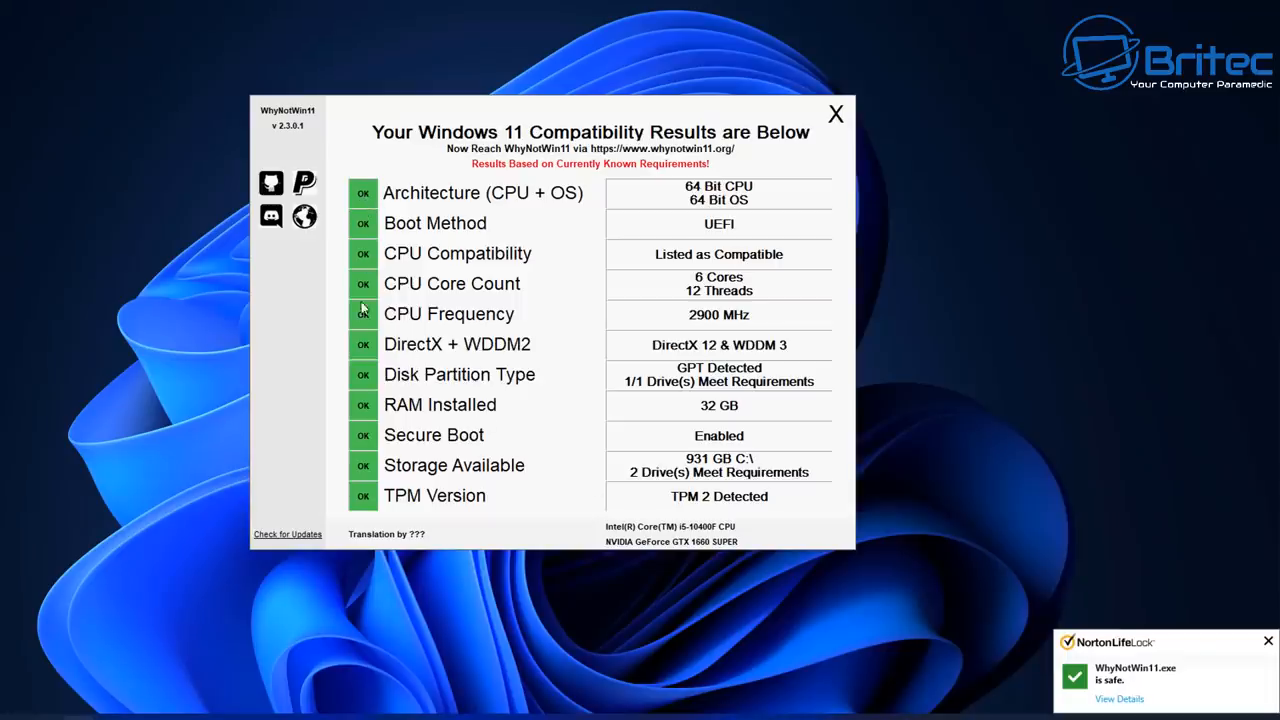
mouse_move(368, 452)
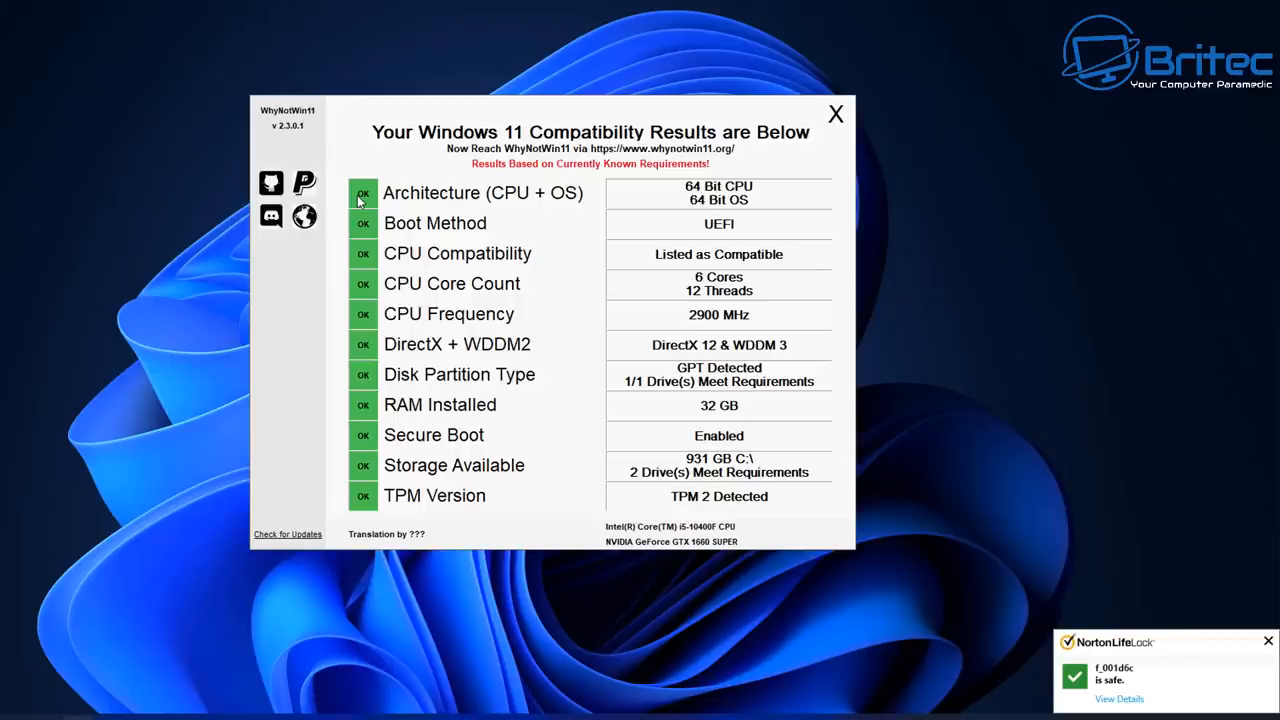
mouse_move(360, 210)
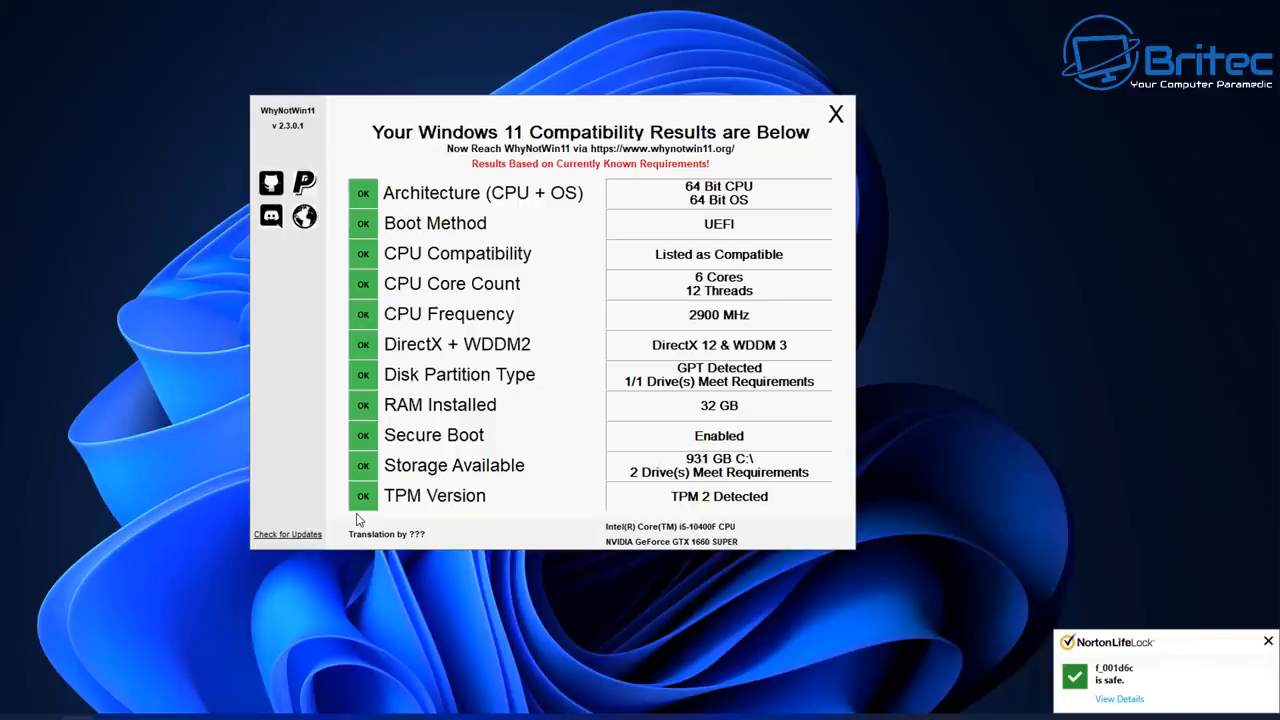
mouse_move(560, 328)
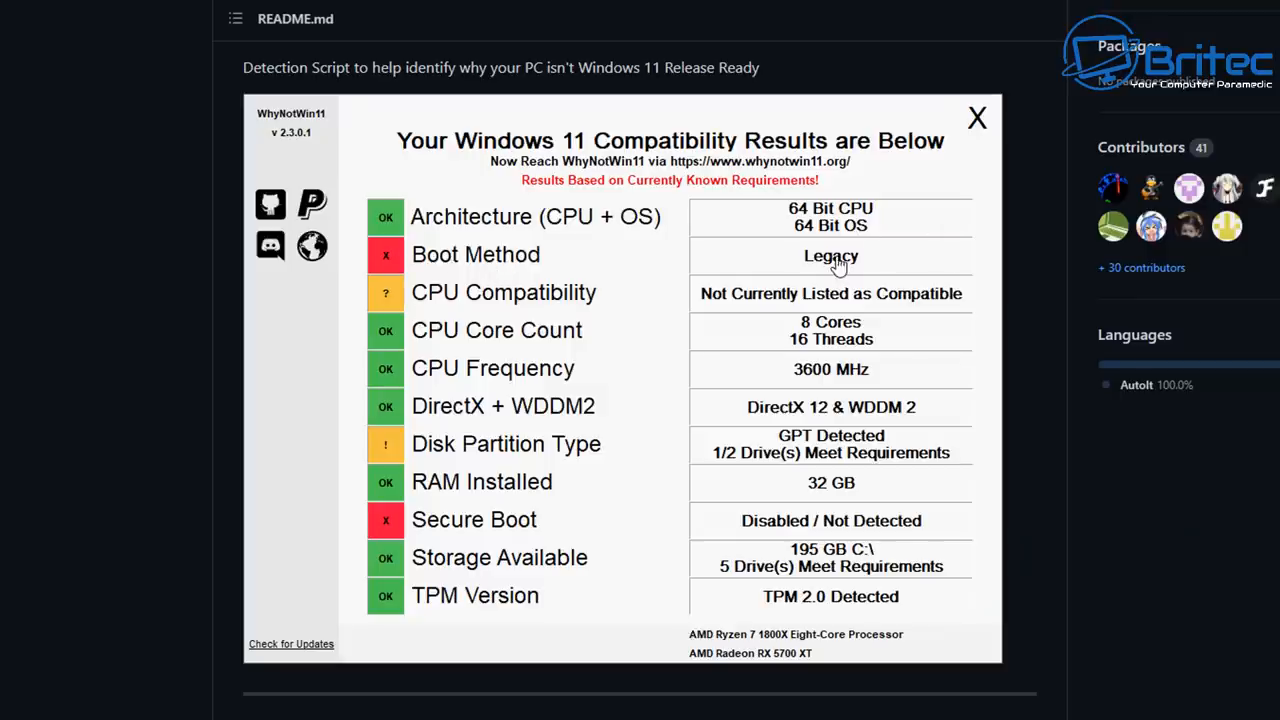
mouse_move(418, 328)
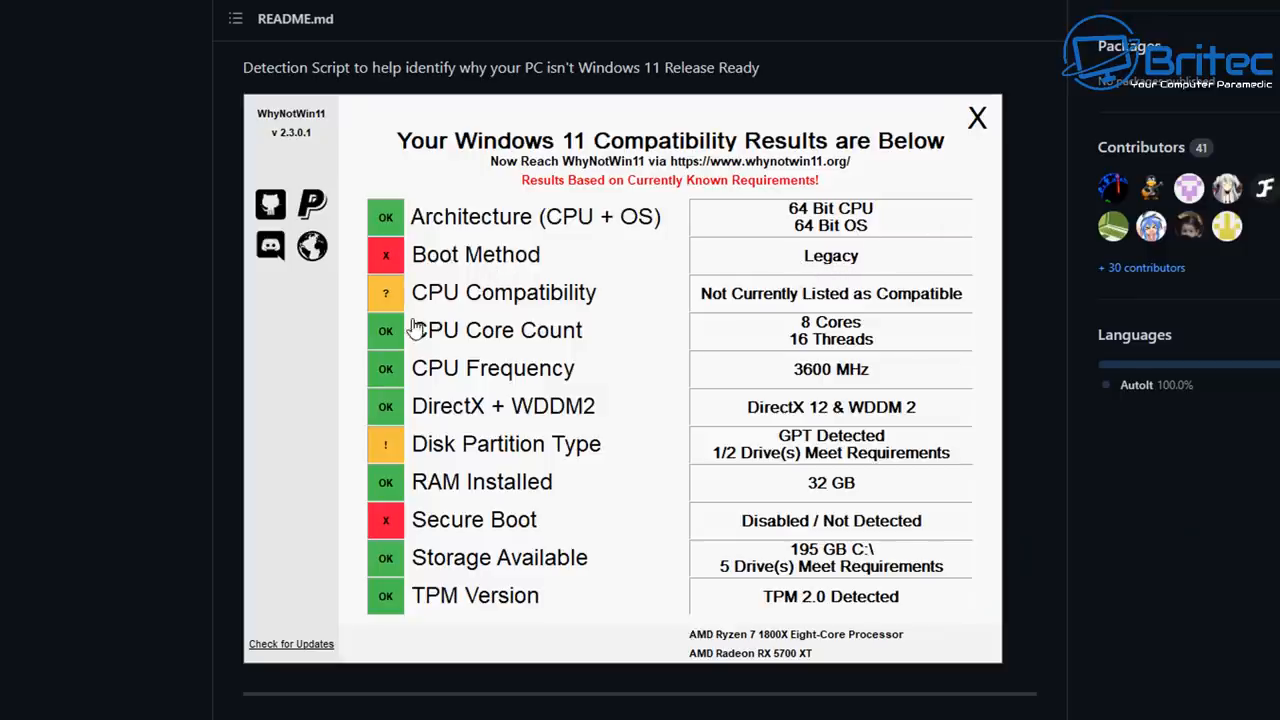
mouse_move(816, 304)
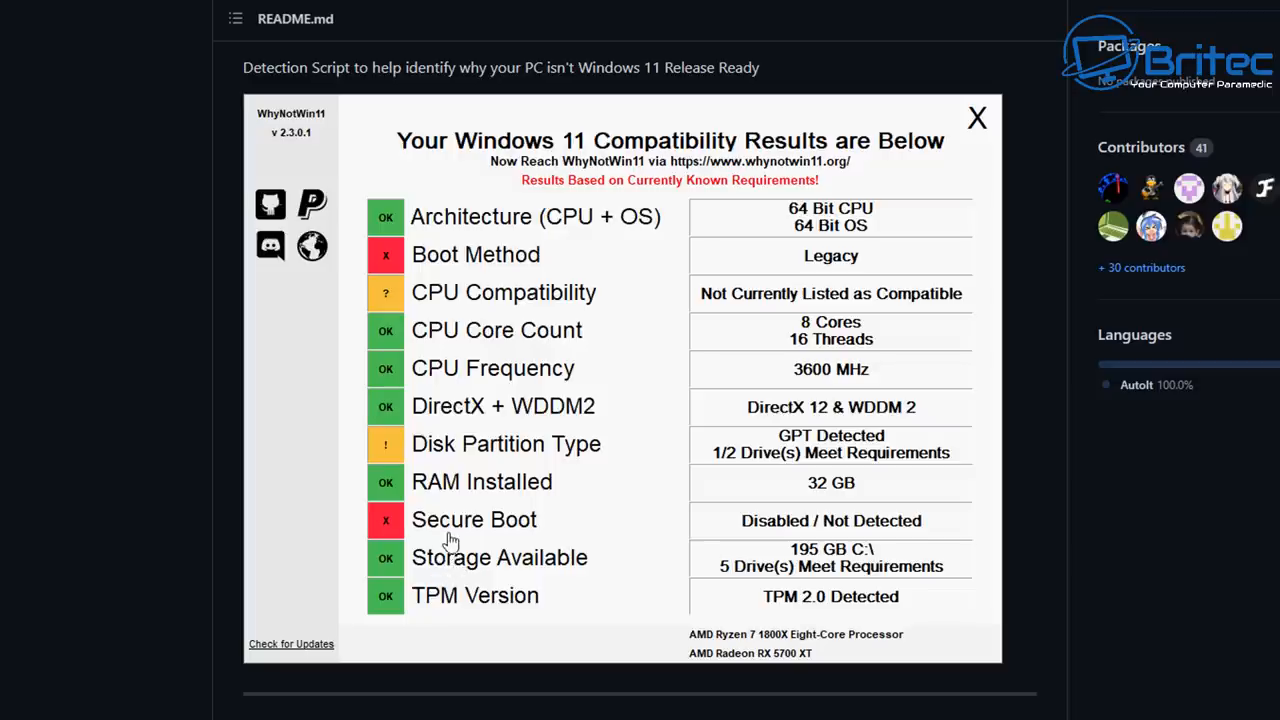
mouse_move(700, 492)
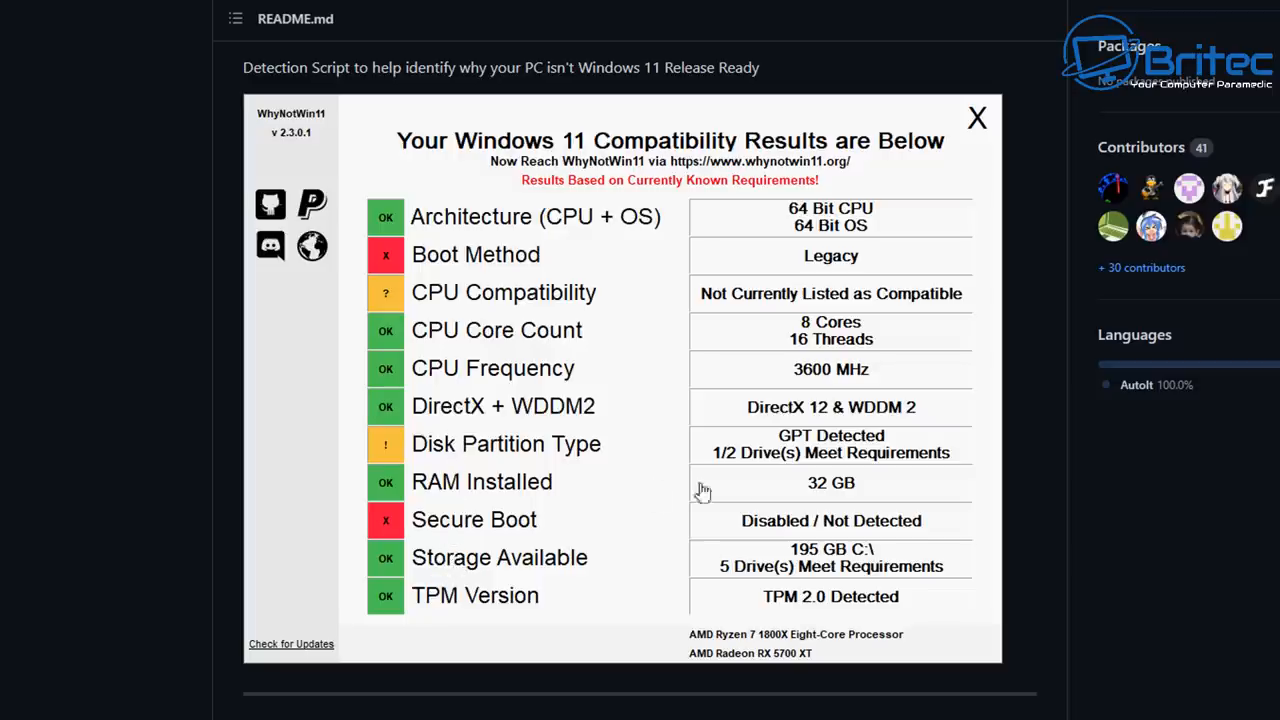
mouse_move(844, 398)
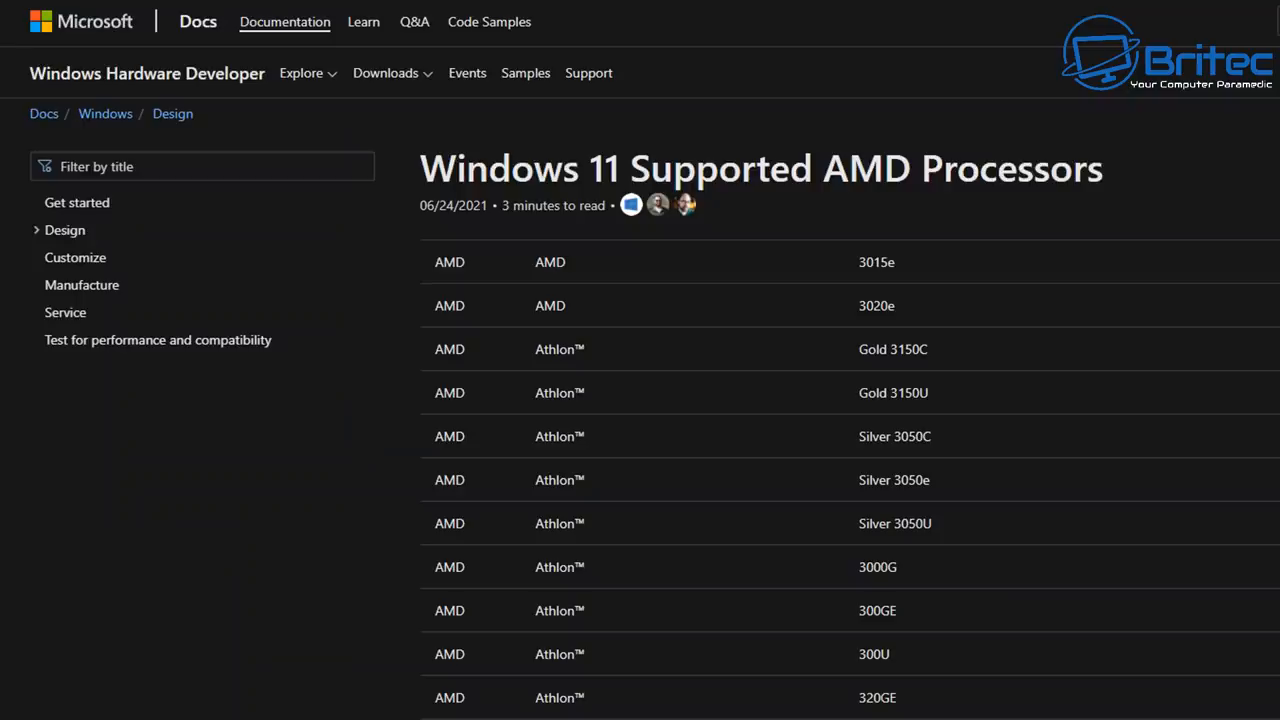
mouse_move(968, 212)
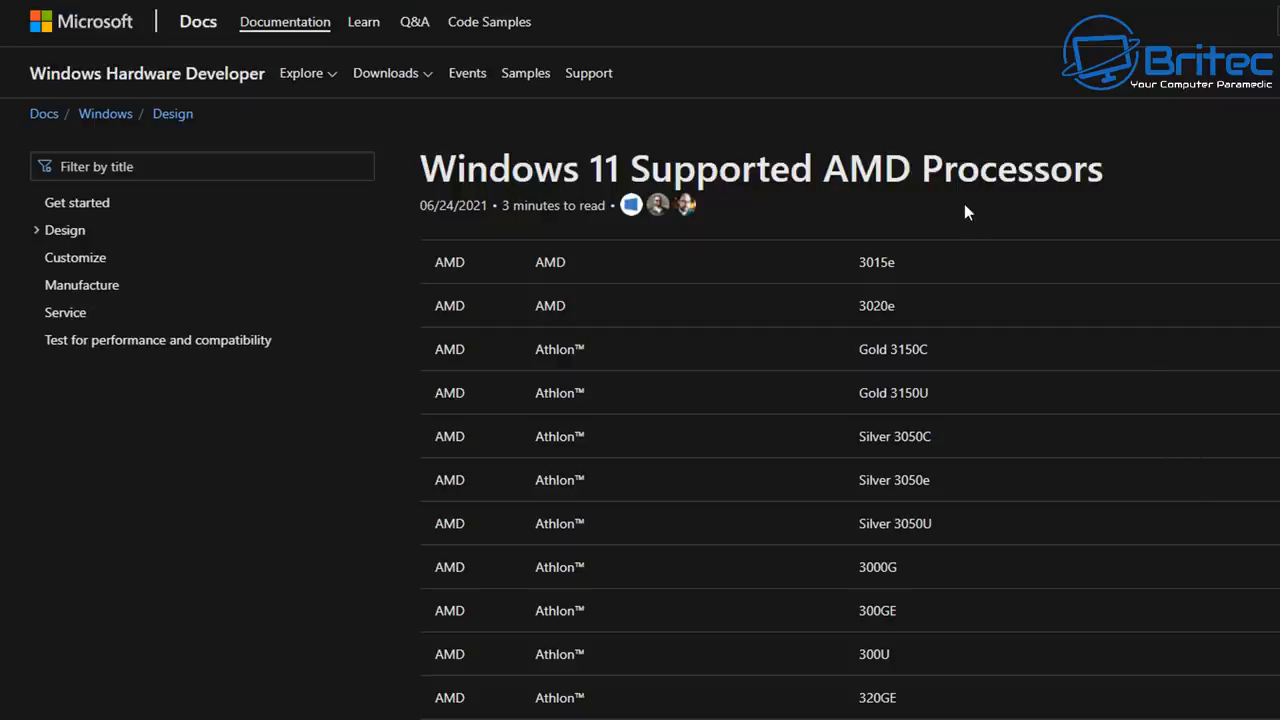
mouse_move(970, 204)
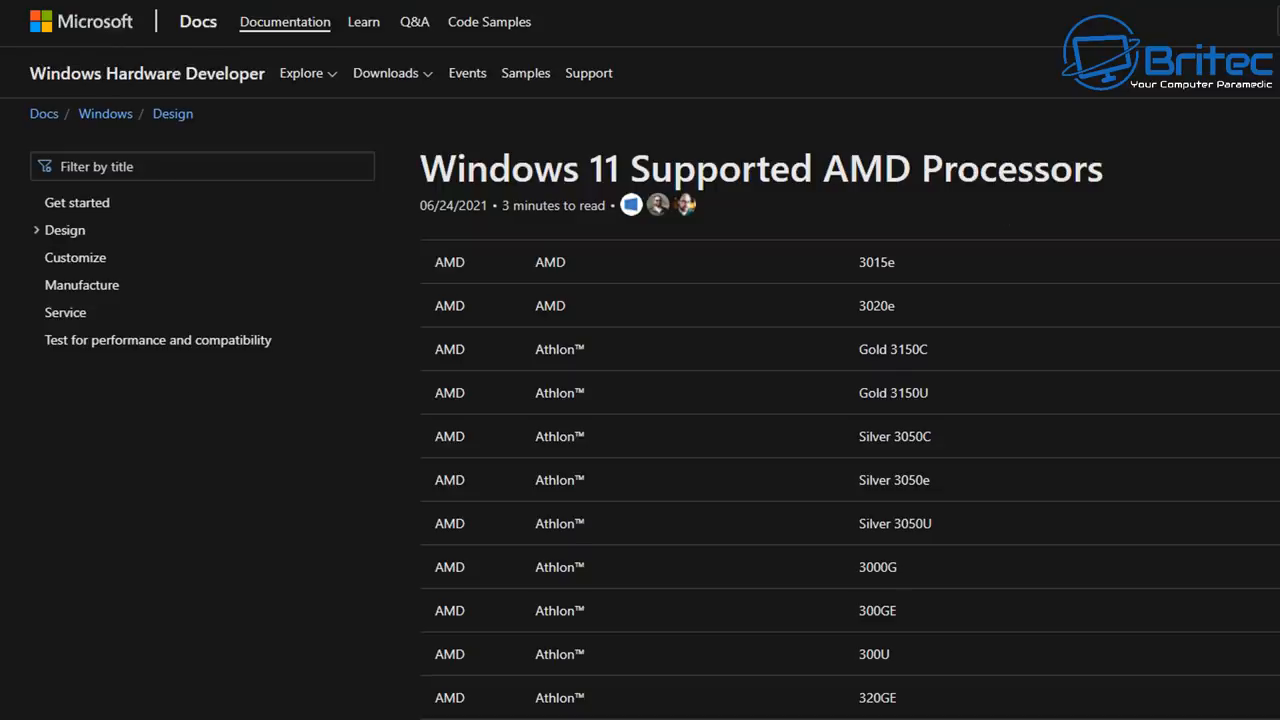
Step: Scroll the supported AMD processors table through the EPYC entries down to the Ryzen 7 models
scroll(down, 3)
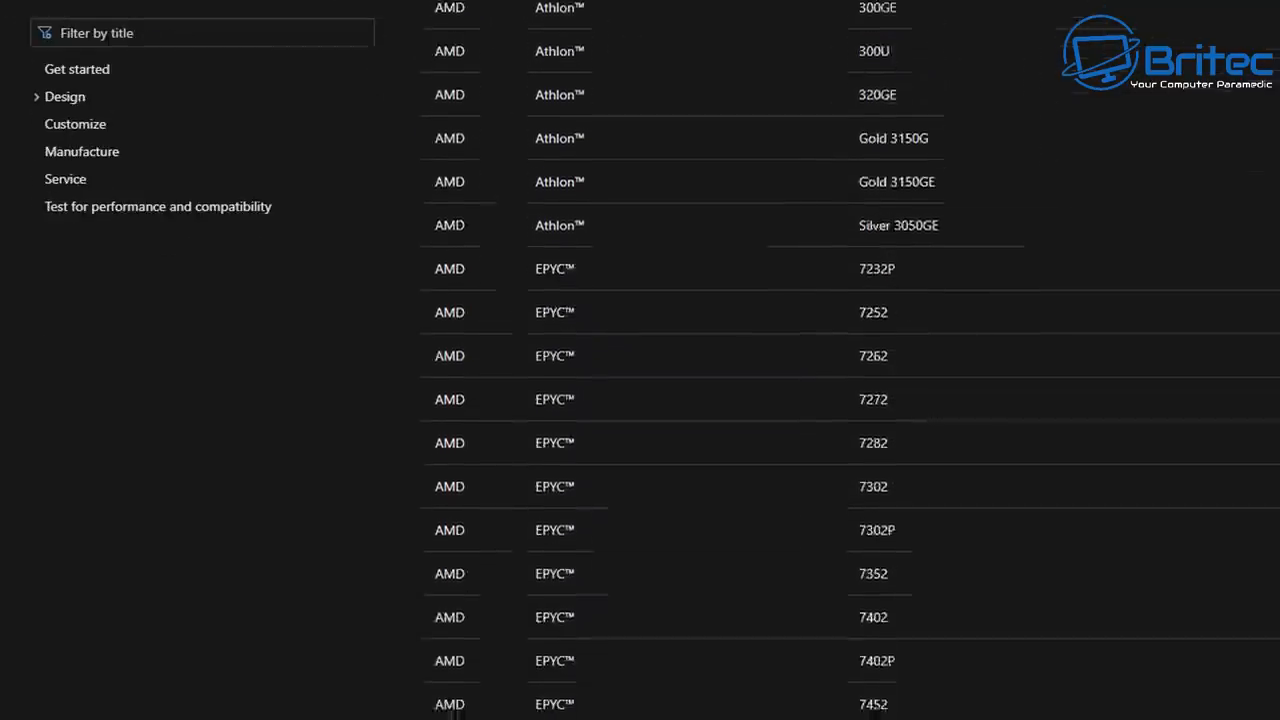
scroll(down, 3)
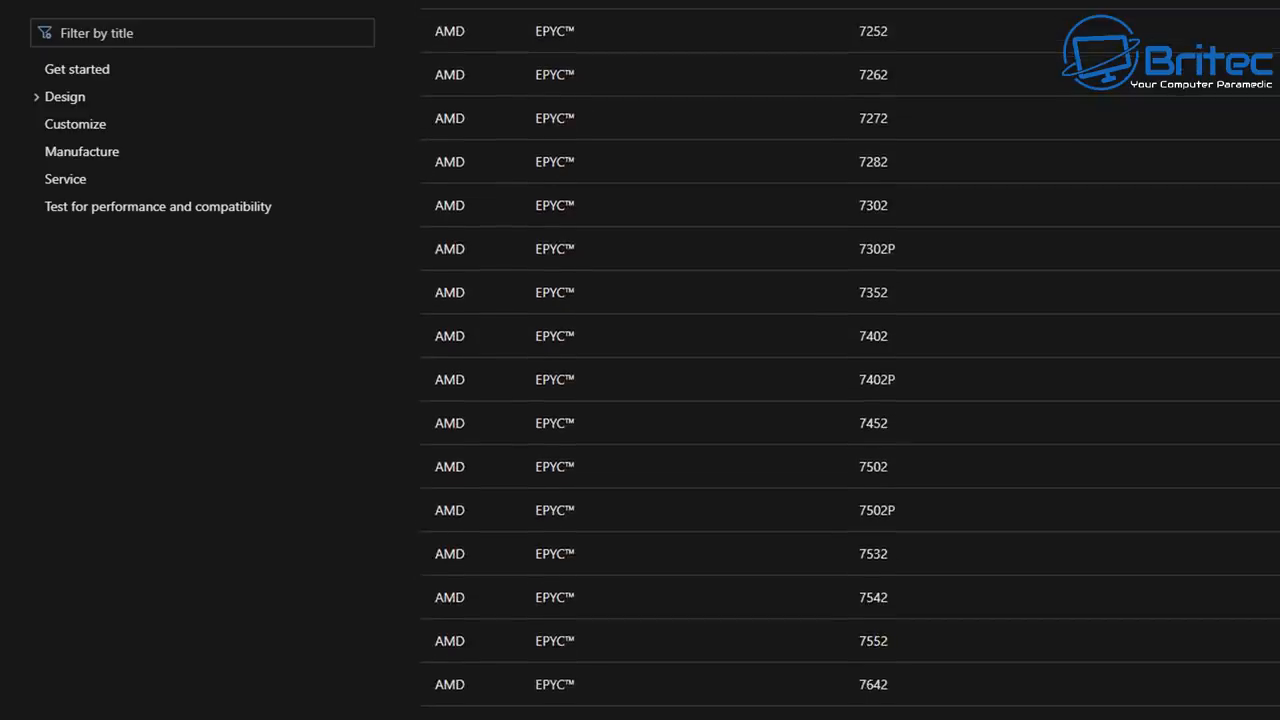
scroll(down, 3)
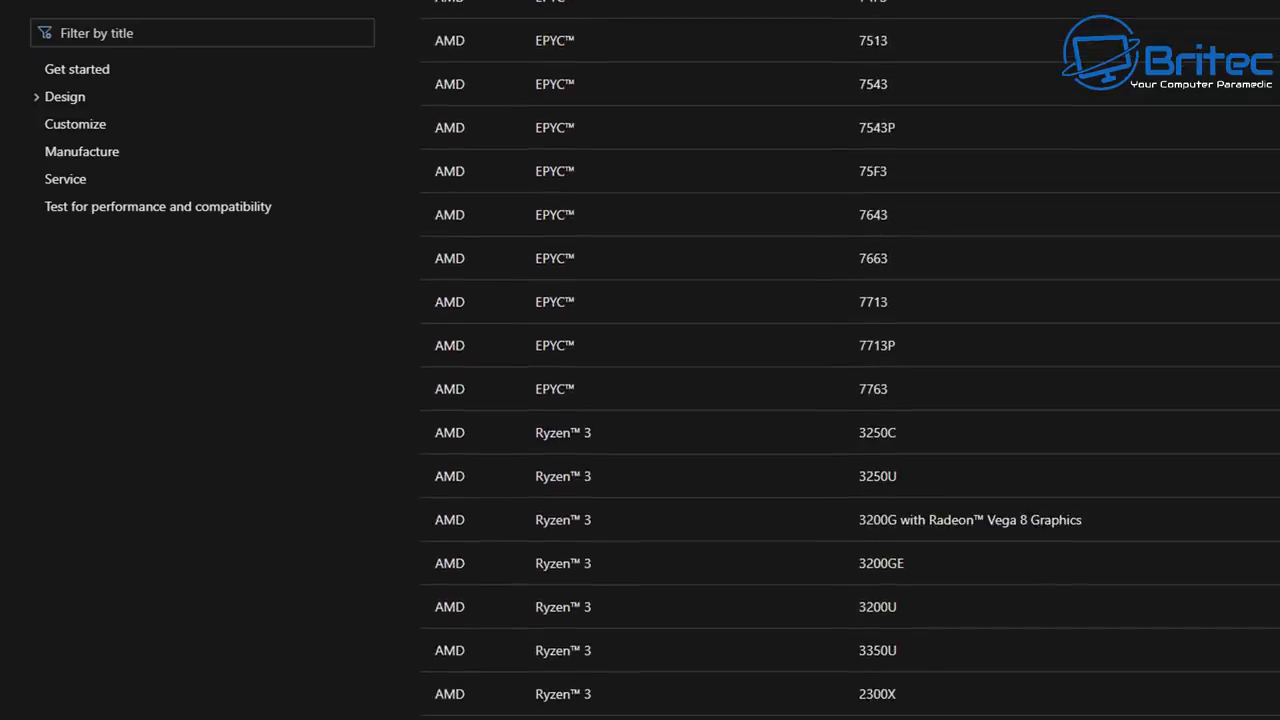
scroll(down, 3)
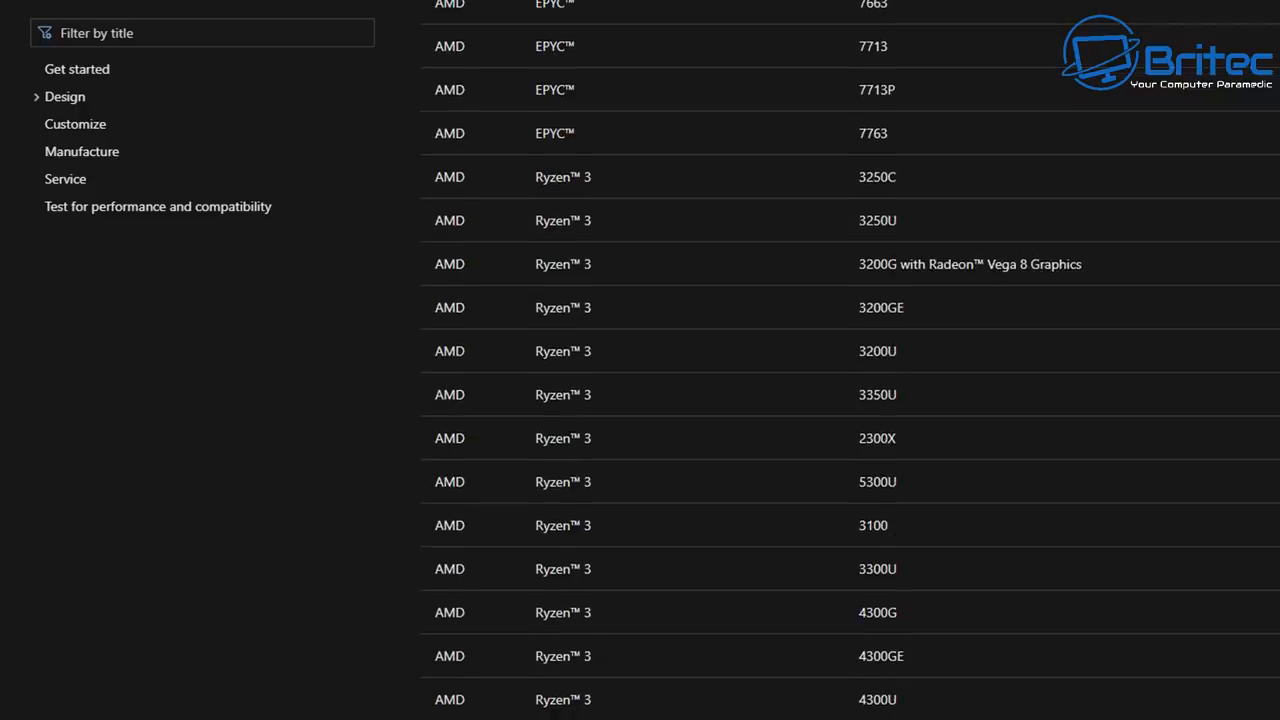
scroll(down, 3)
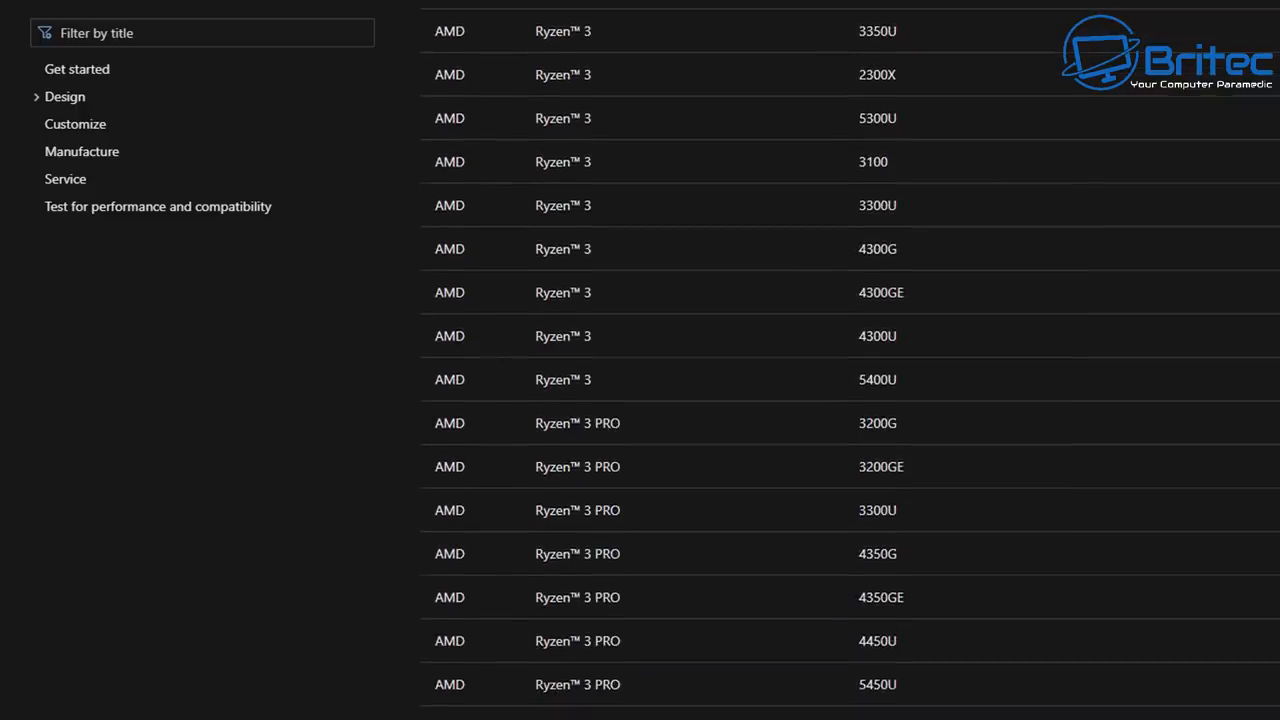
scroll(down, 3)
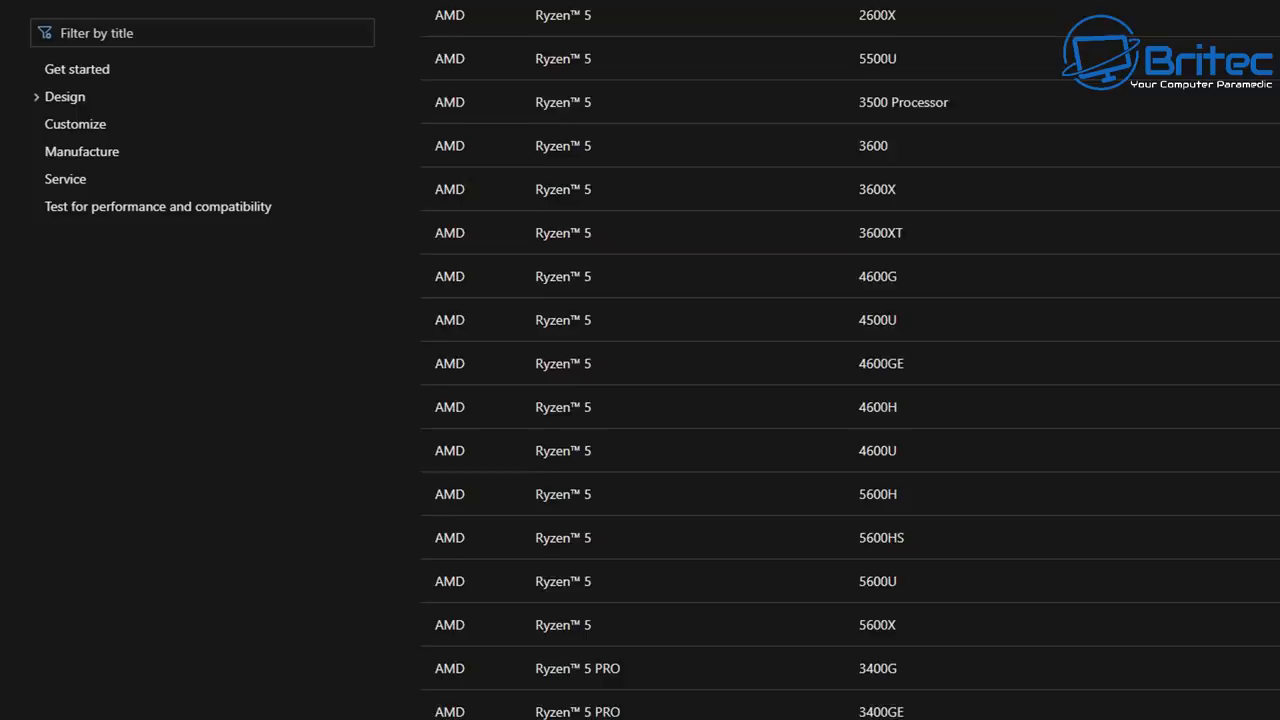
scroll(down, 3)
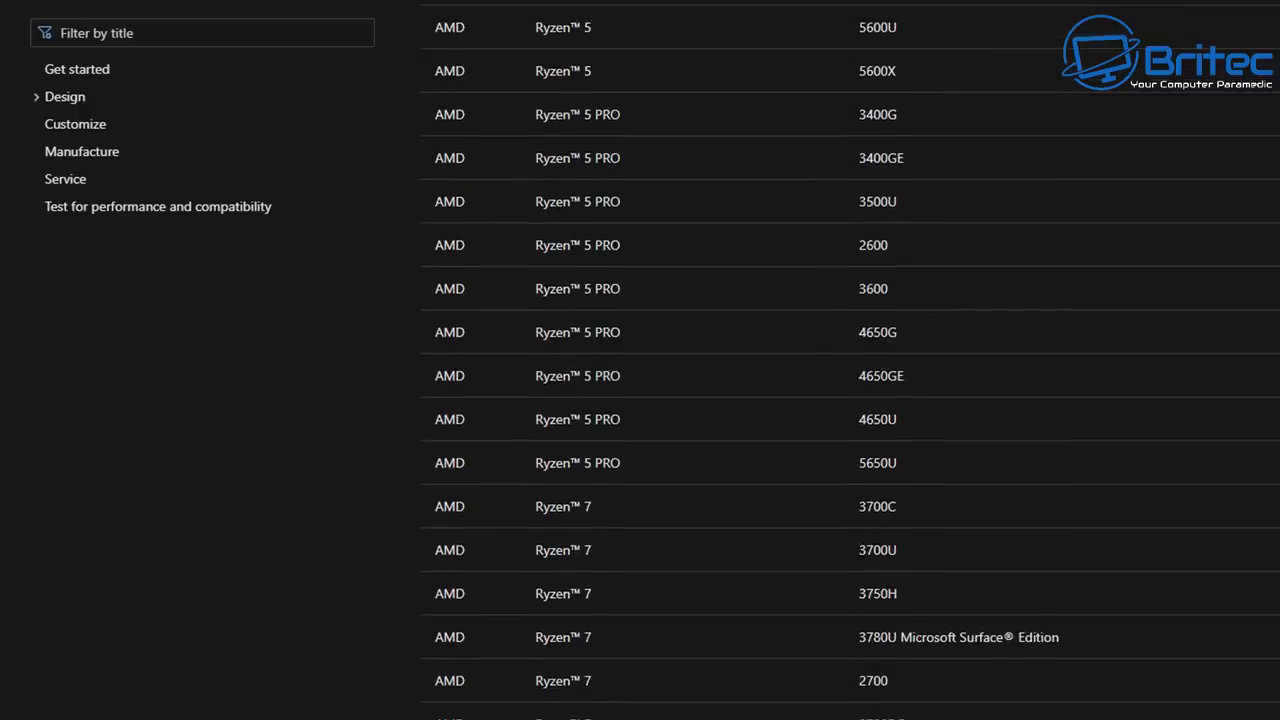
scroll(down, 3)
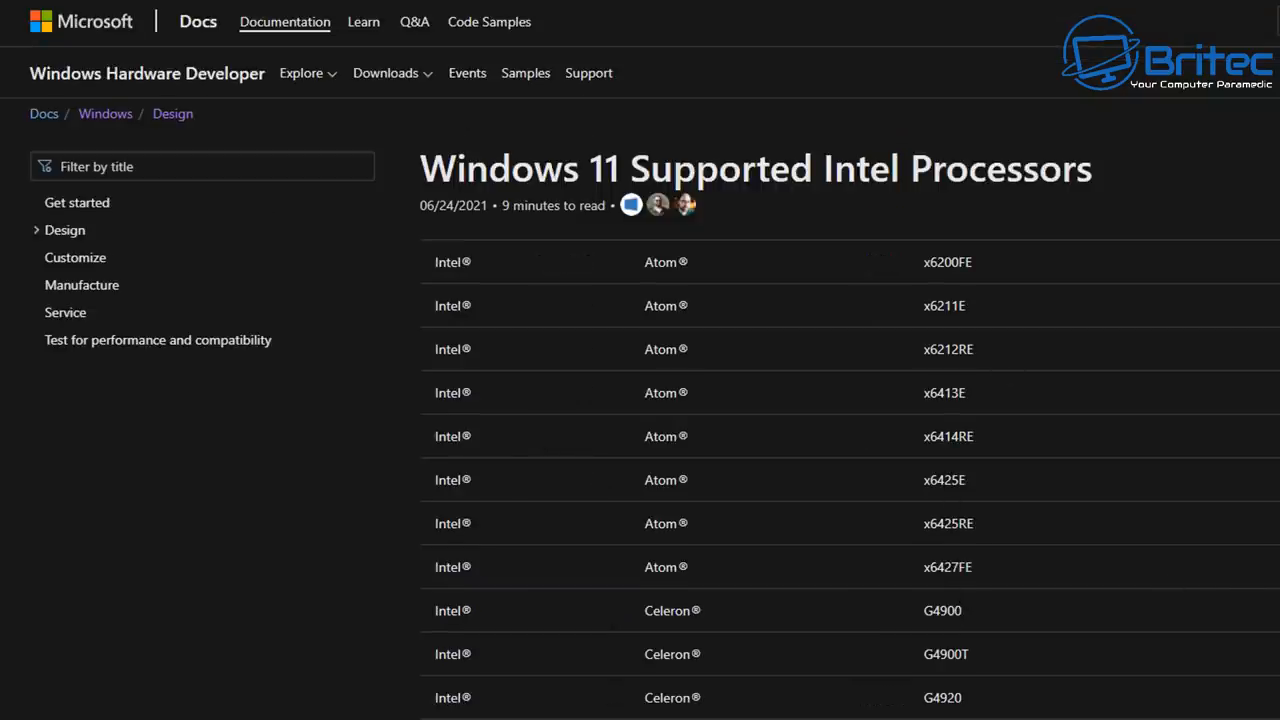
scroll(down, 3)
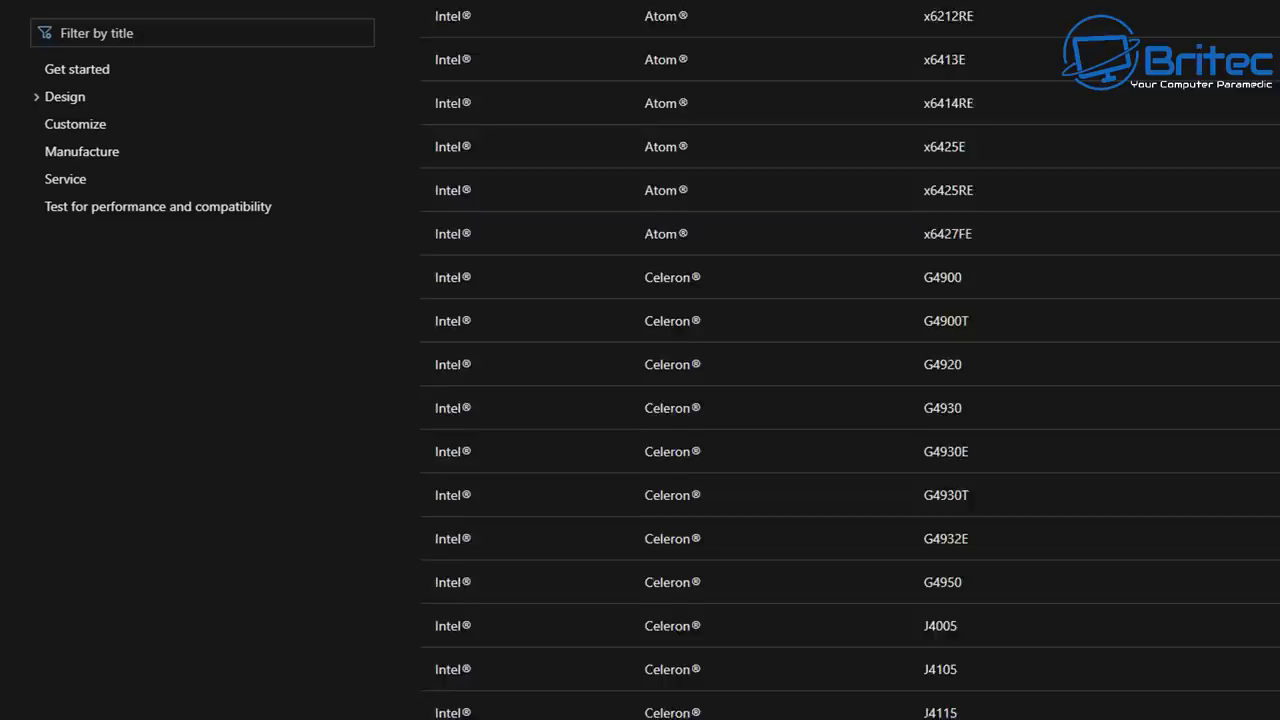
scroll(down, 3)
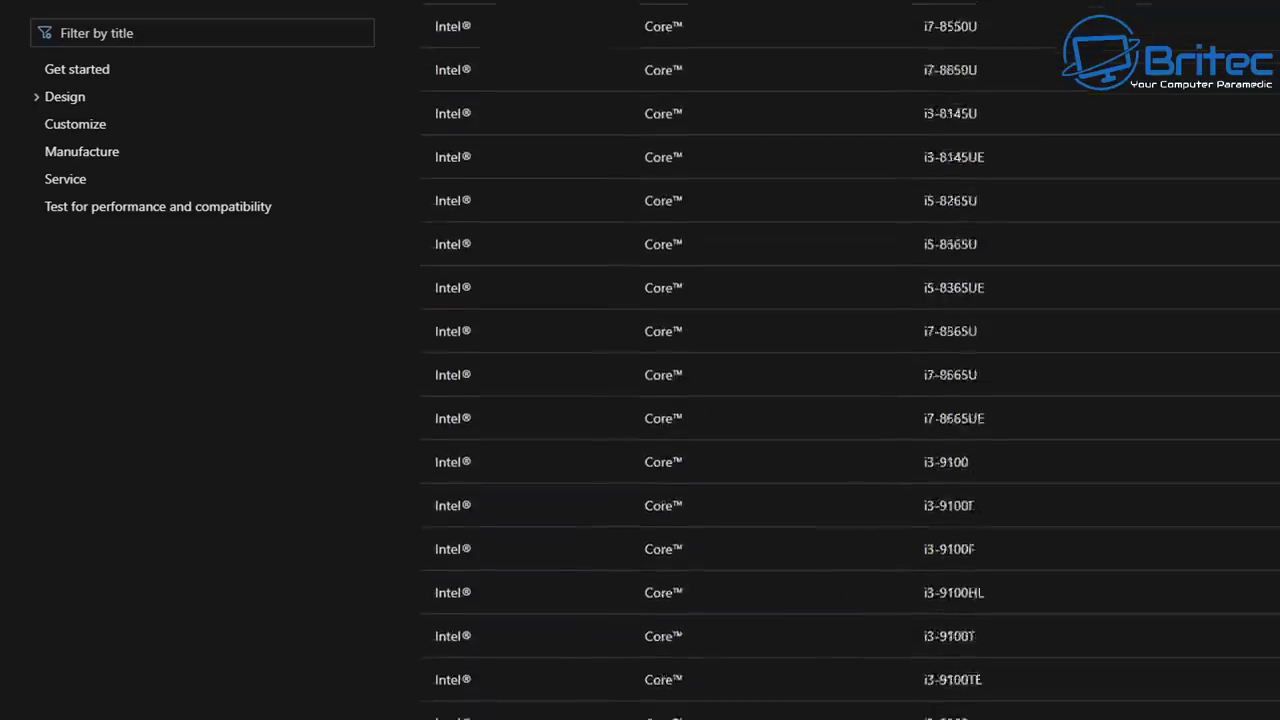
scroll(down, 3)
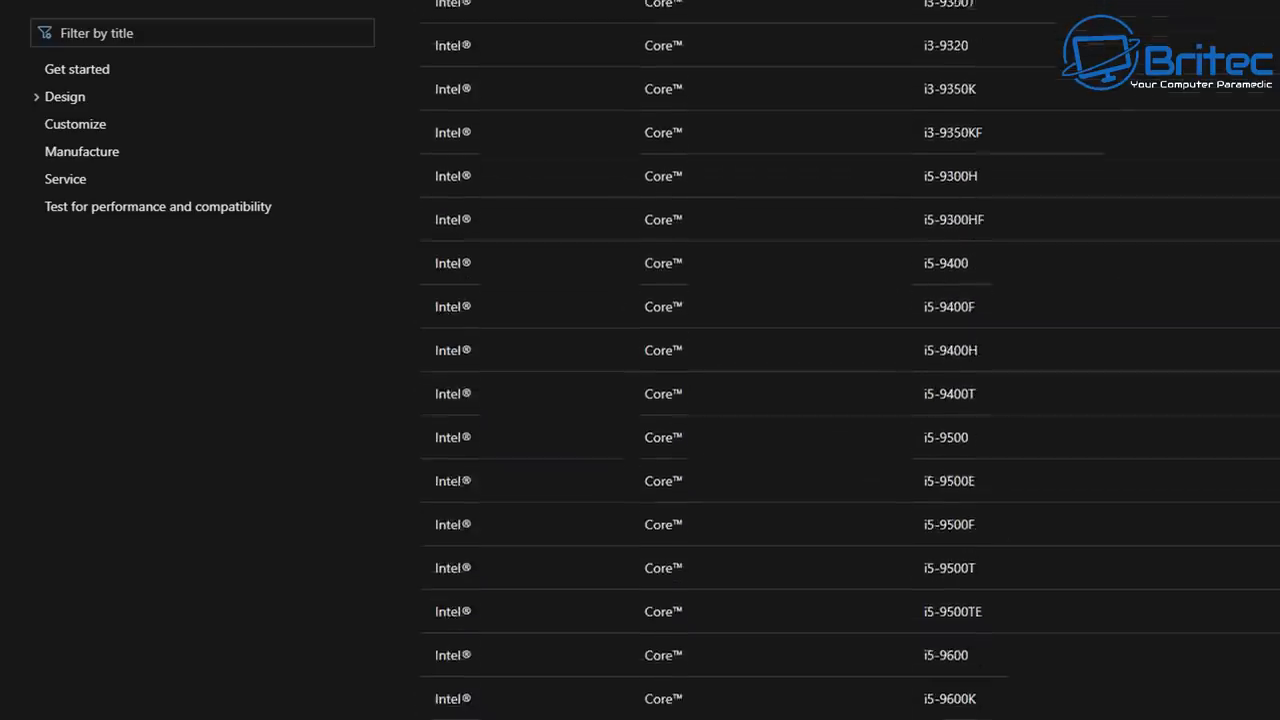
scroll(up, 3)
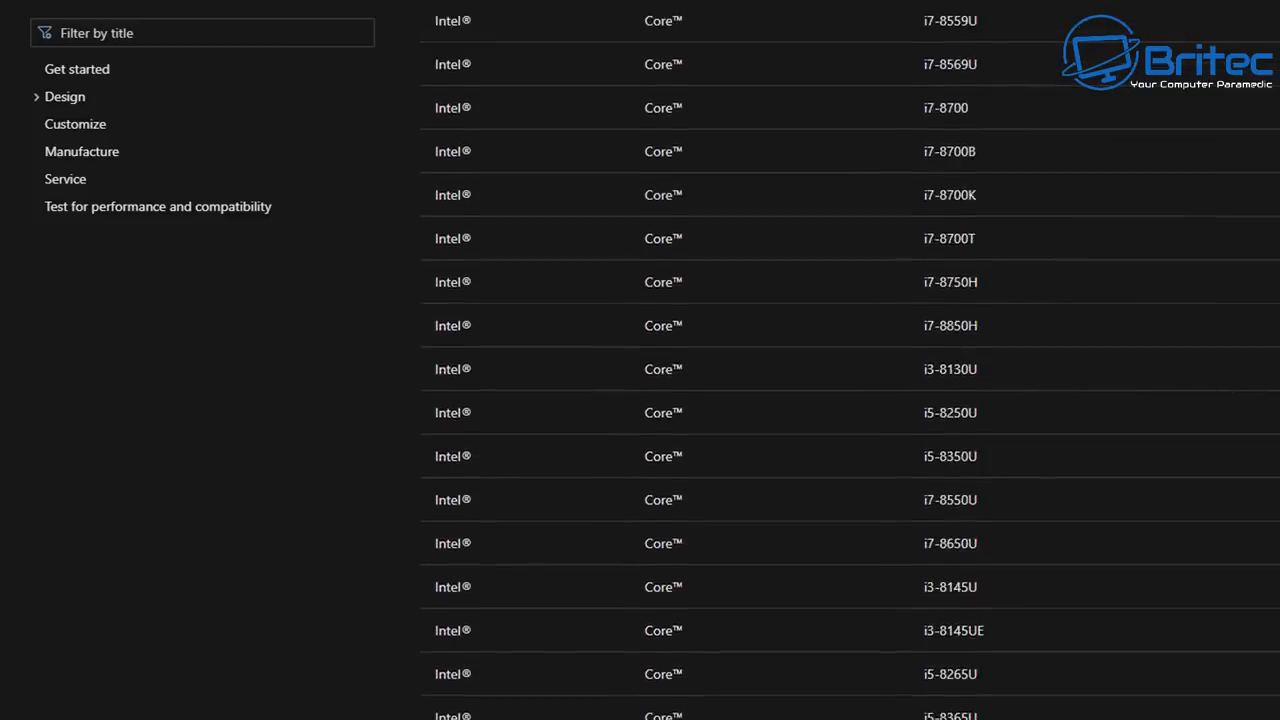
scroll(down, 3)
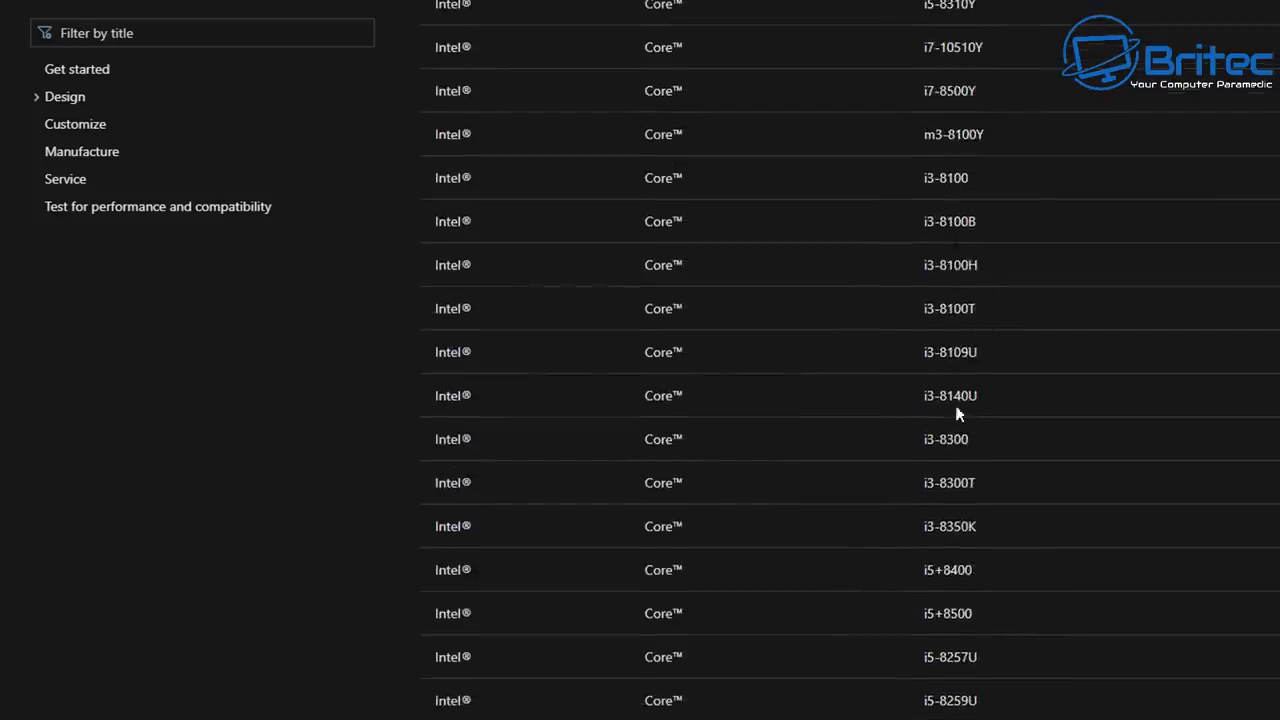
mouse_move(872, 332)
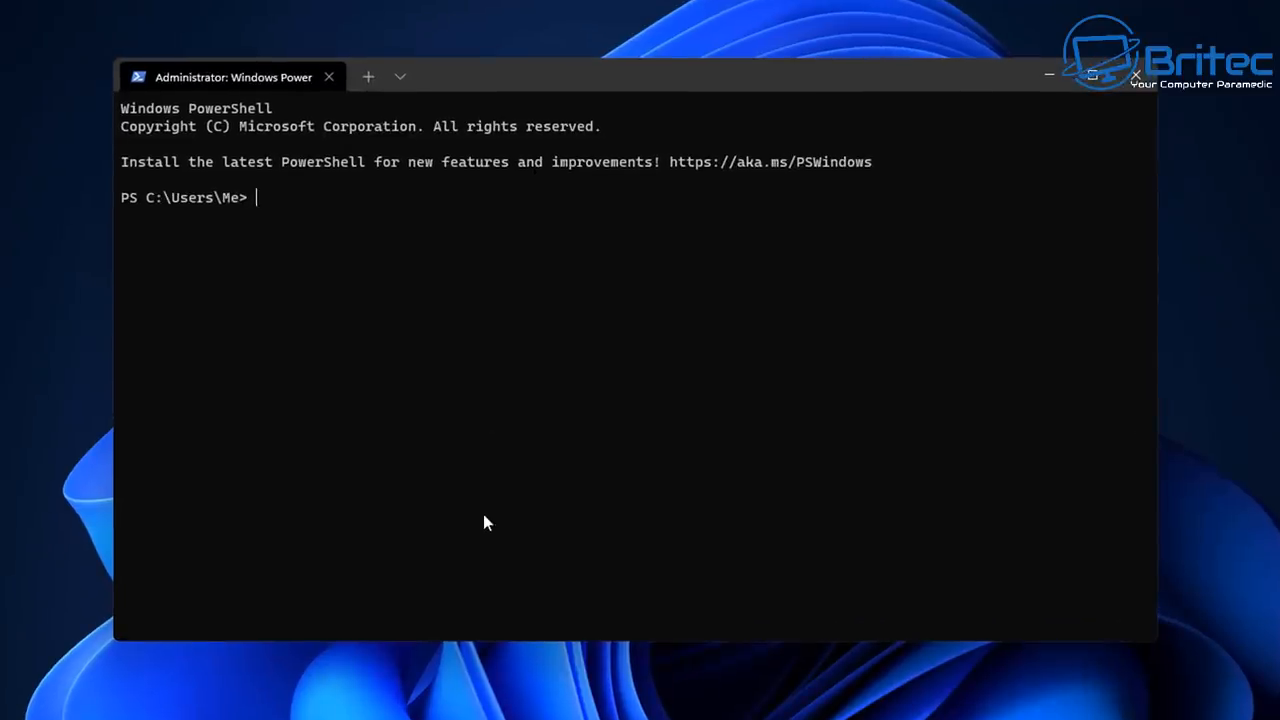
Step: Run get-tpm in PowerShell to report the TPM as present, ready, enabled and activated
text(get-t)
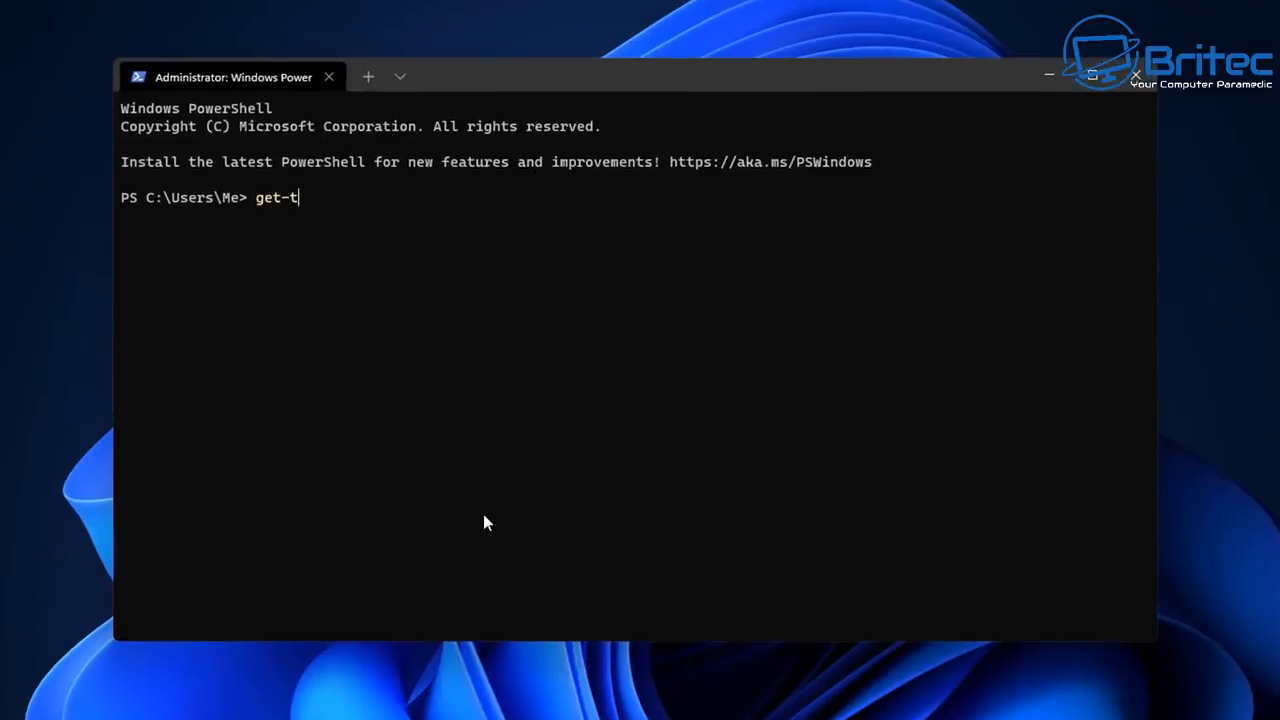
text(pm)
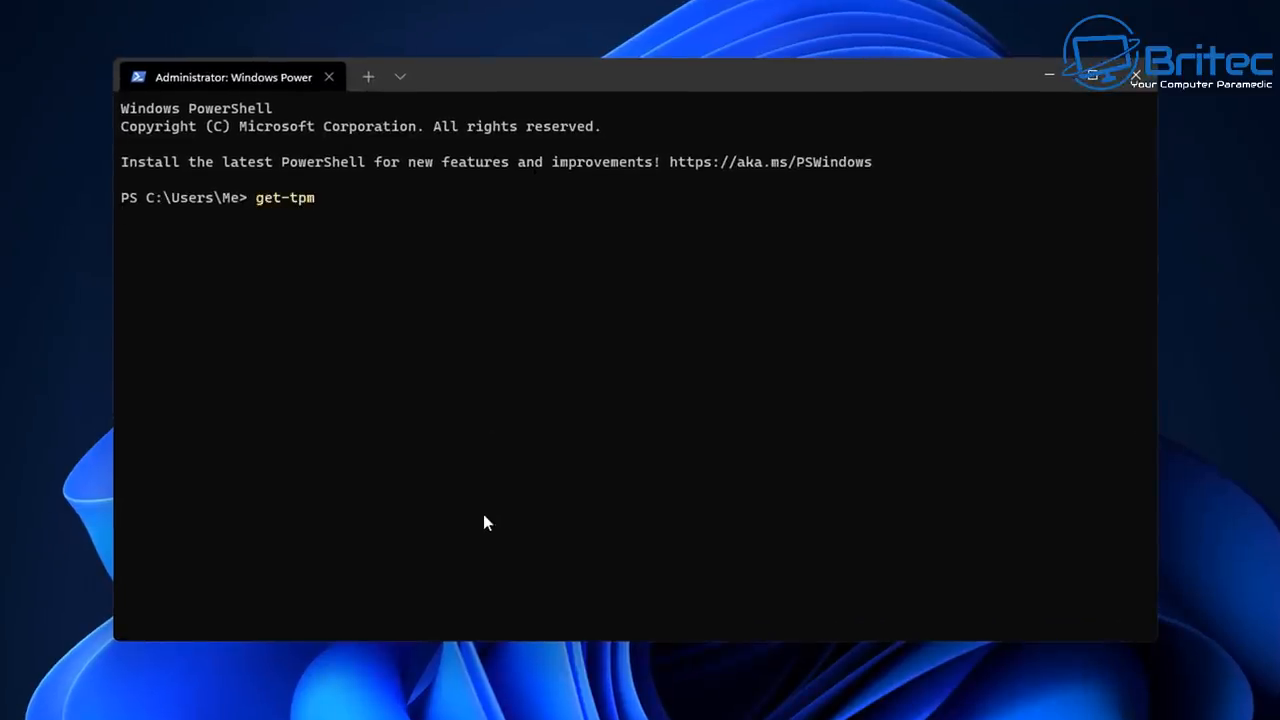
key(Enter)
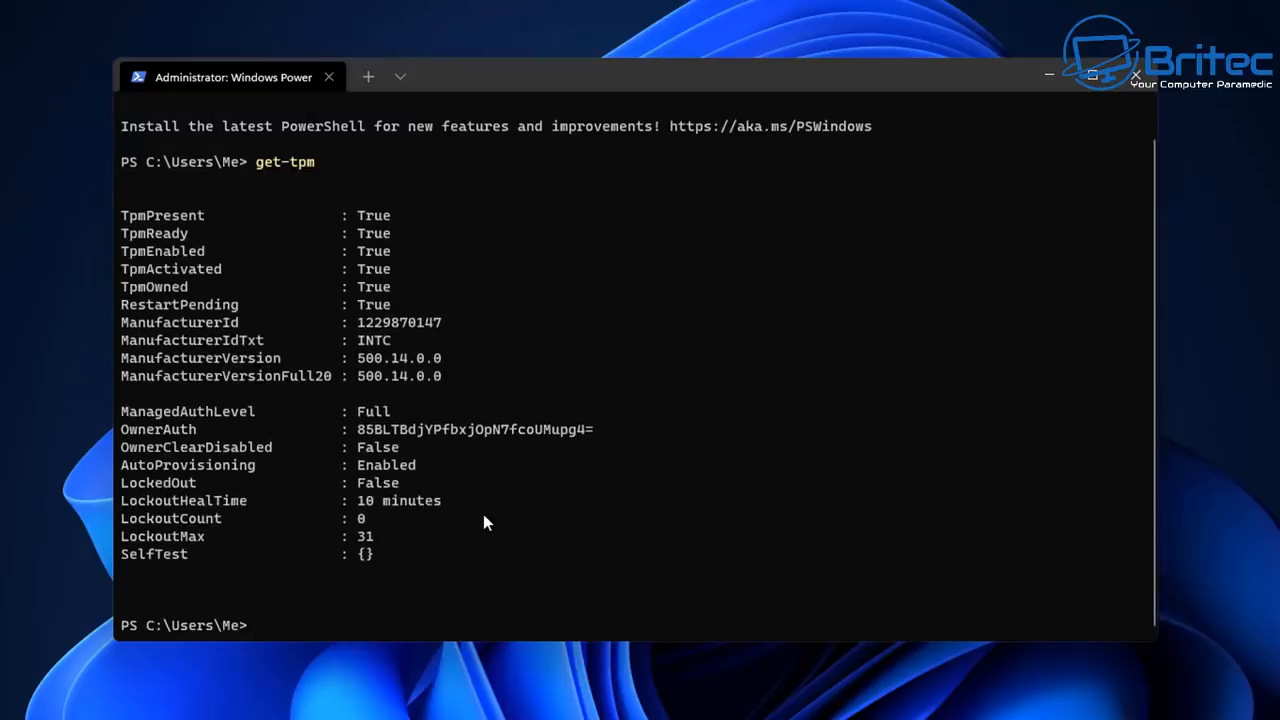
mouse_move(378, 228)
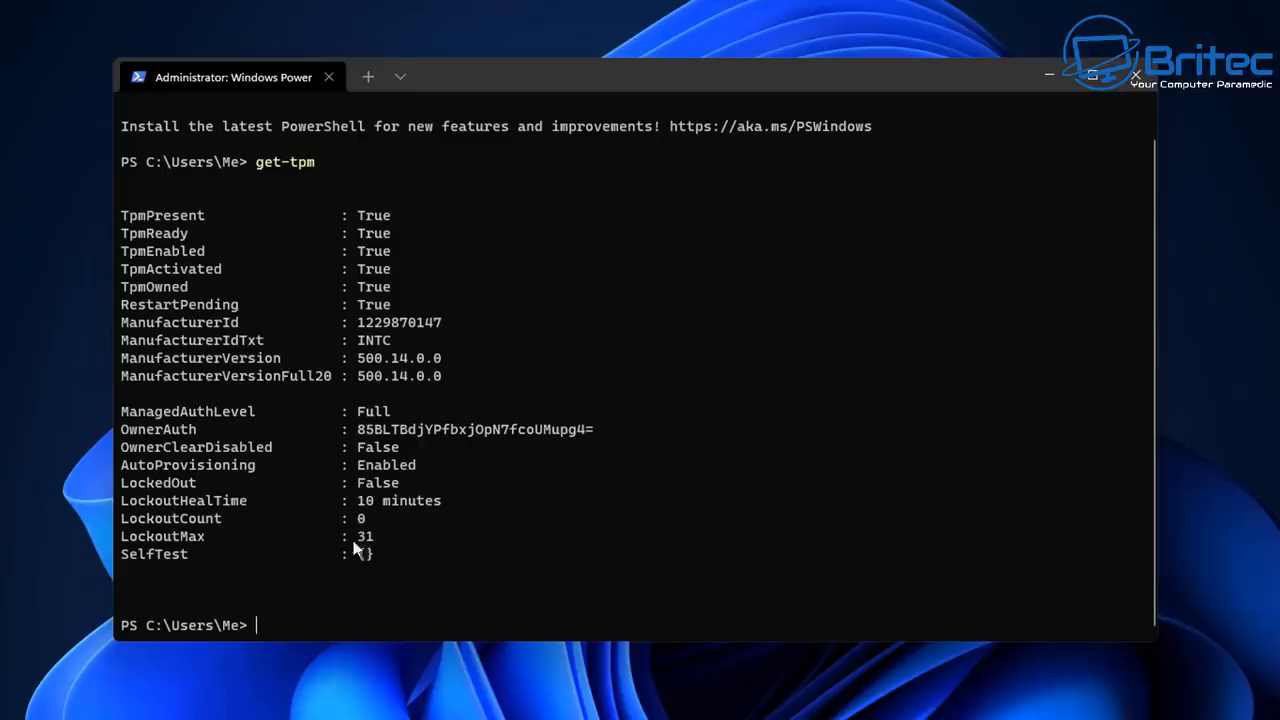
mouse_move(336, 580)
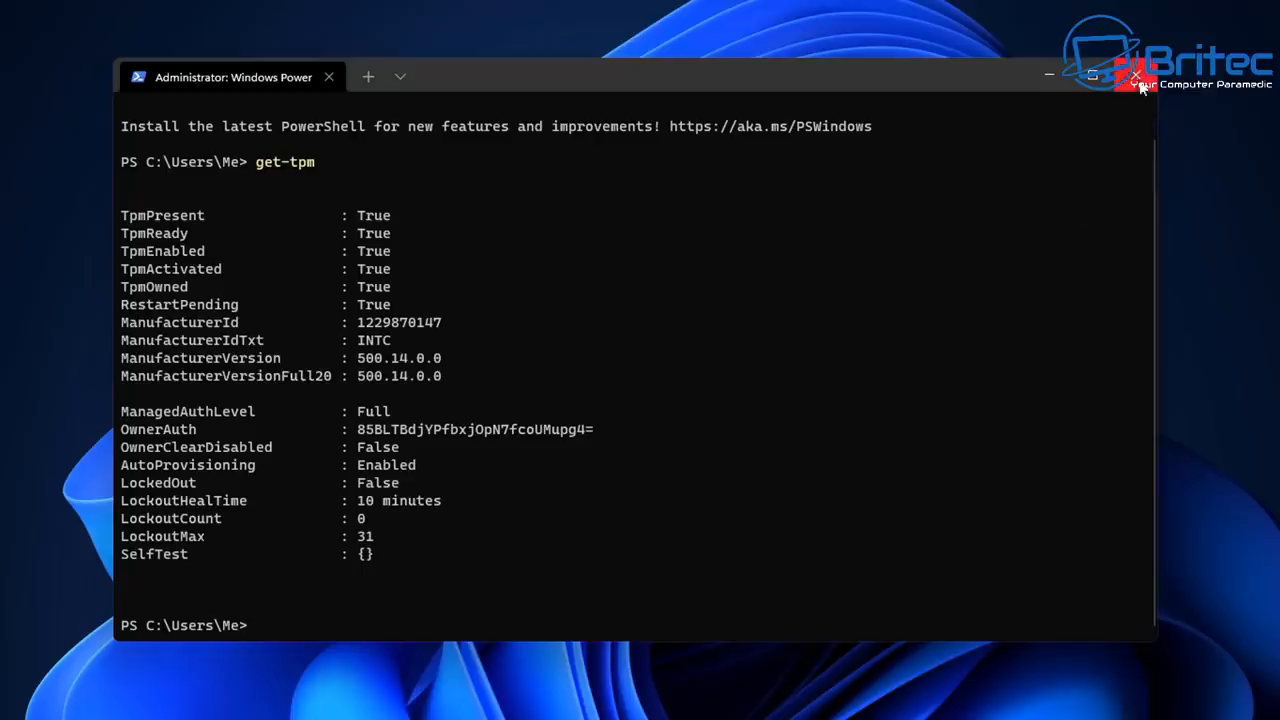
mouse_move(1136, 76)
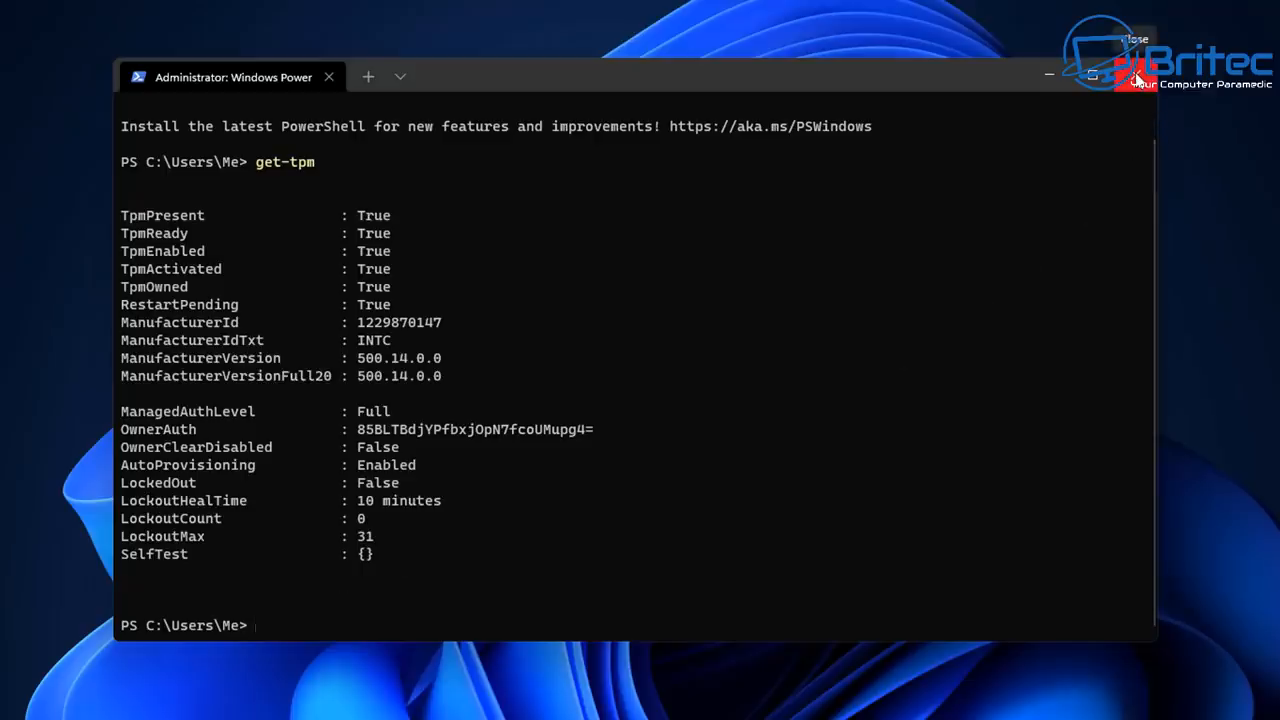
Step: Close PowerShell, launch tpm.msc from Start search, read the TPM-ready status and close the console
click(1124, 72)
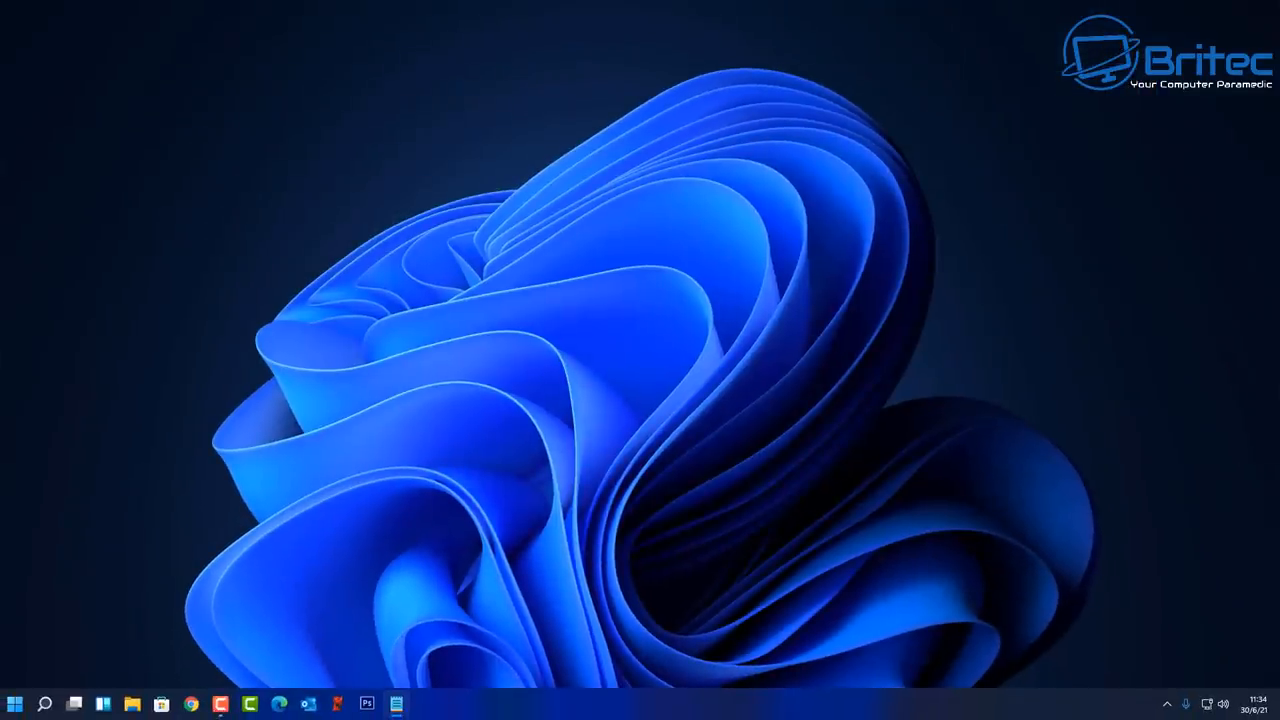
click(48, 700)
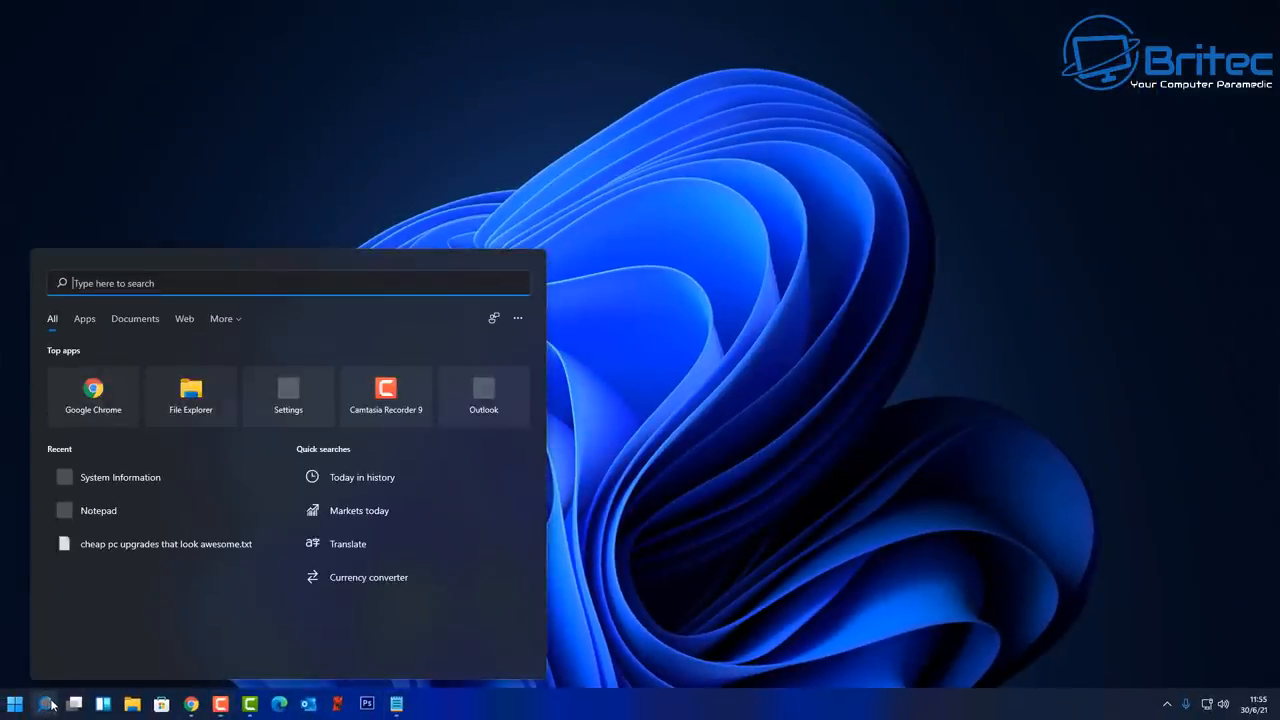
text(tpm 2.0)
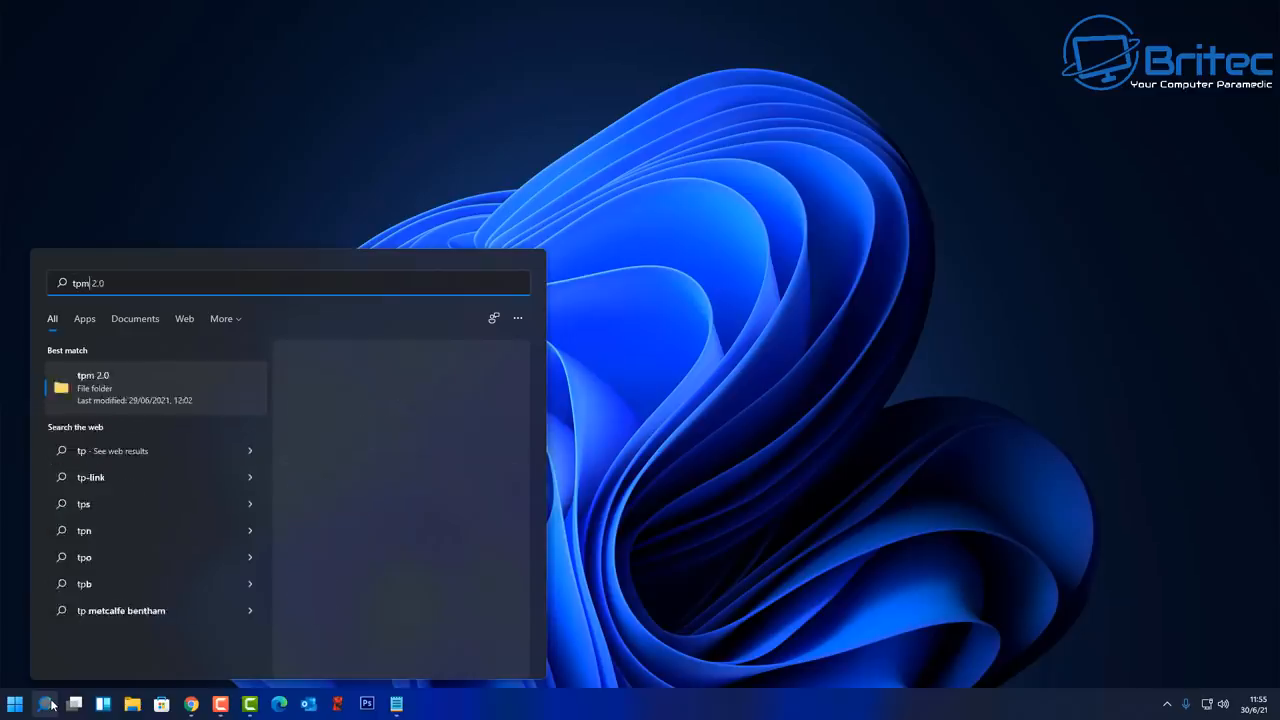
text(tpm.msc)
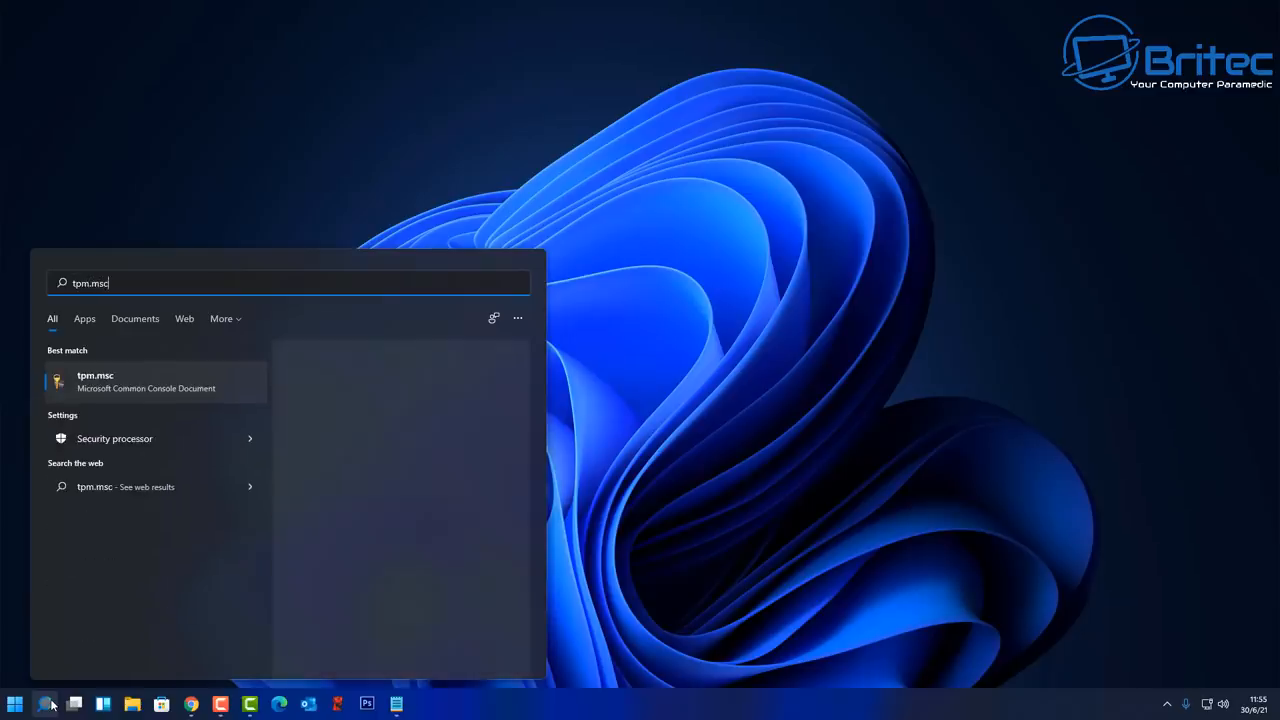
mouse_move(100, 388)
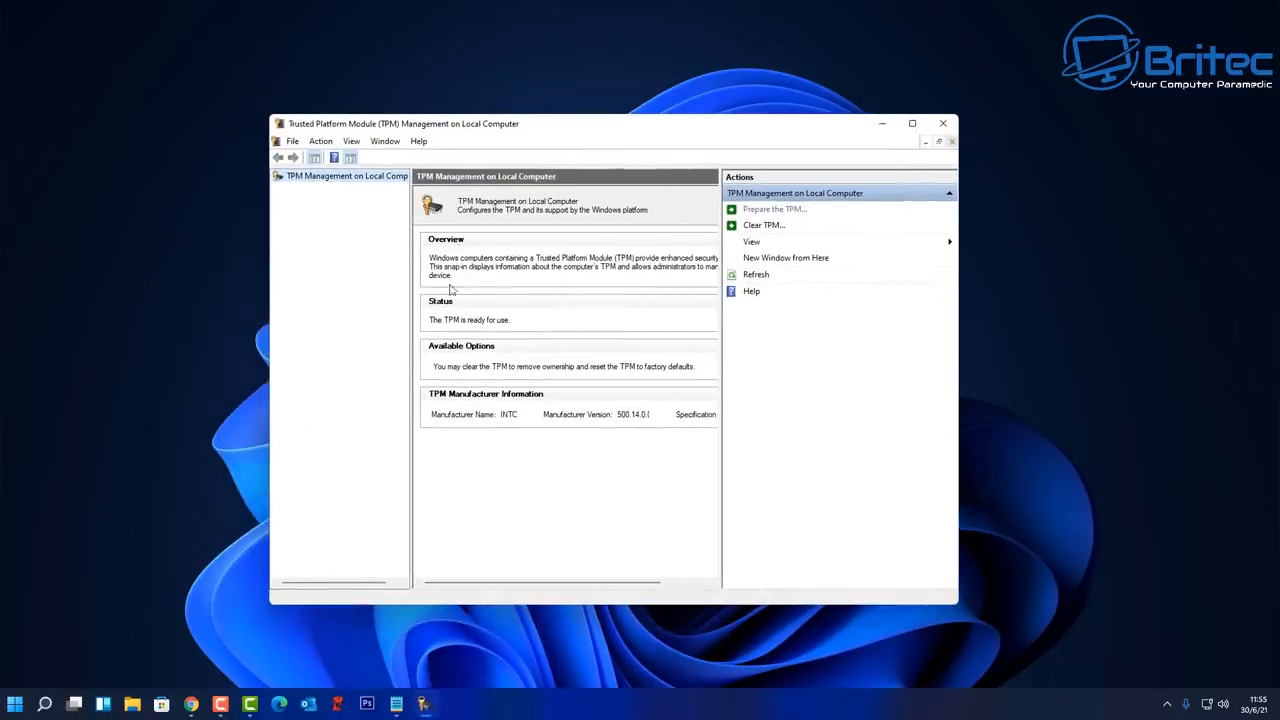
mouse_move(504, 324)
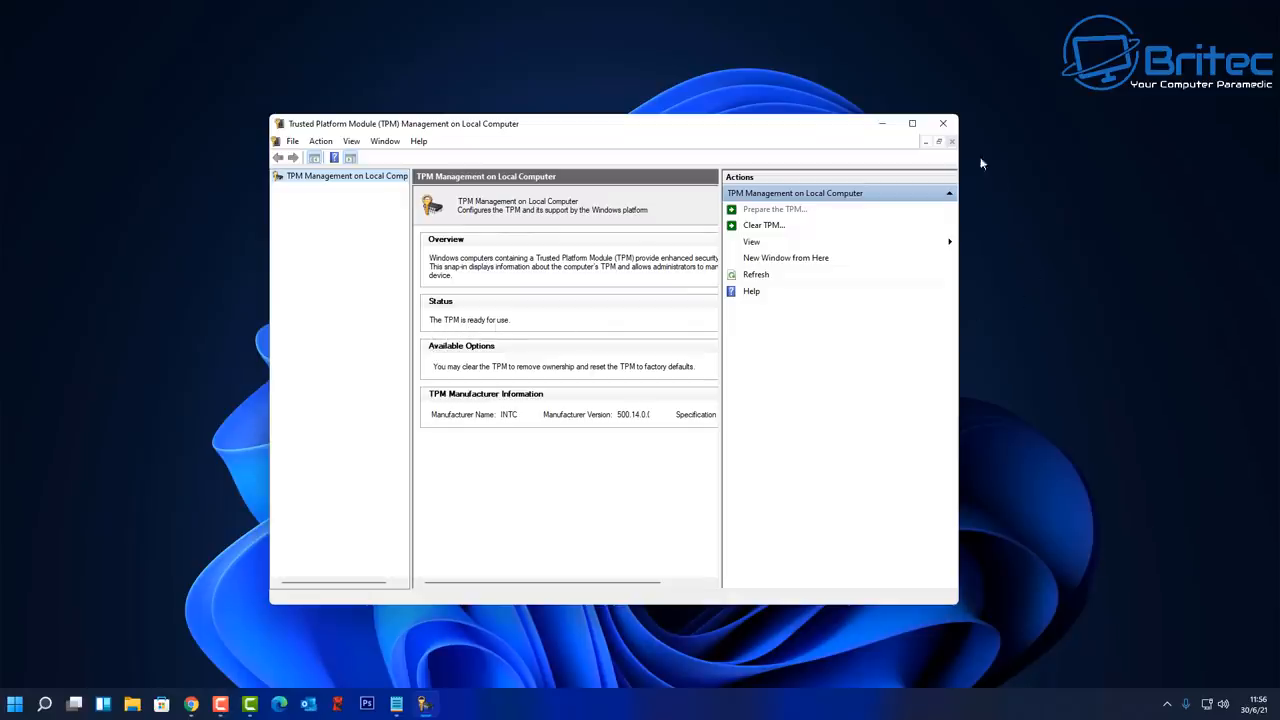
mouse_move(942, 124)
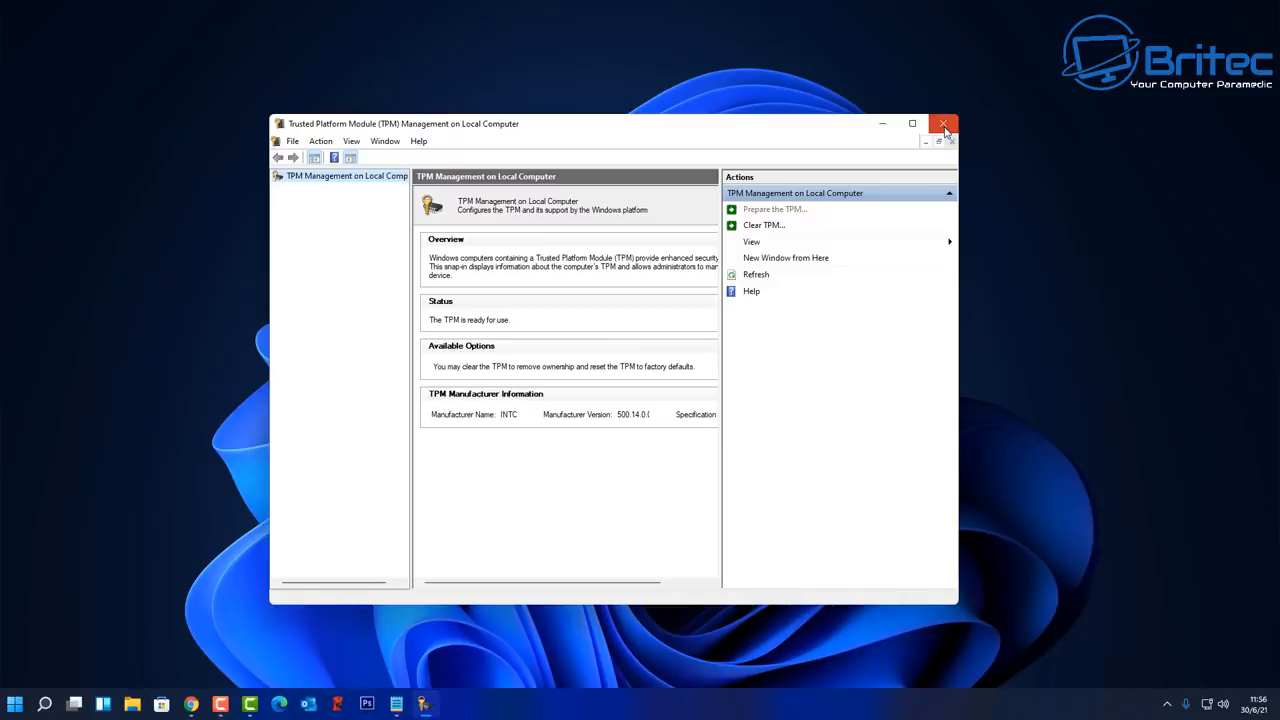
click(940, 124)
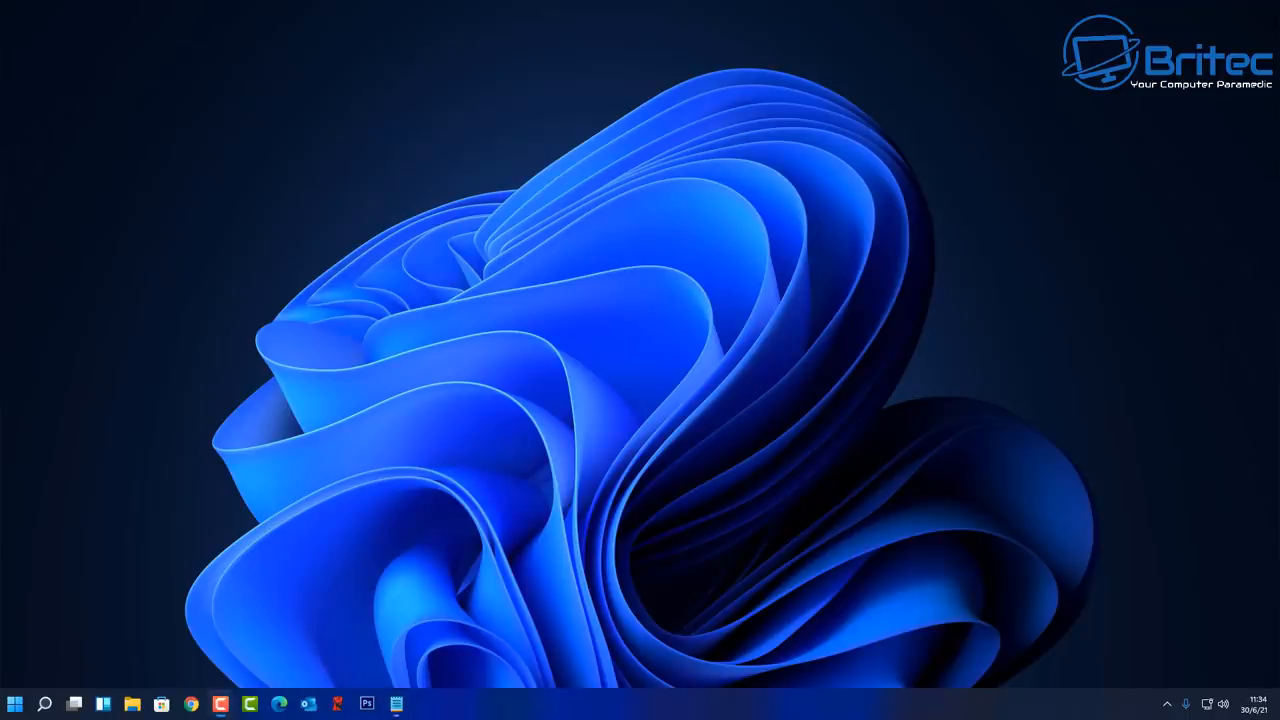
Step: Launch System Information from Start search and select the Processor row showing the Intel Core i5-10400F
click(46, 704)
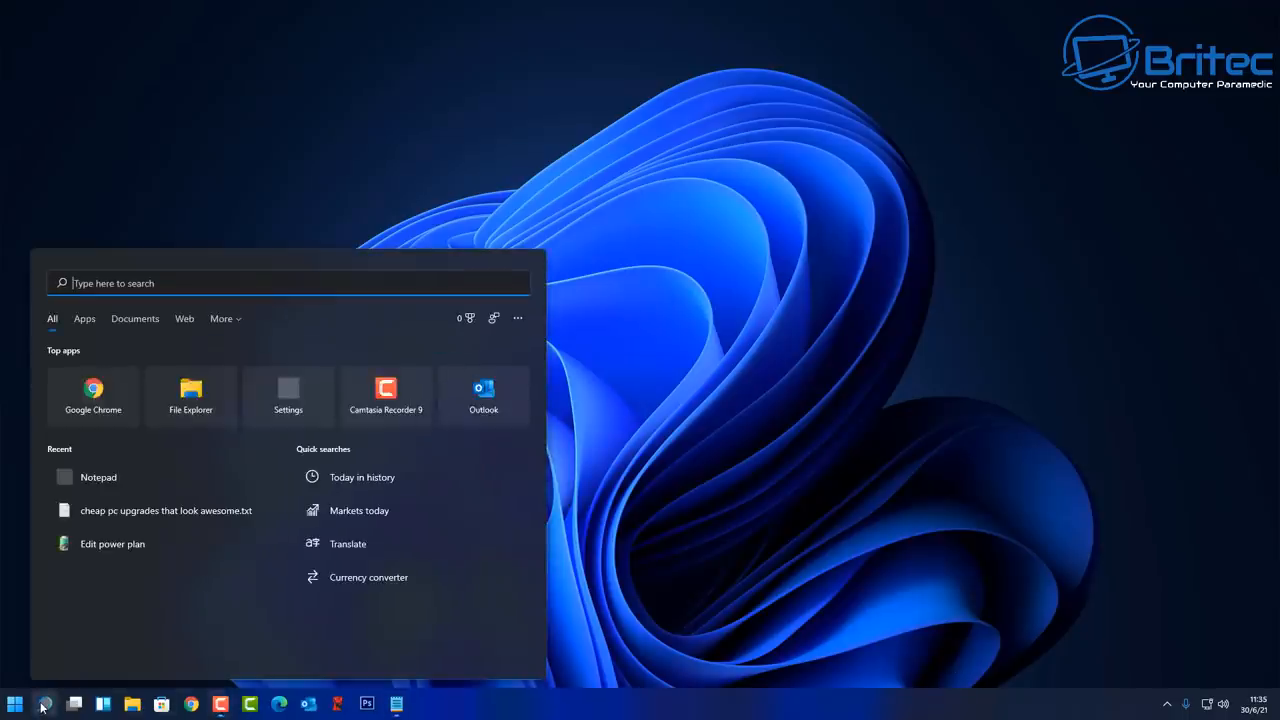
text(system Information)
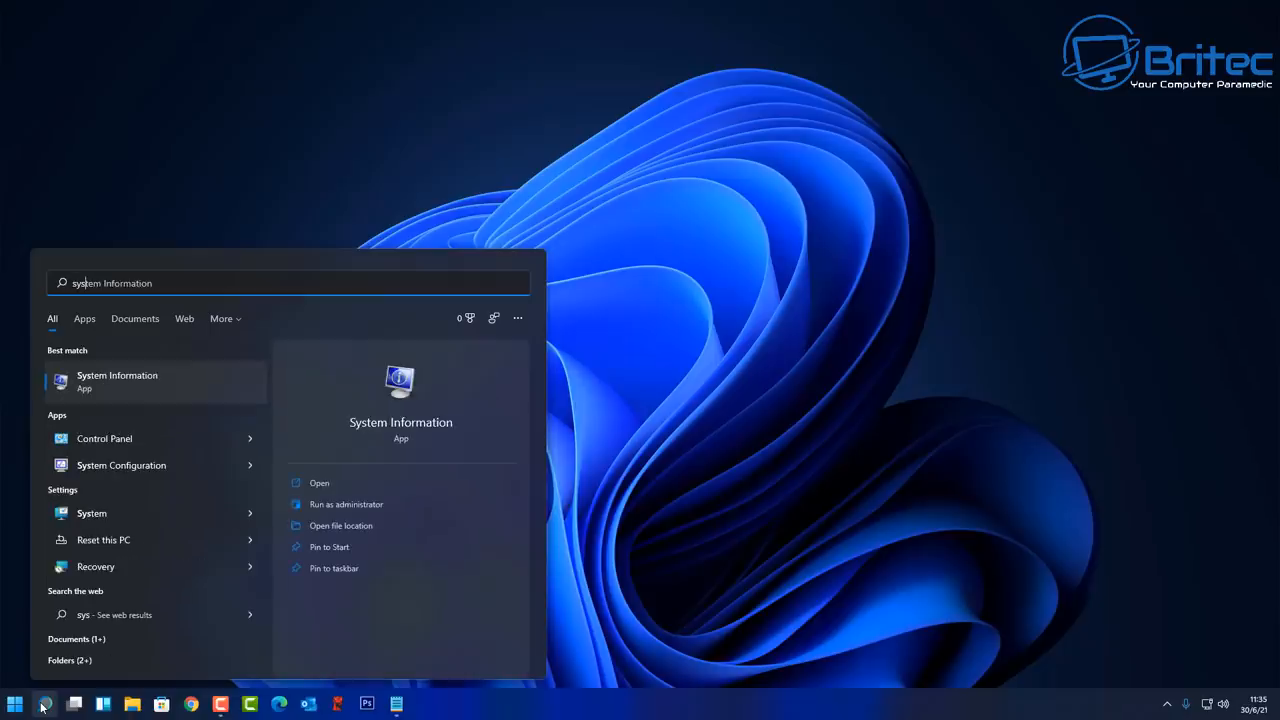
mouse_move(120, 388)
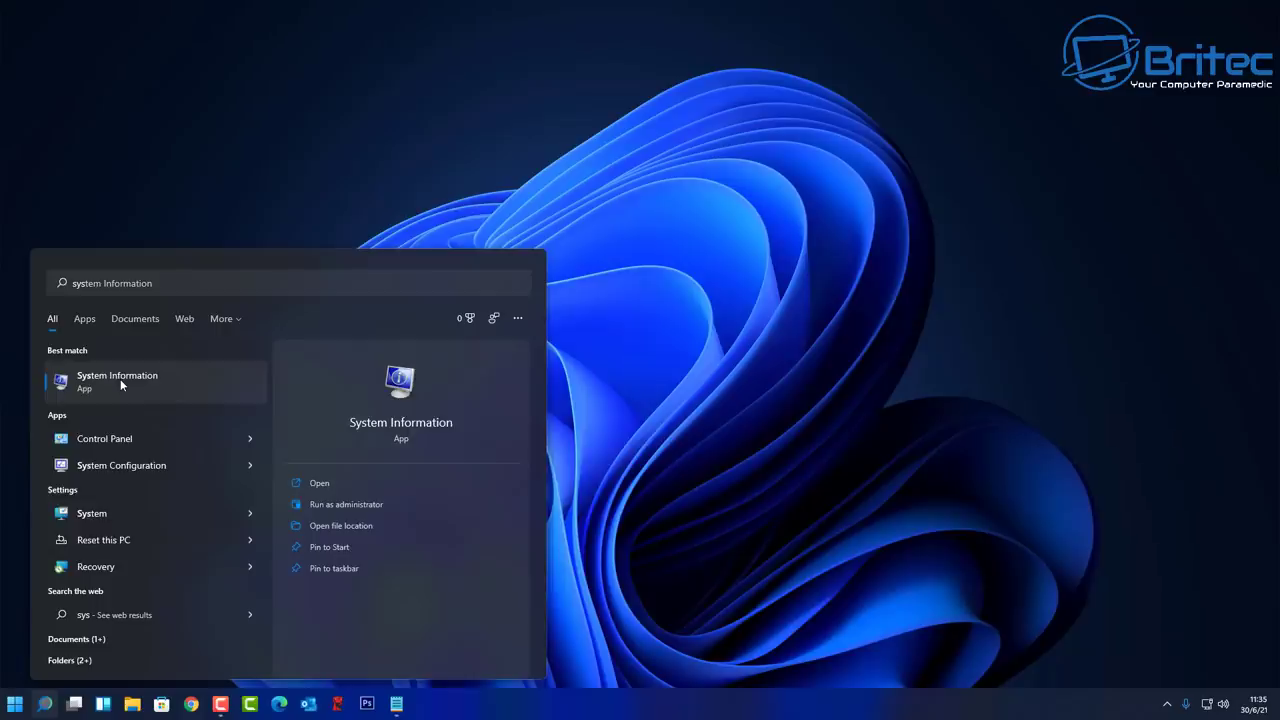
click(116, 380)
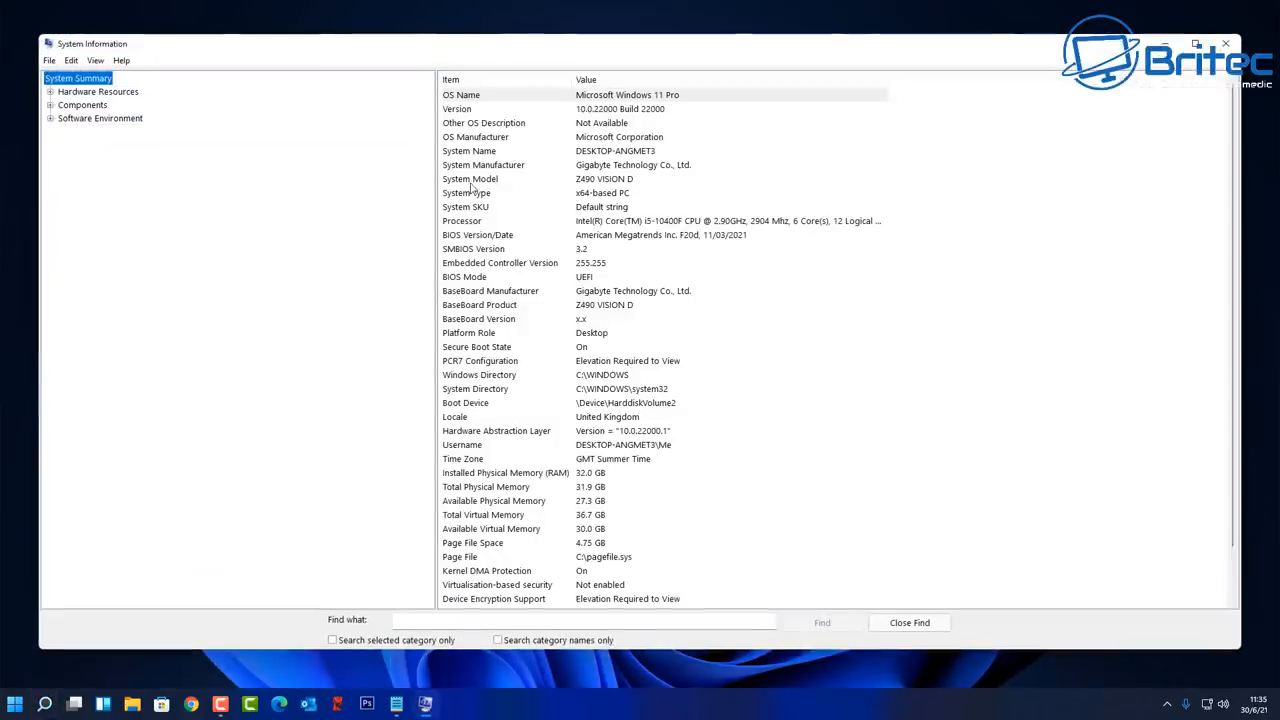
mouse_move(490, 248)
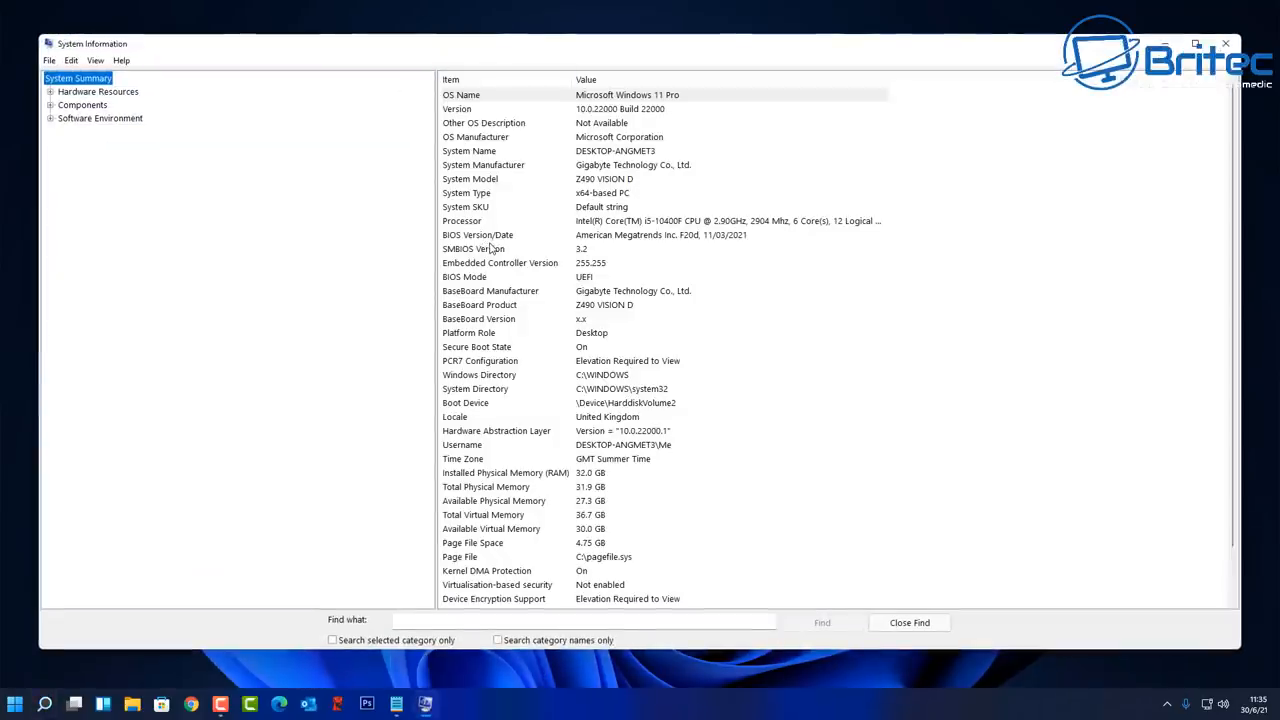
click(462, 220)
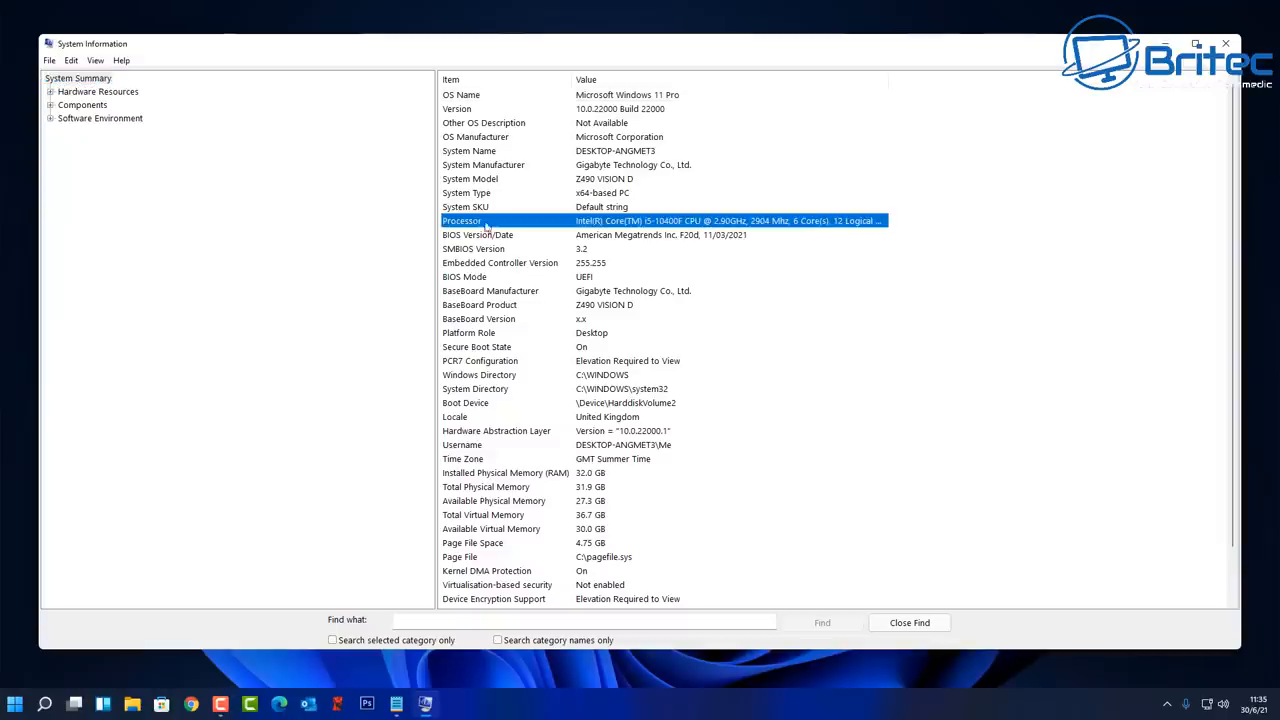
mouse_move(574, 228)
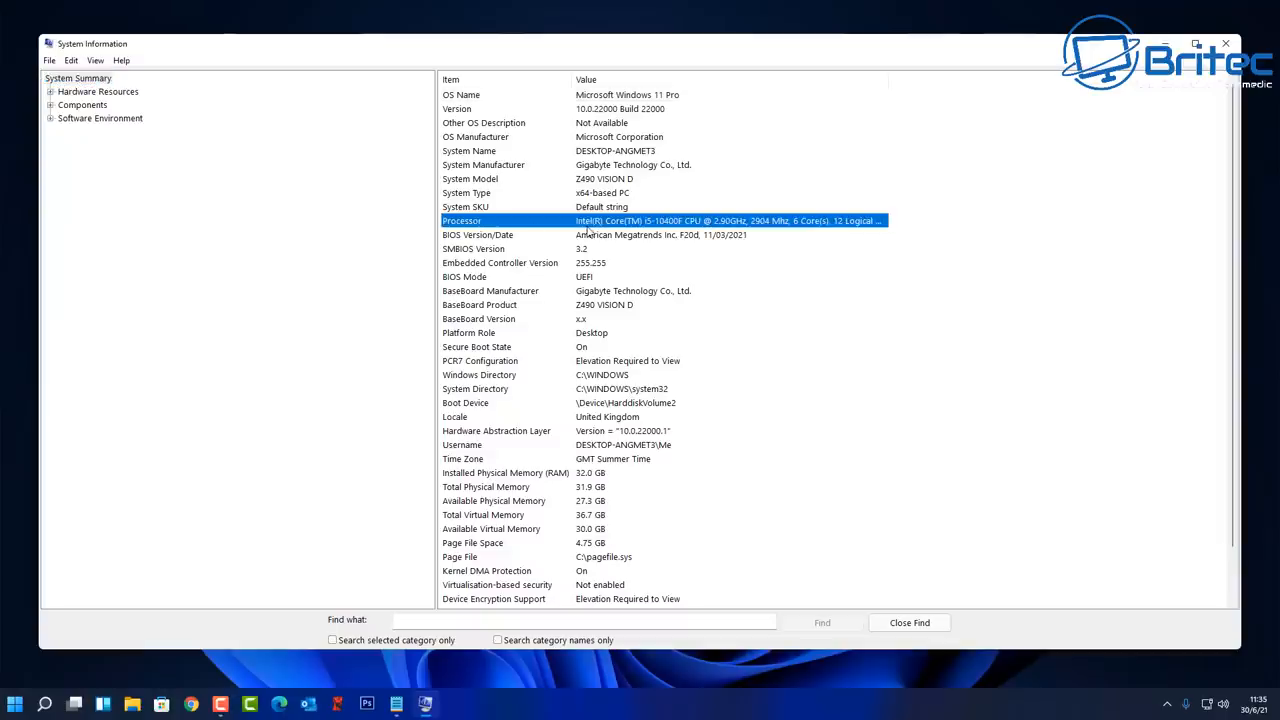
mouse_move(660, 232)
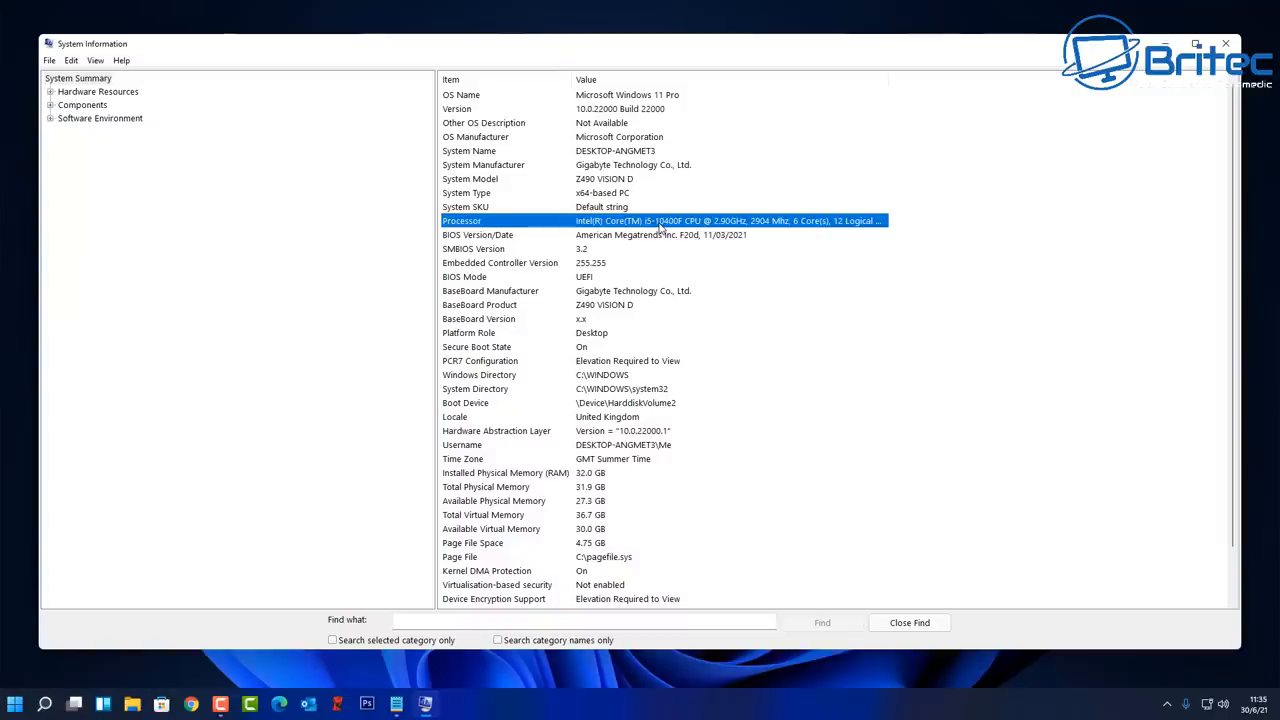
mouse_move(464, 282)
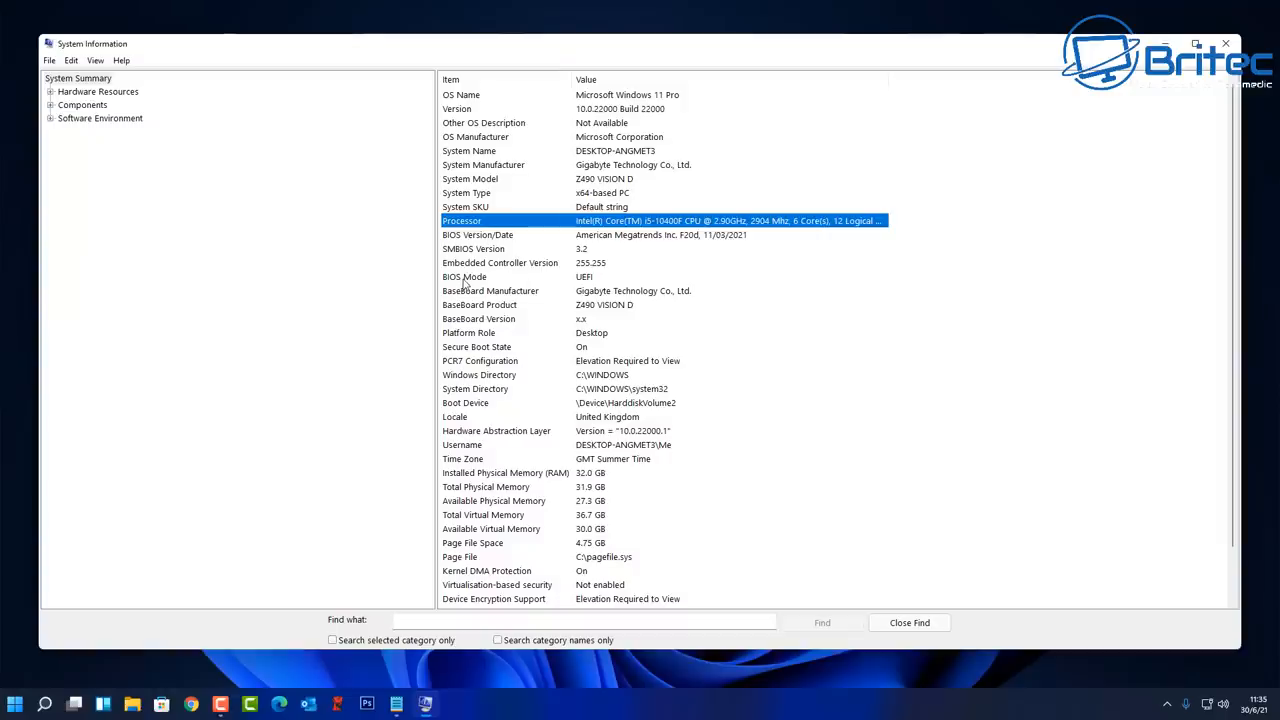
click(464, 276)
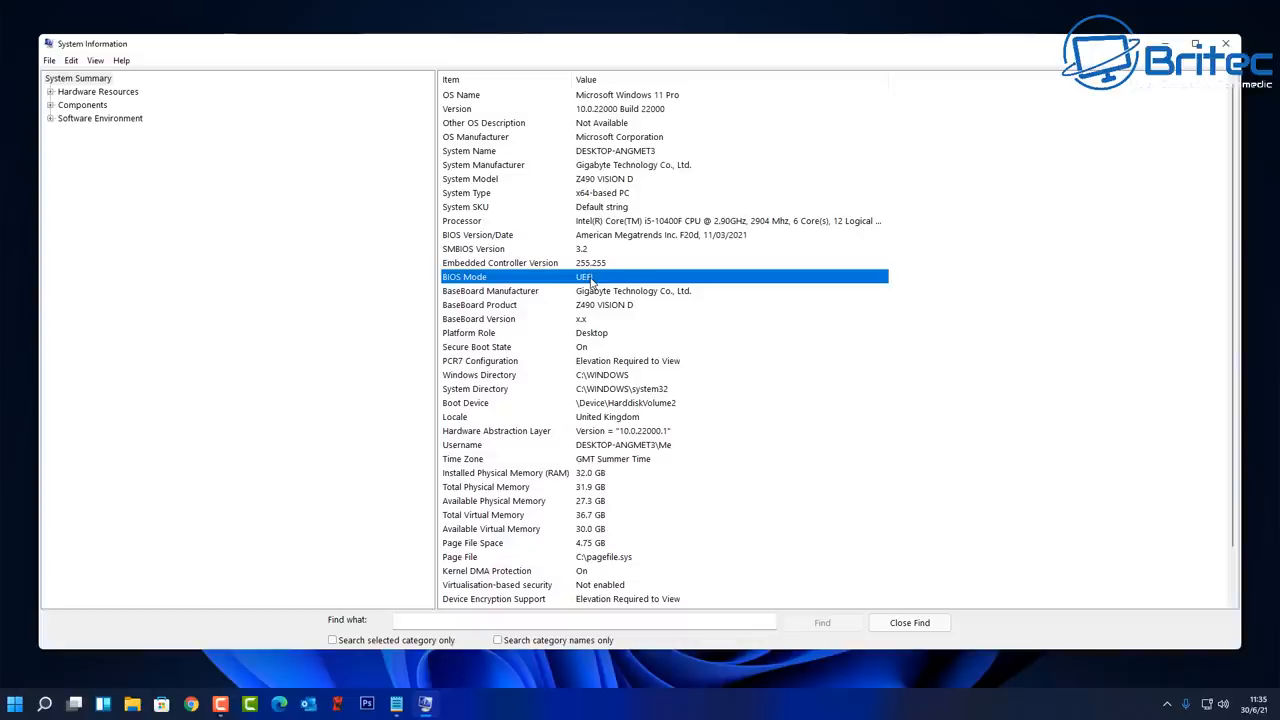
mouse_move(796, 400)
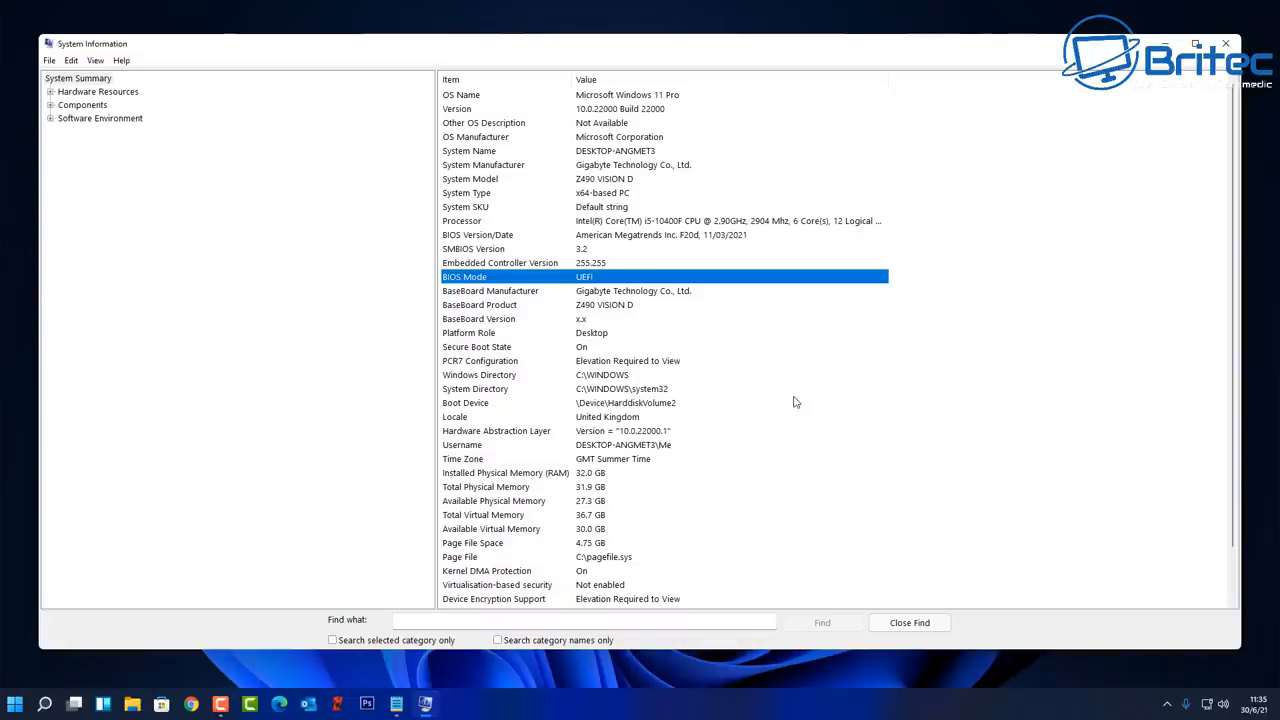
mouse_move(800, 392)
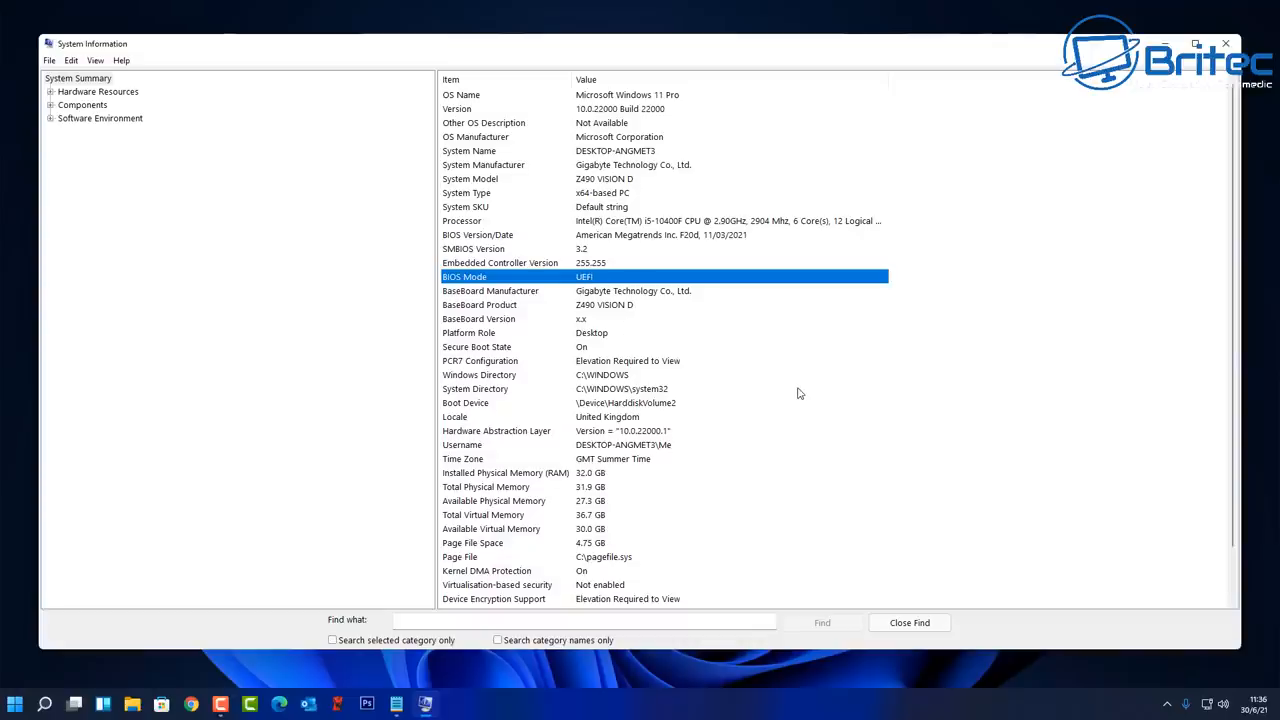
mouse_move(796, 396)
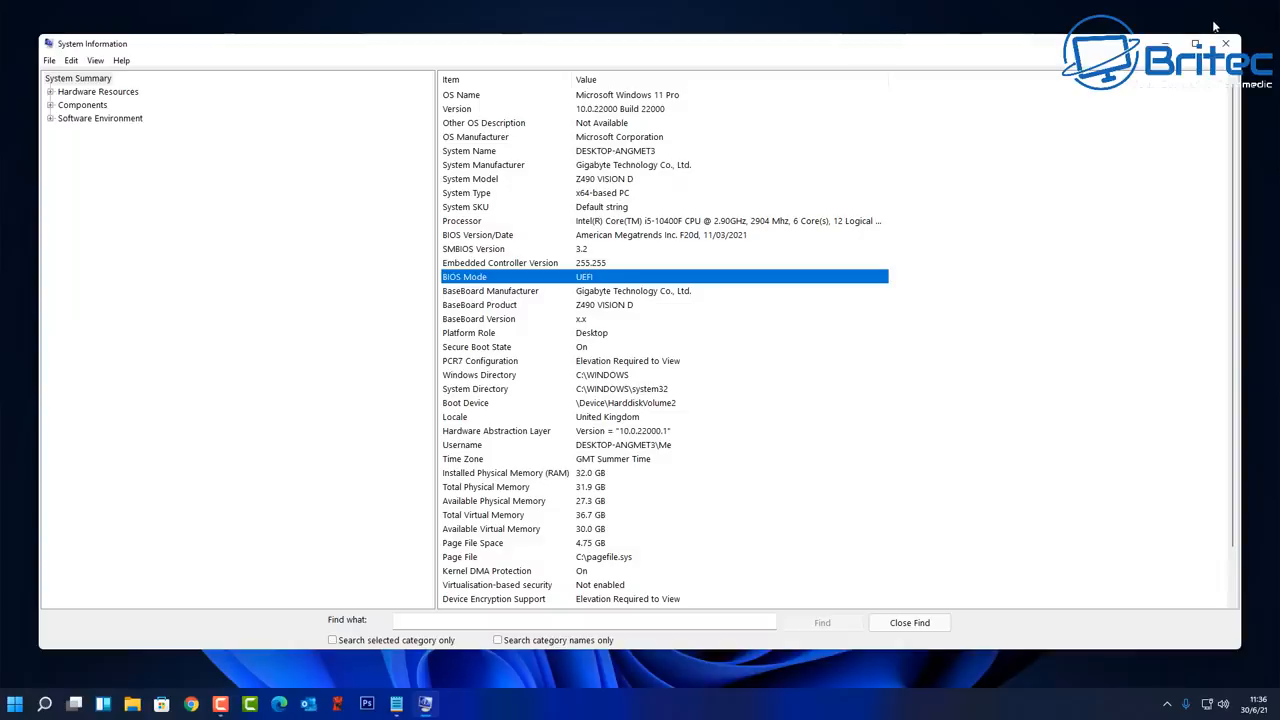
mouse_move(1224, 44)
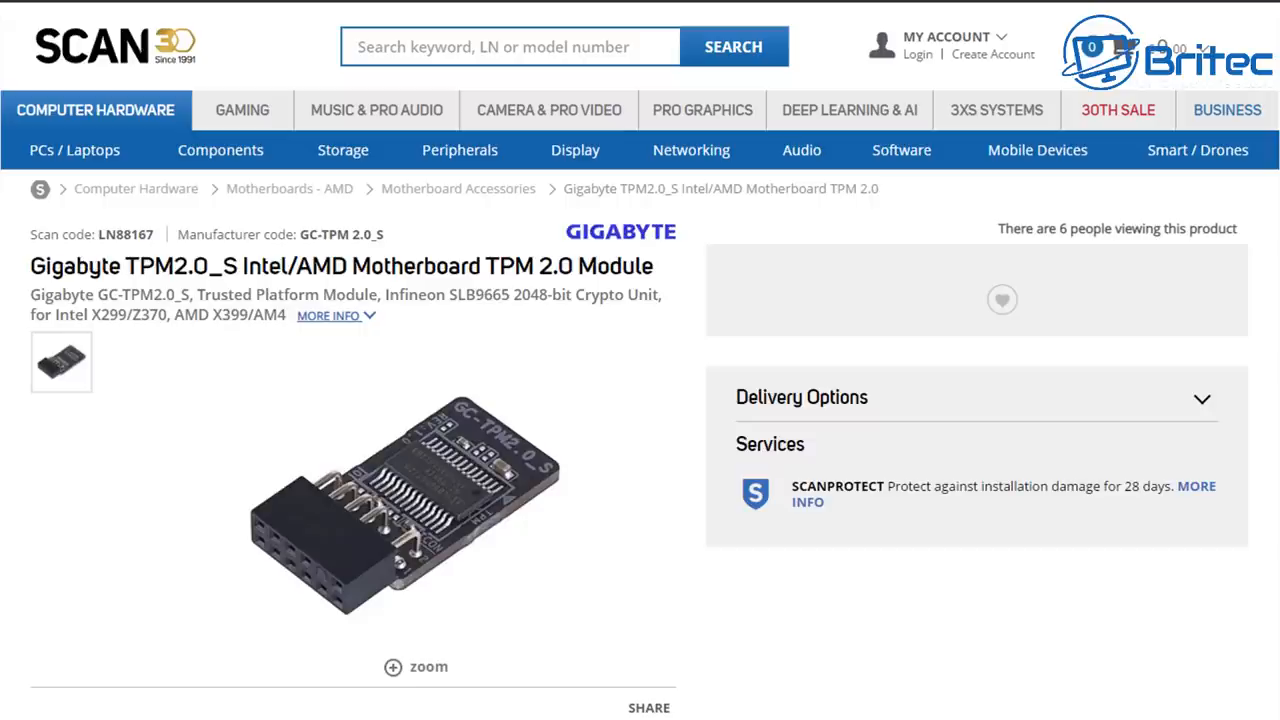
mouse_move(556, 620)
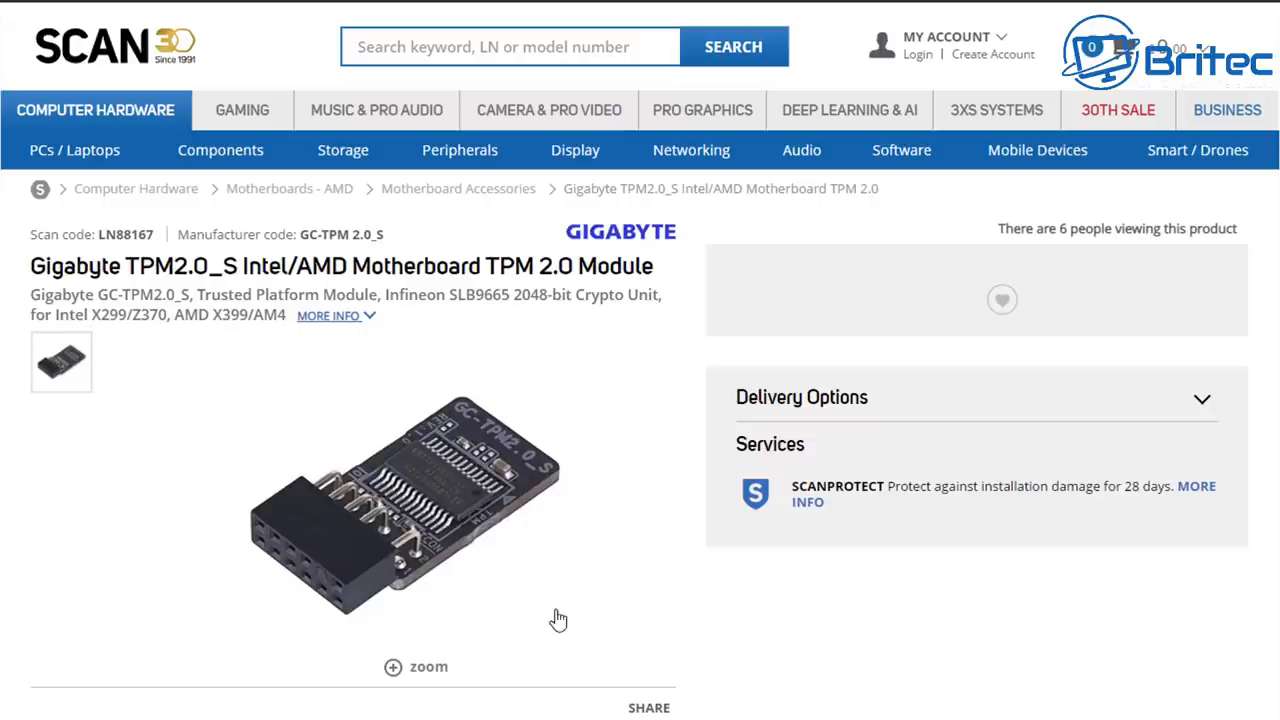
mouse_move(648, 628)
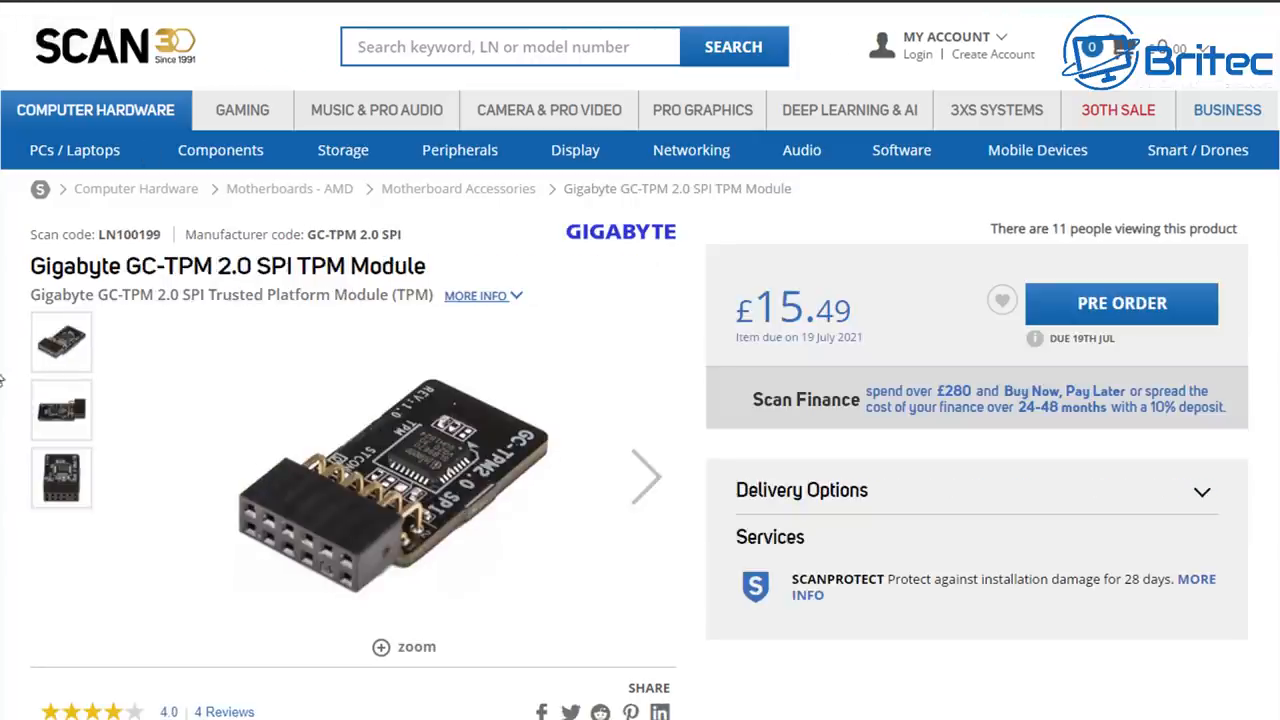
mouse_move(772, 336)
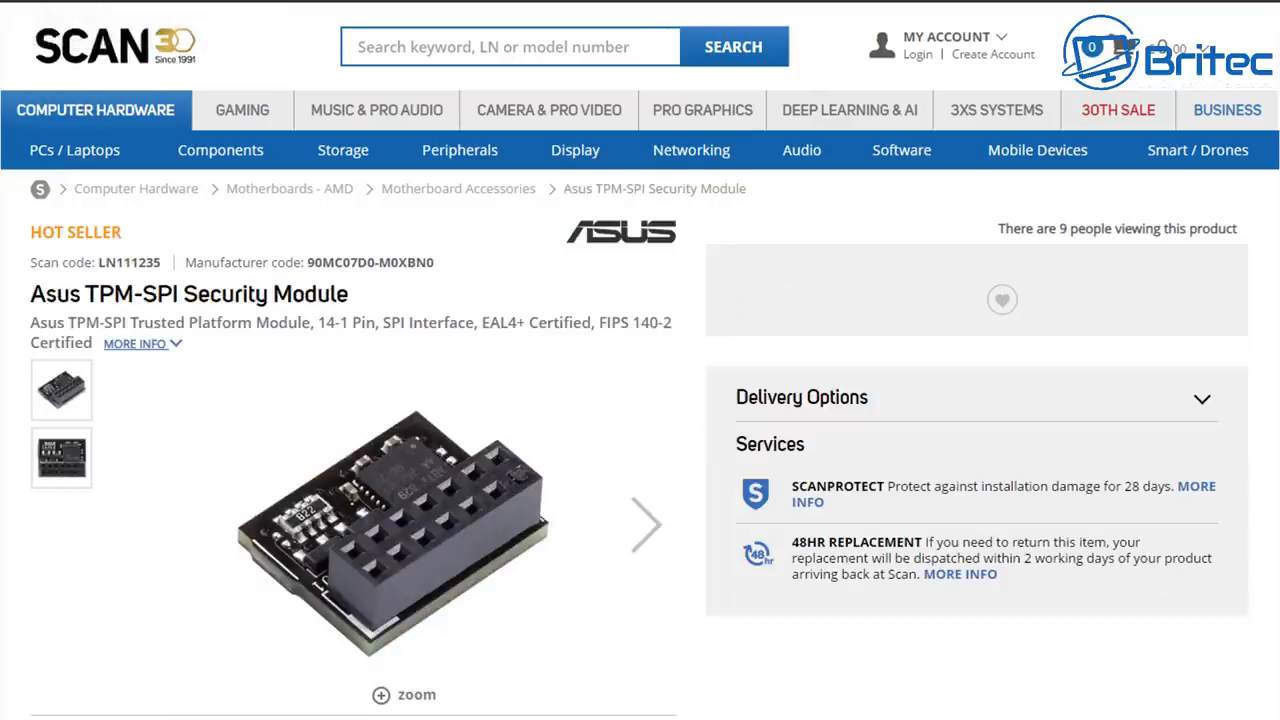
mouse_move(264, 452)
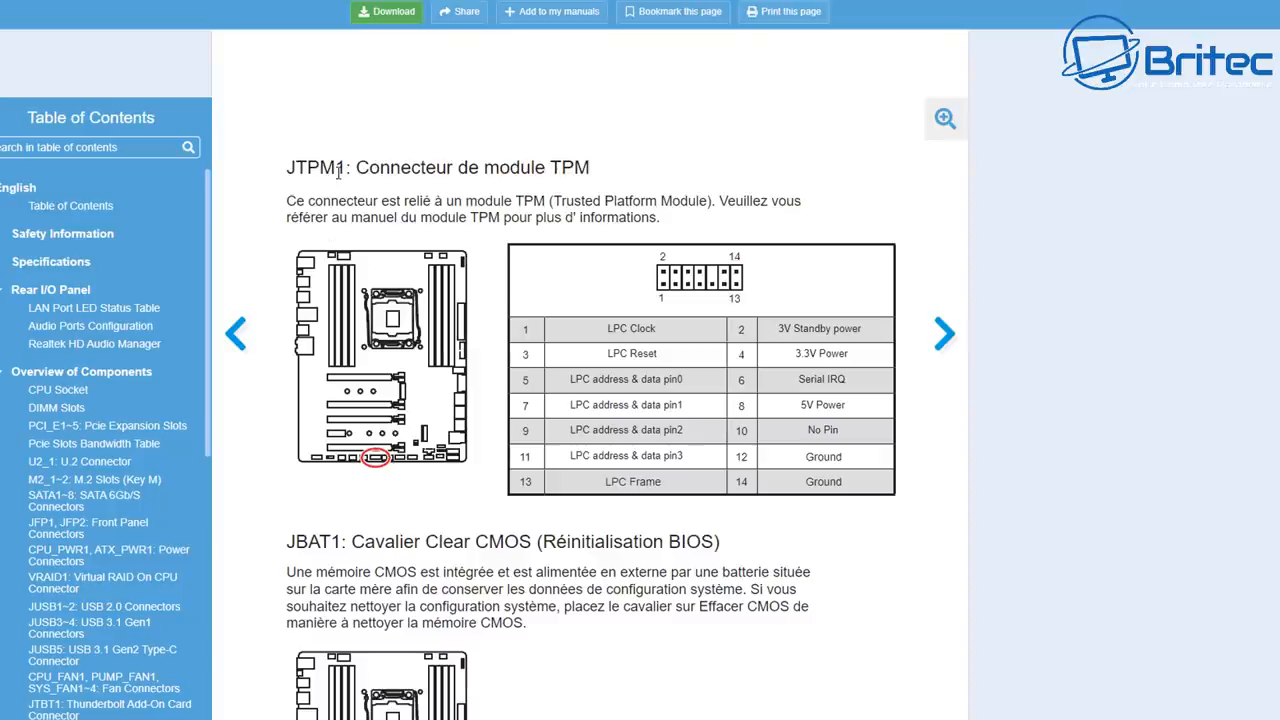
mouse_move(388, 174)
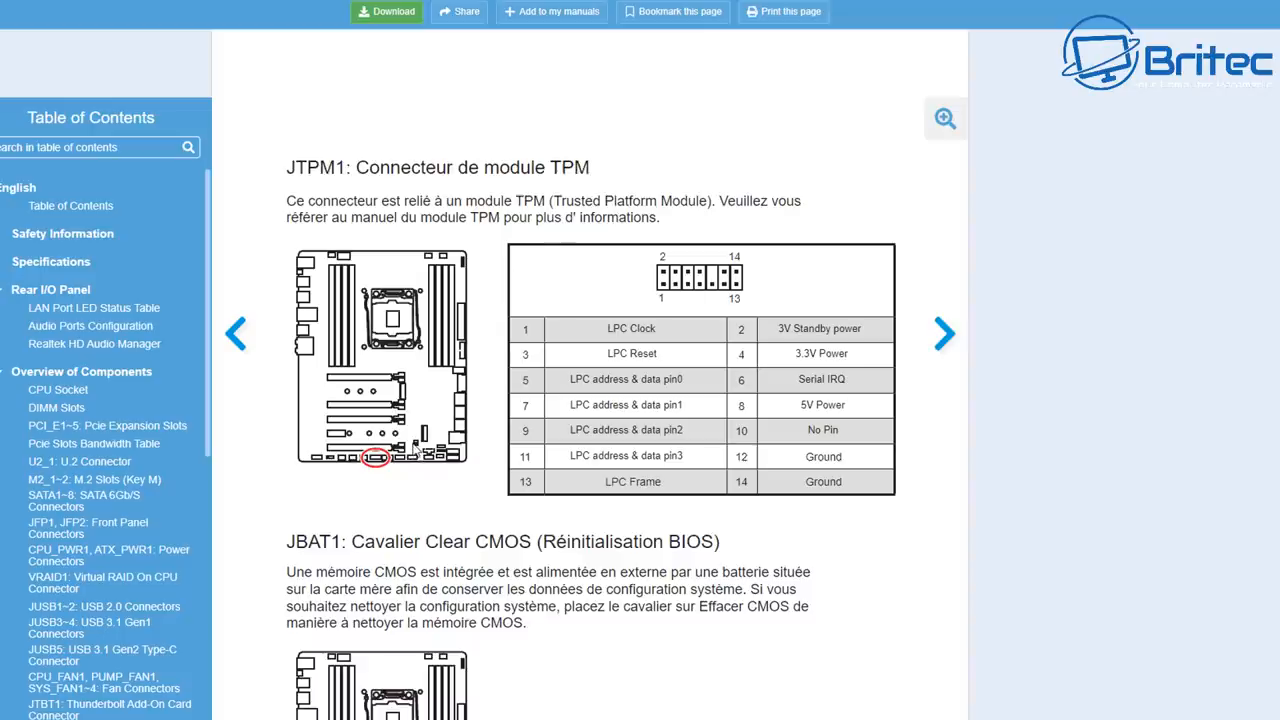
mouse_move(448, 520)
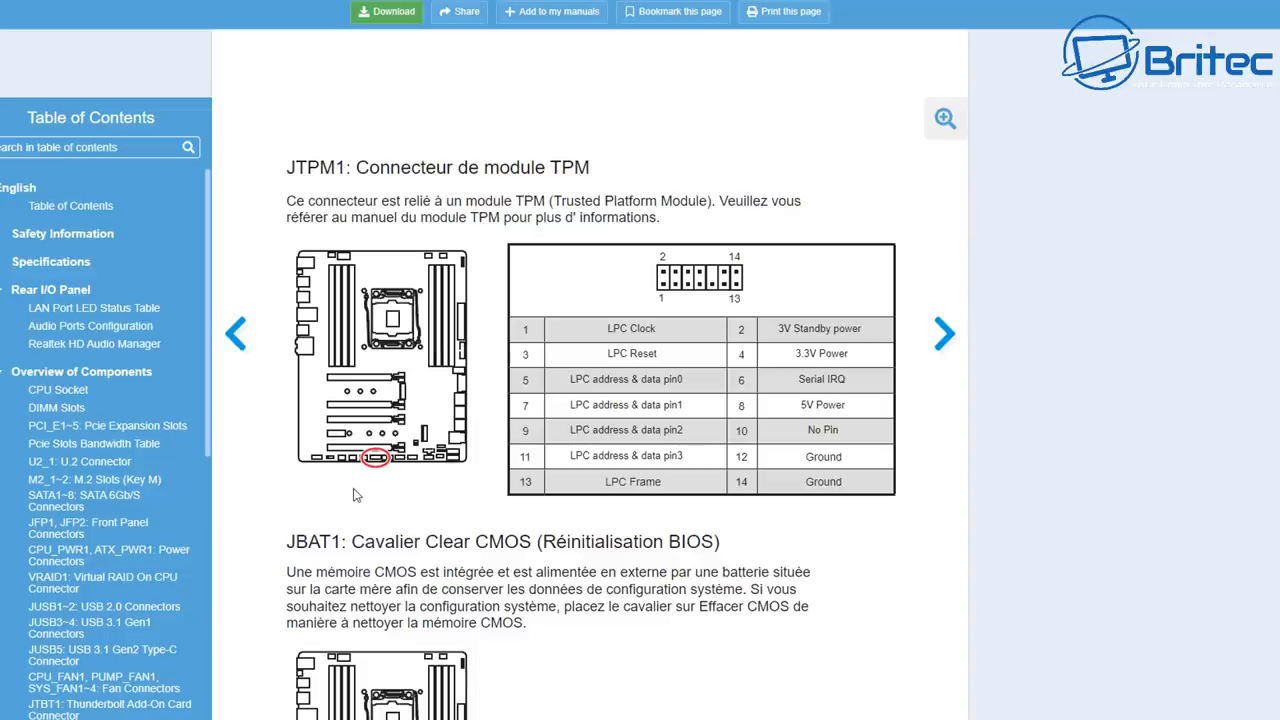
mouse_move(662, 524)
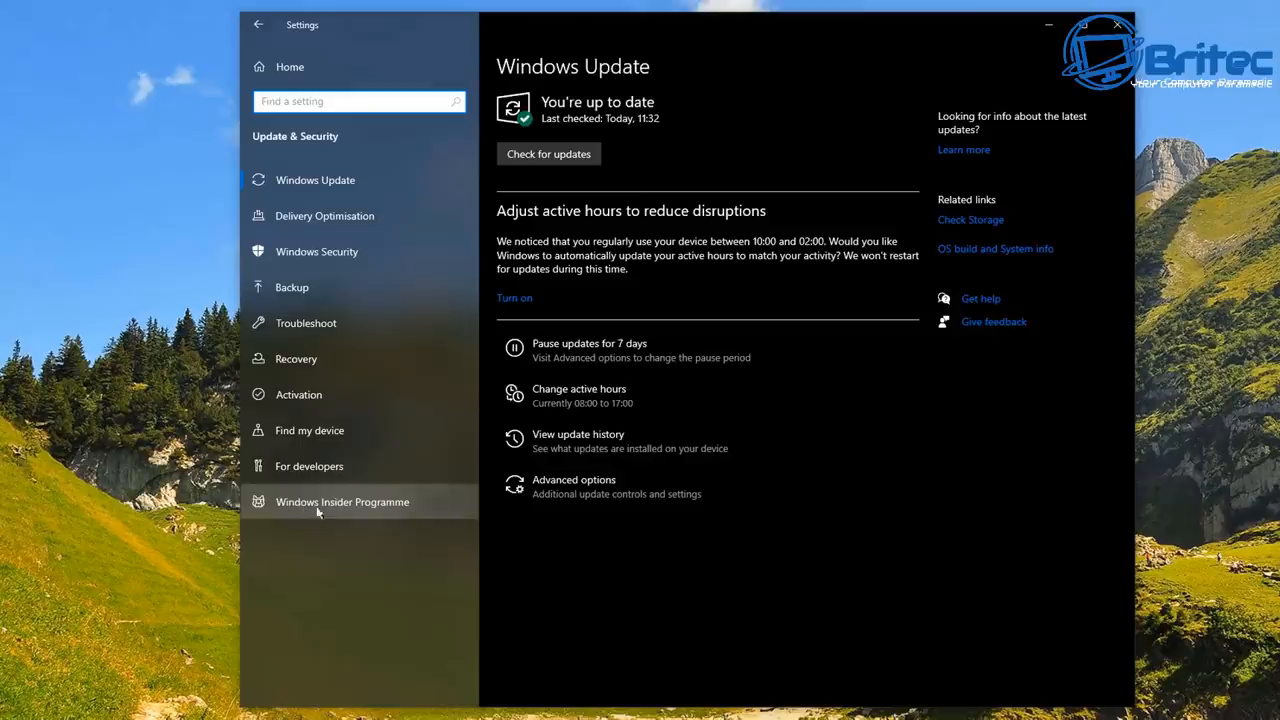
Step: Get started with the Windows Insider Programme and link the current Microsoft account to it
click(342, 502)
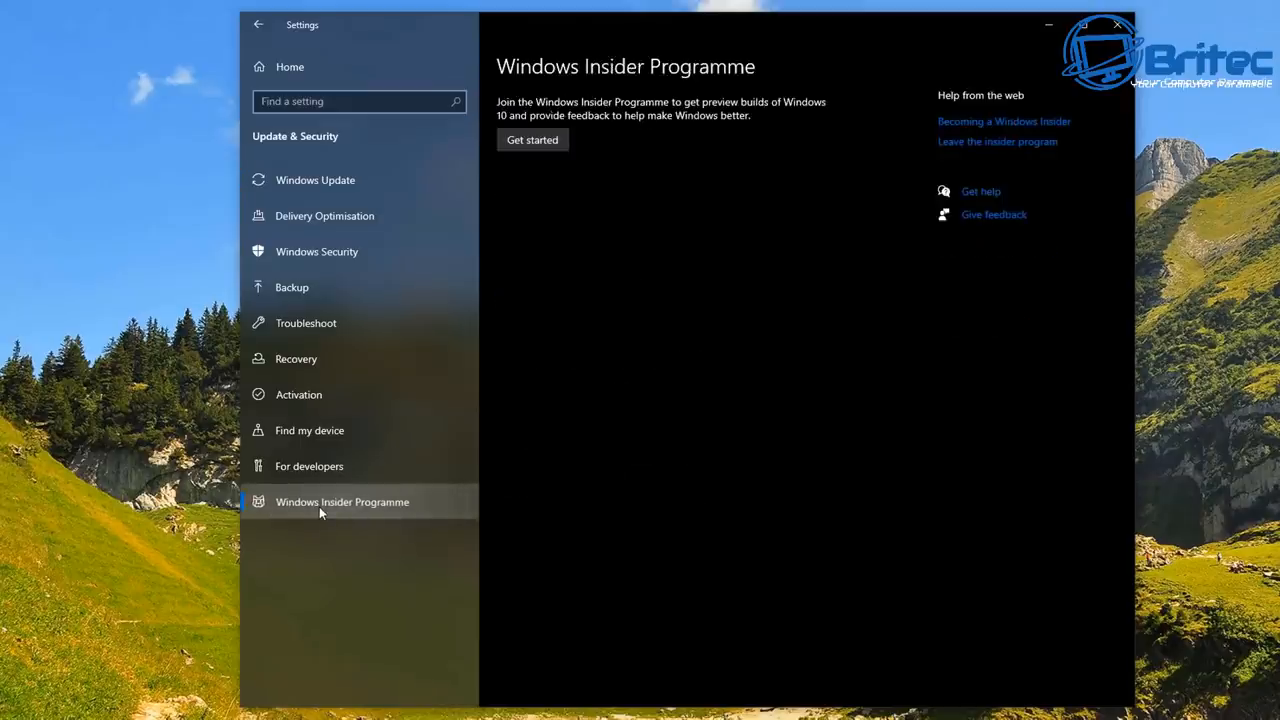
click(532, 140)
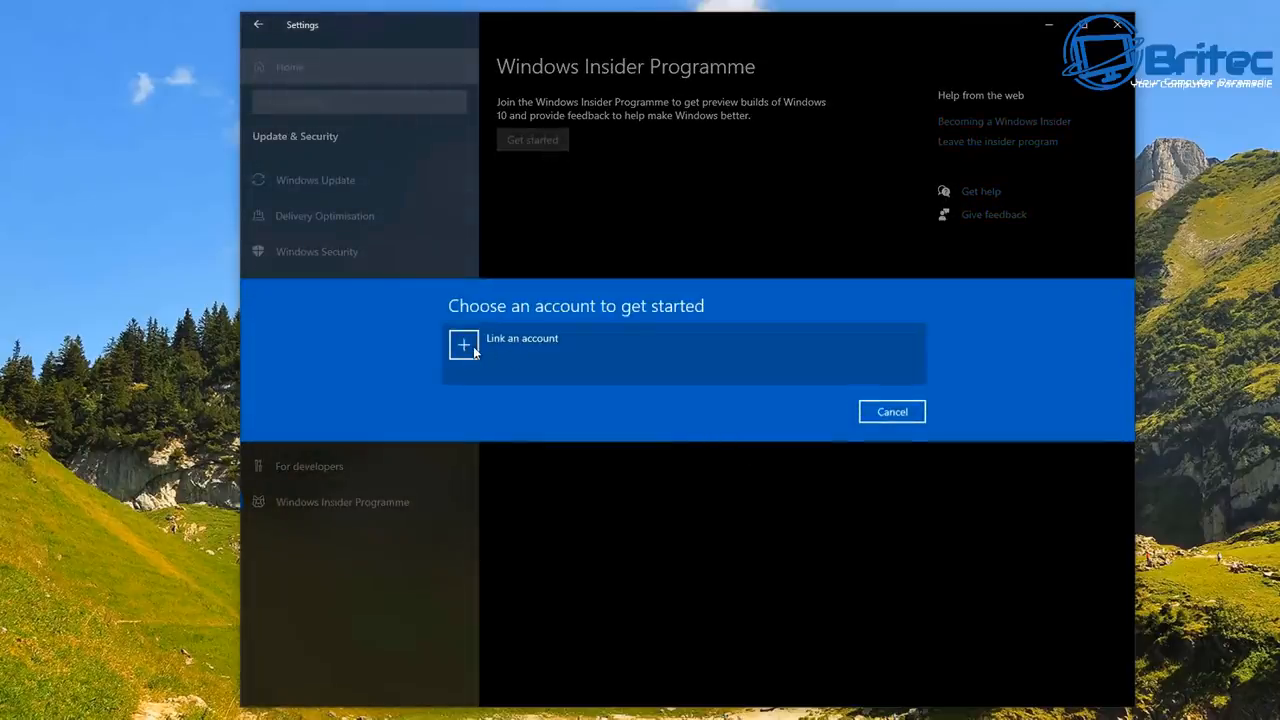
click(464, 344)
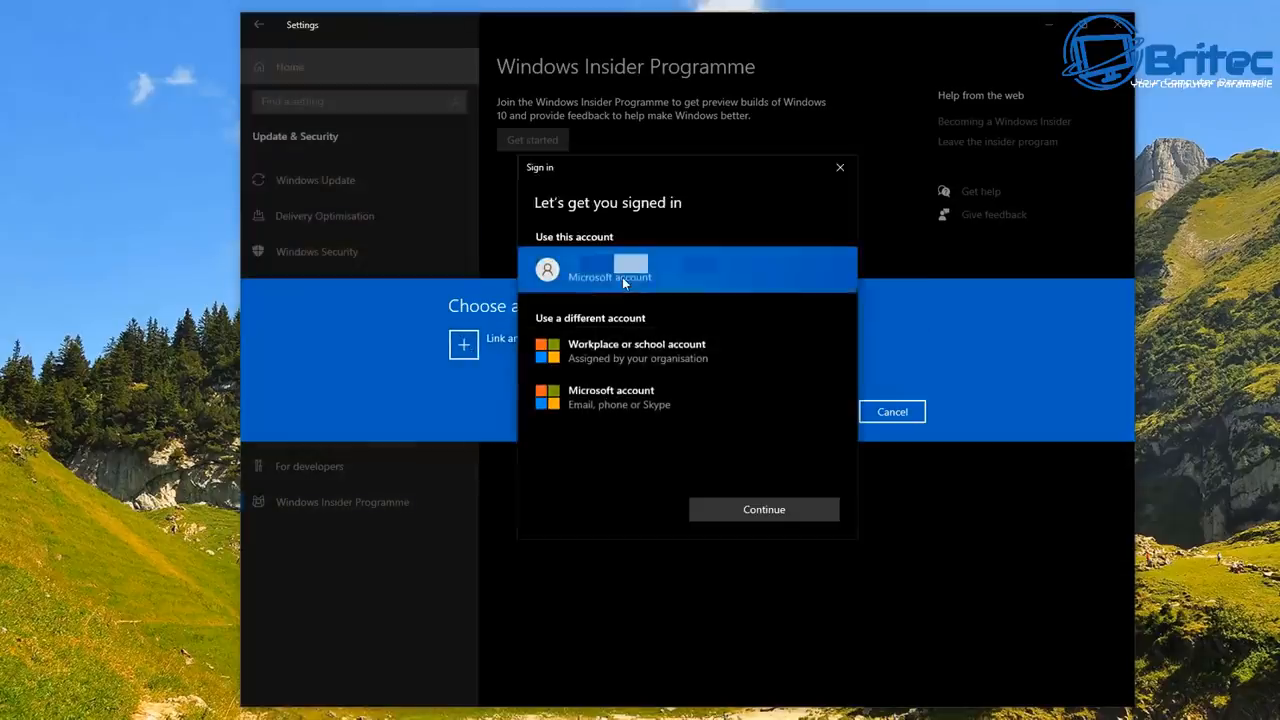
click(764, 510)
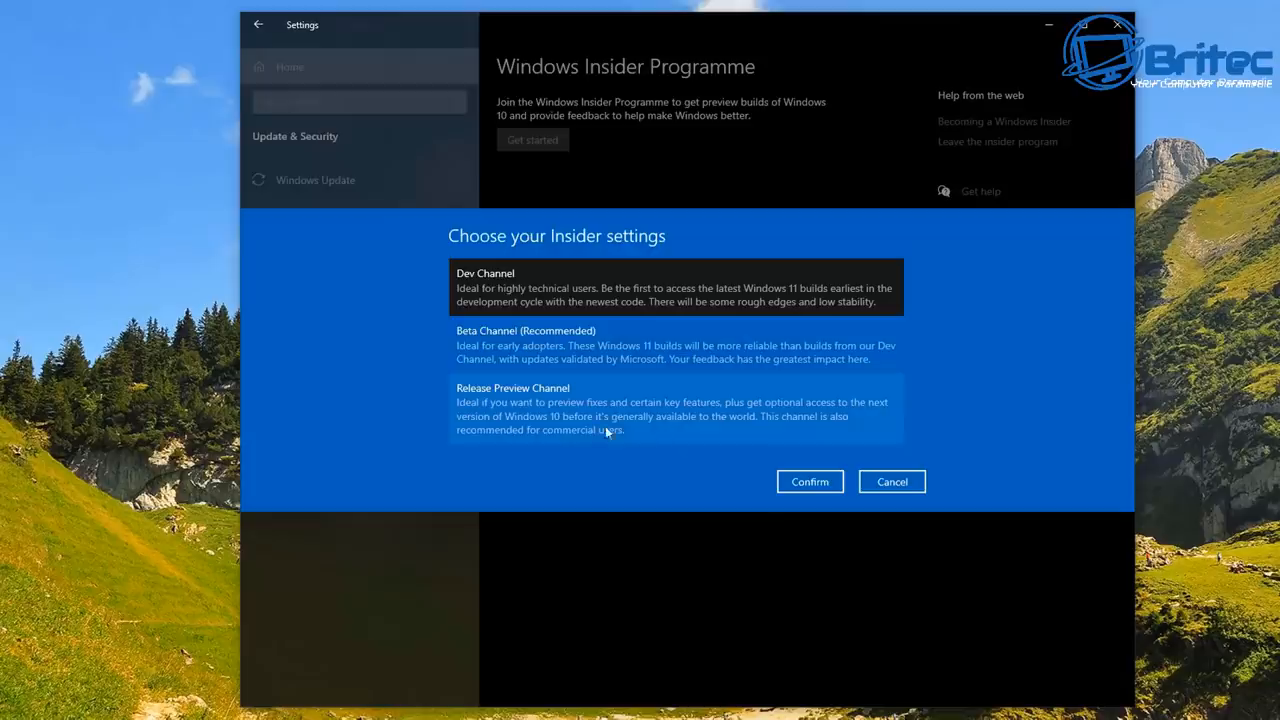
mouse_move(488, 444)
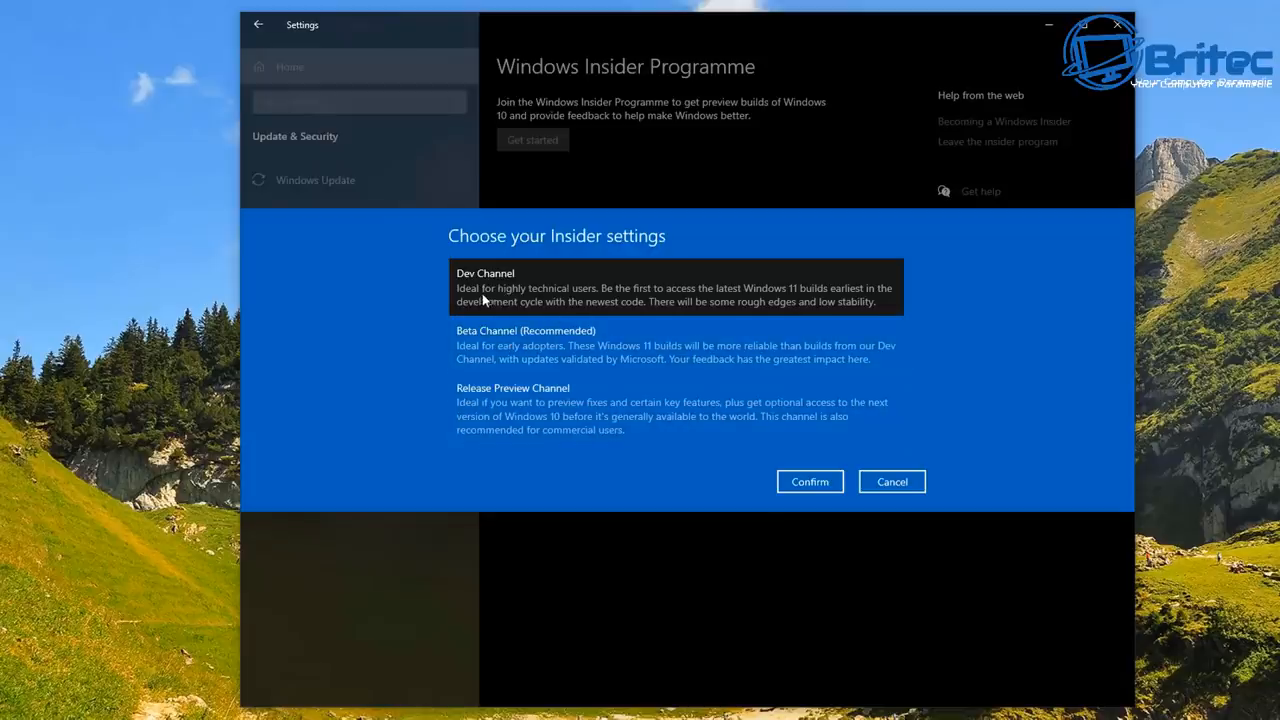
mouse_move(604, 302)
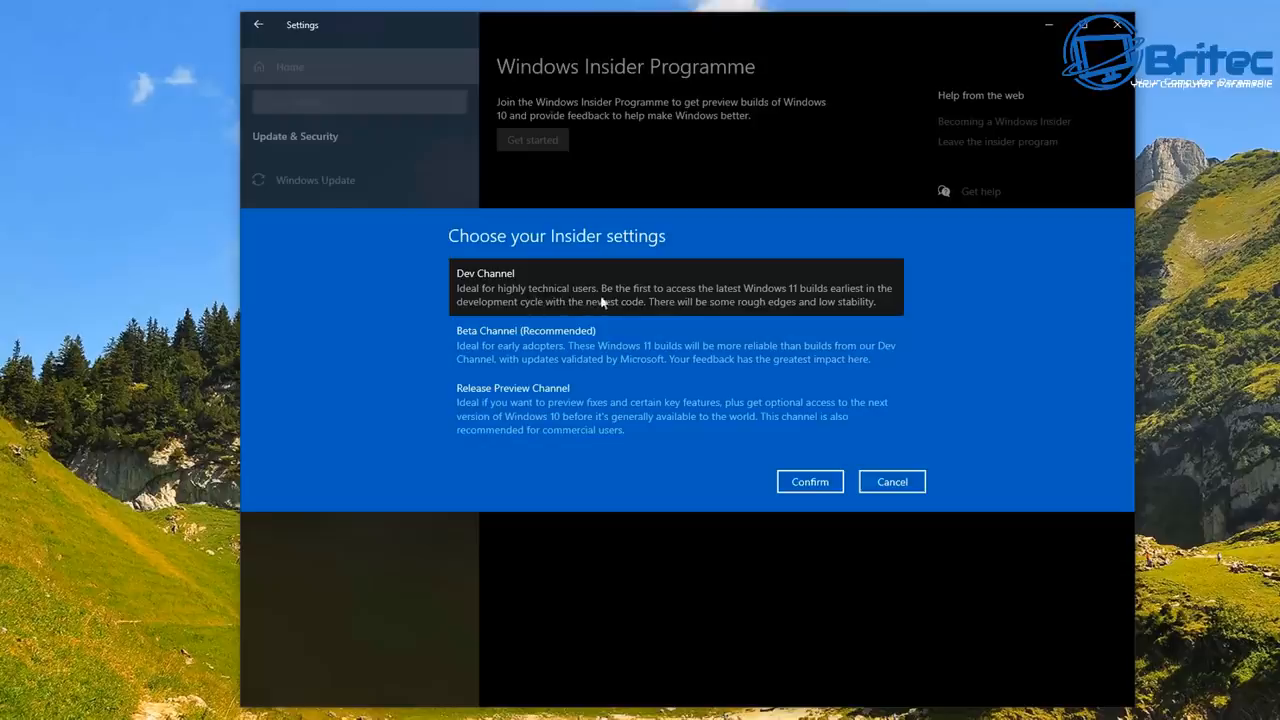
mouse_move(724, 304)
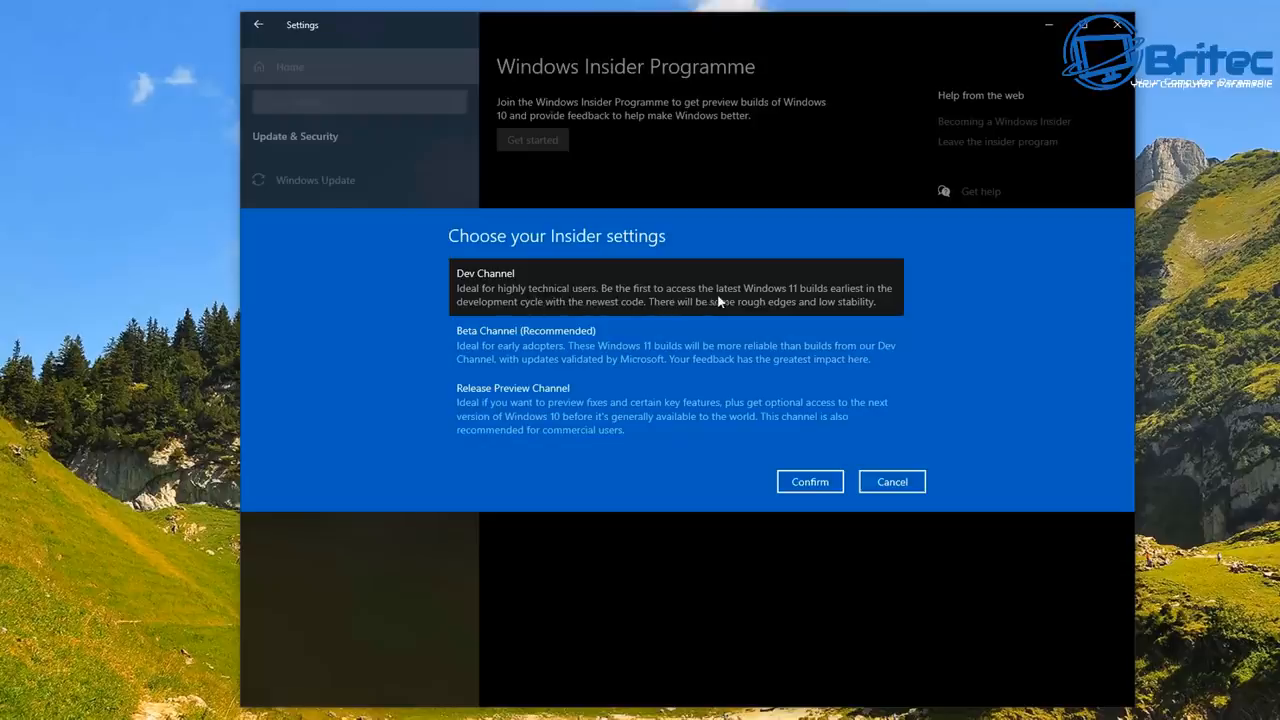
mouse_move(892, 302)
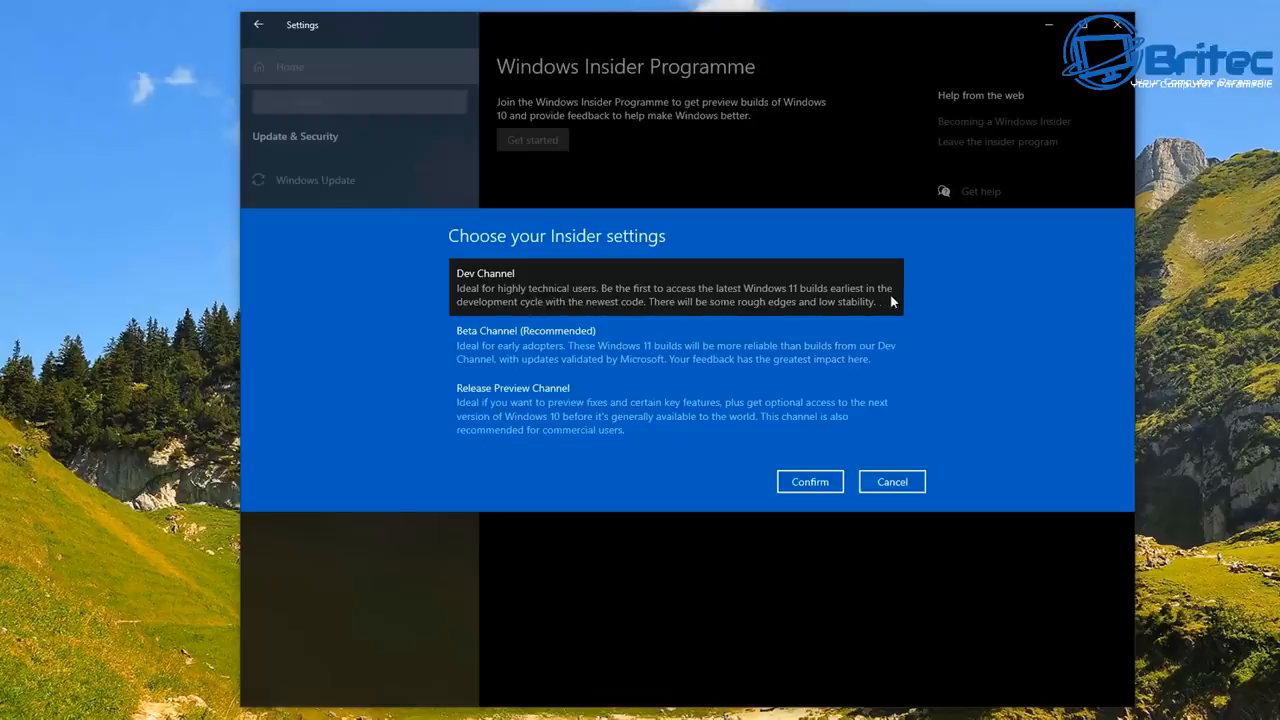
mouse_move(588, 314)
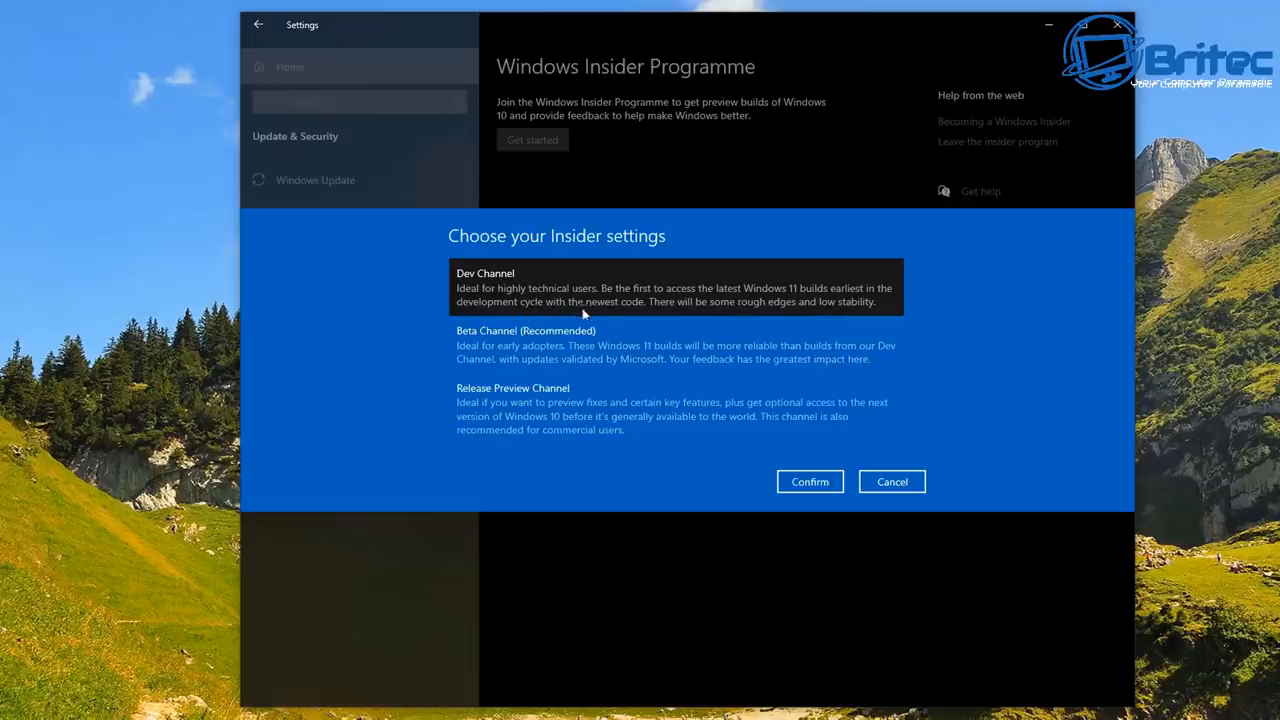
mouse_move(536, 388)
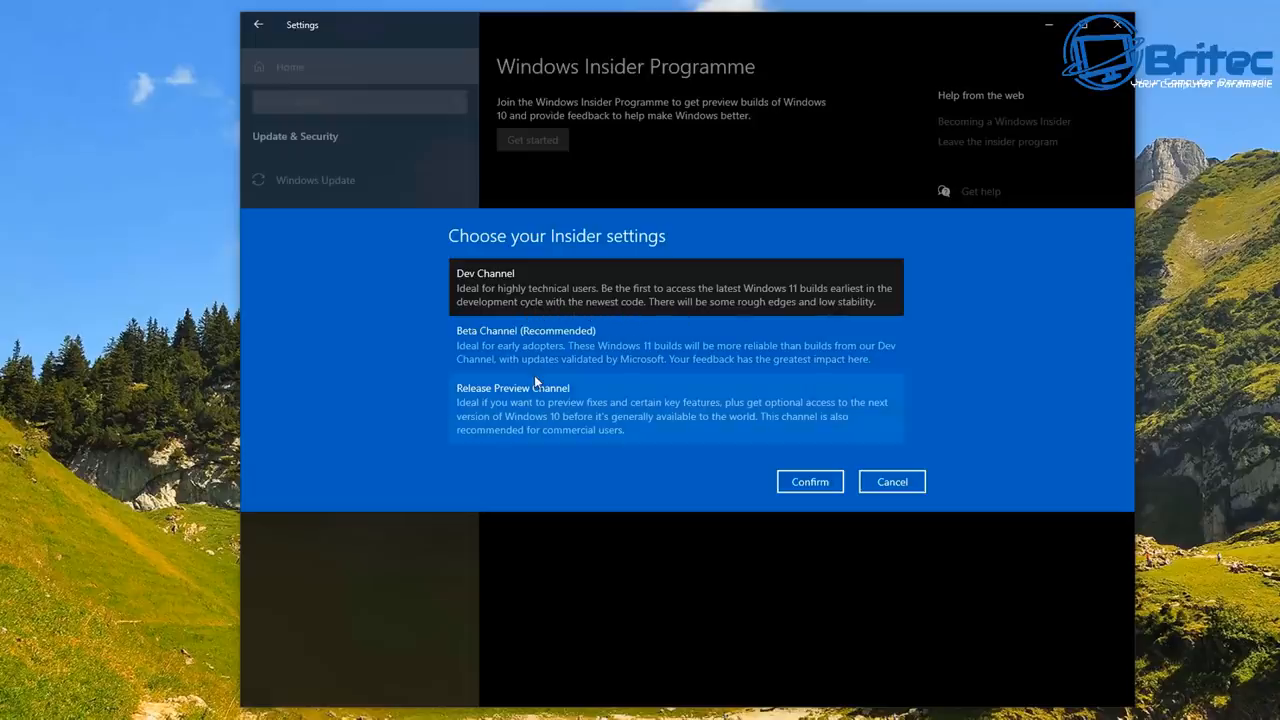
Step: Confirm the Dev Channel as the Insider setting and accept the programme agreement
click(808, 480)
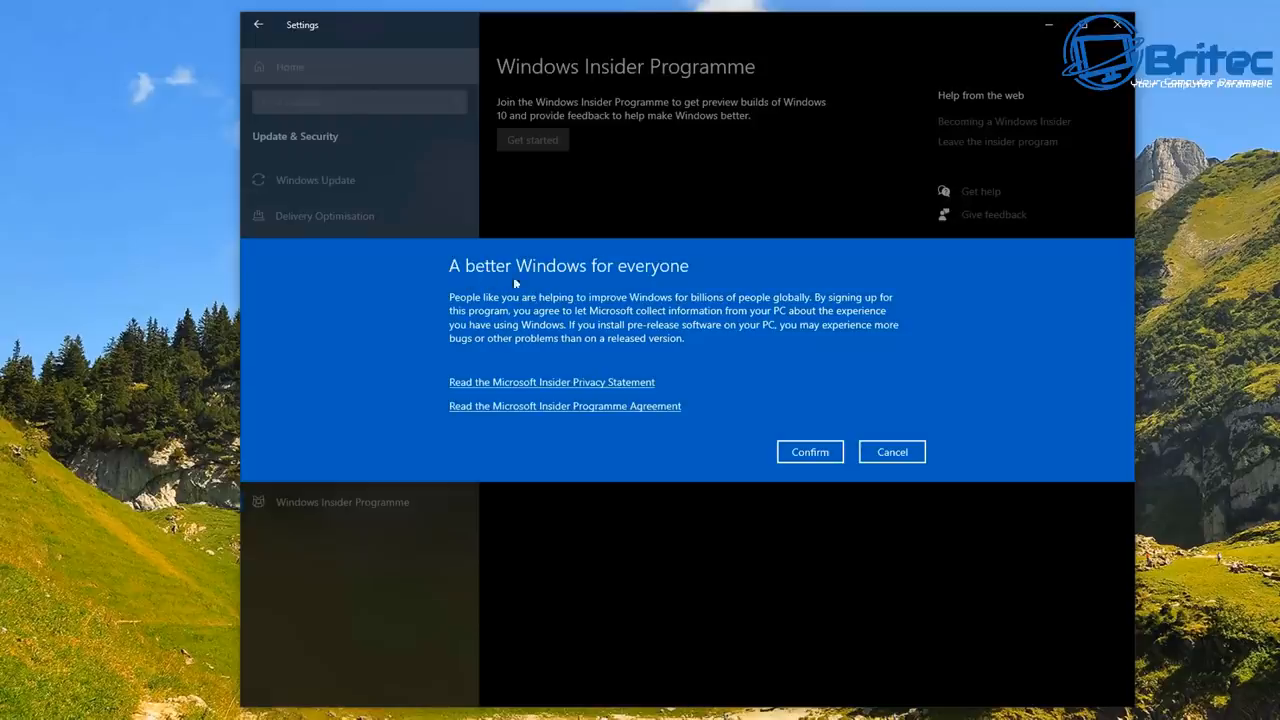
mouse_move(666, 290)
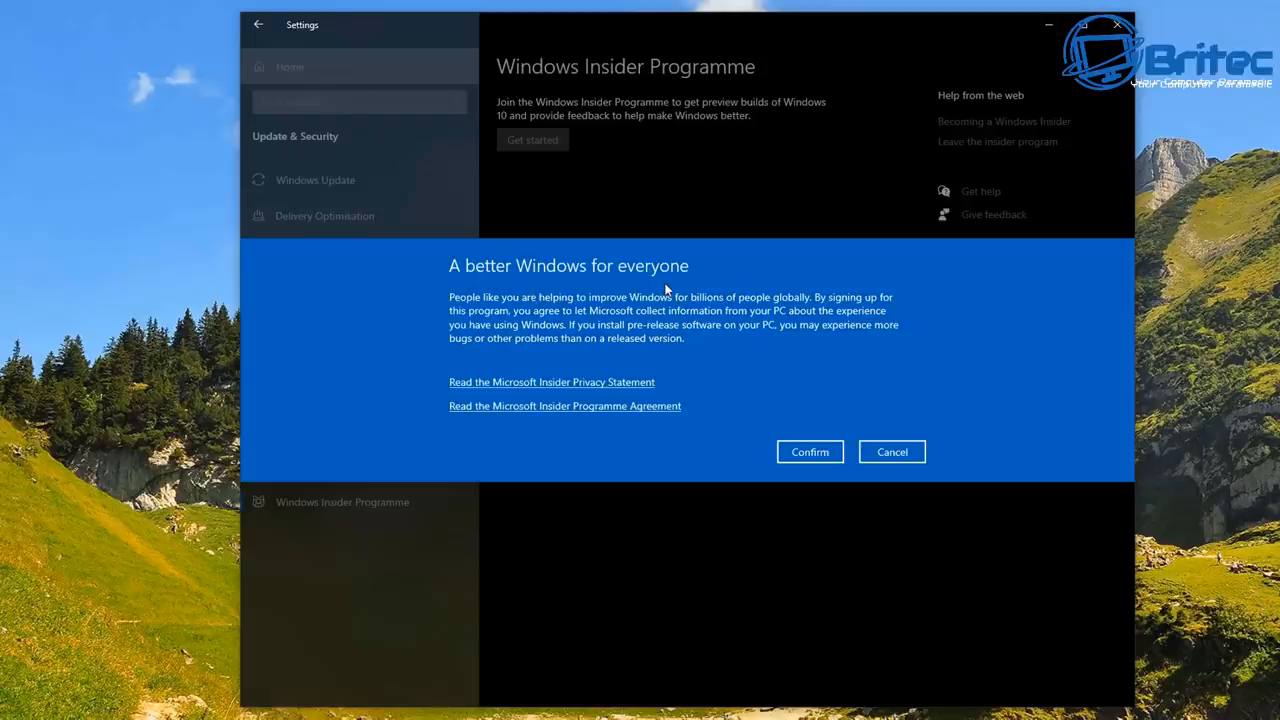
mouse_move(808, 452)
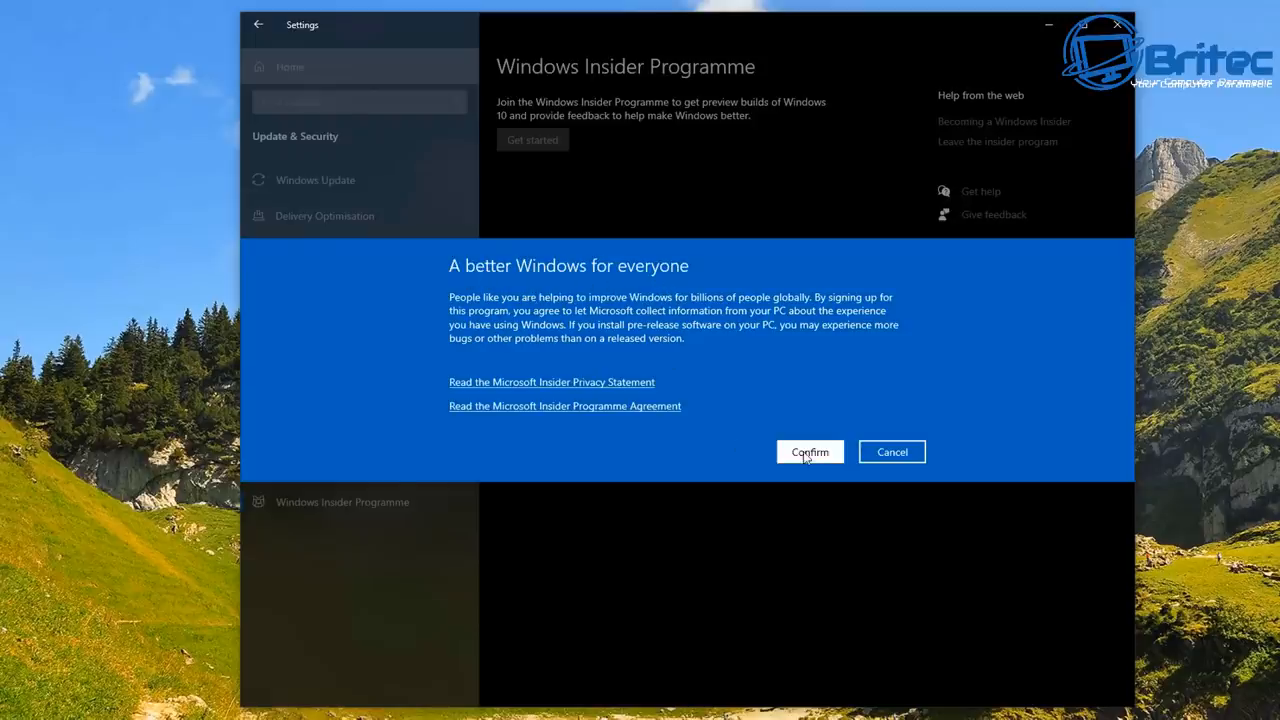
click(810, 452)
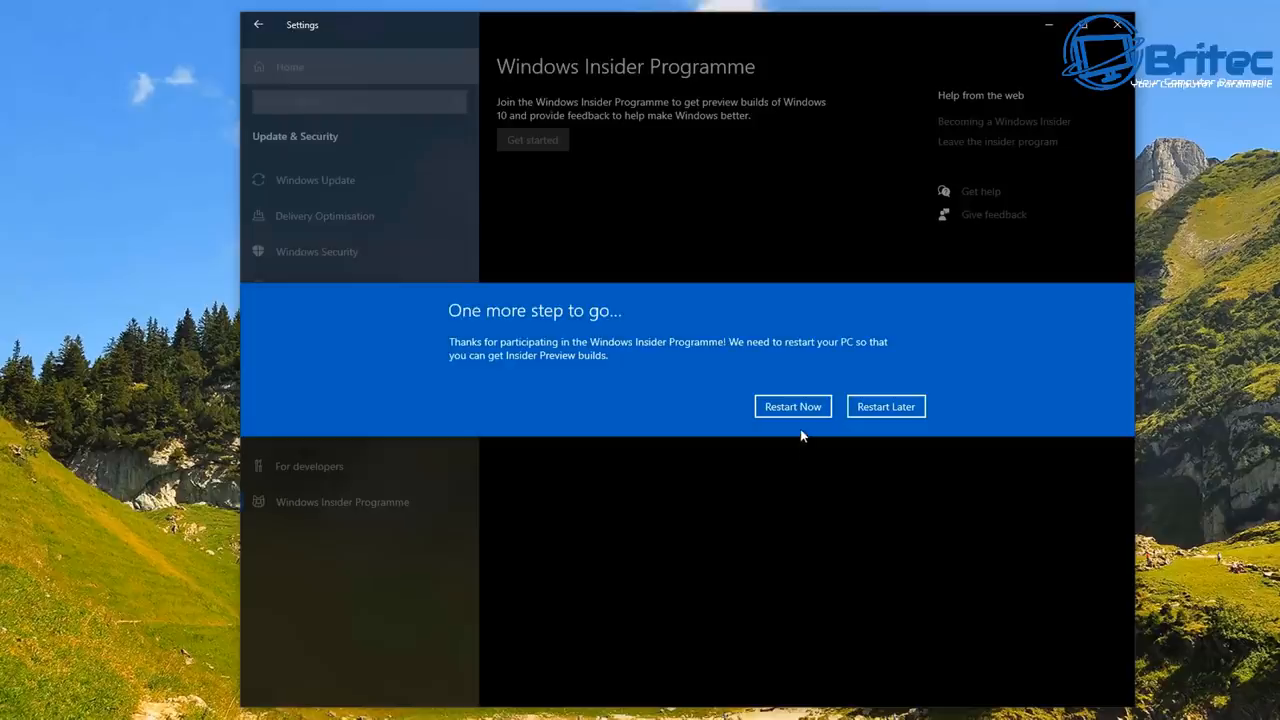
mouse_move(648, 360)
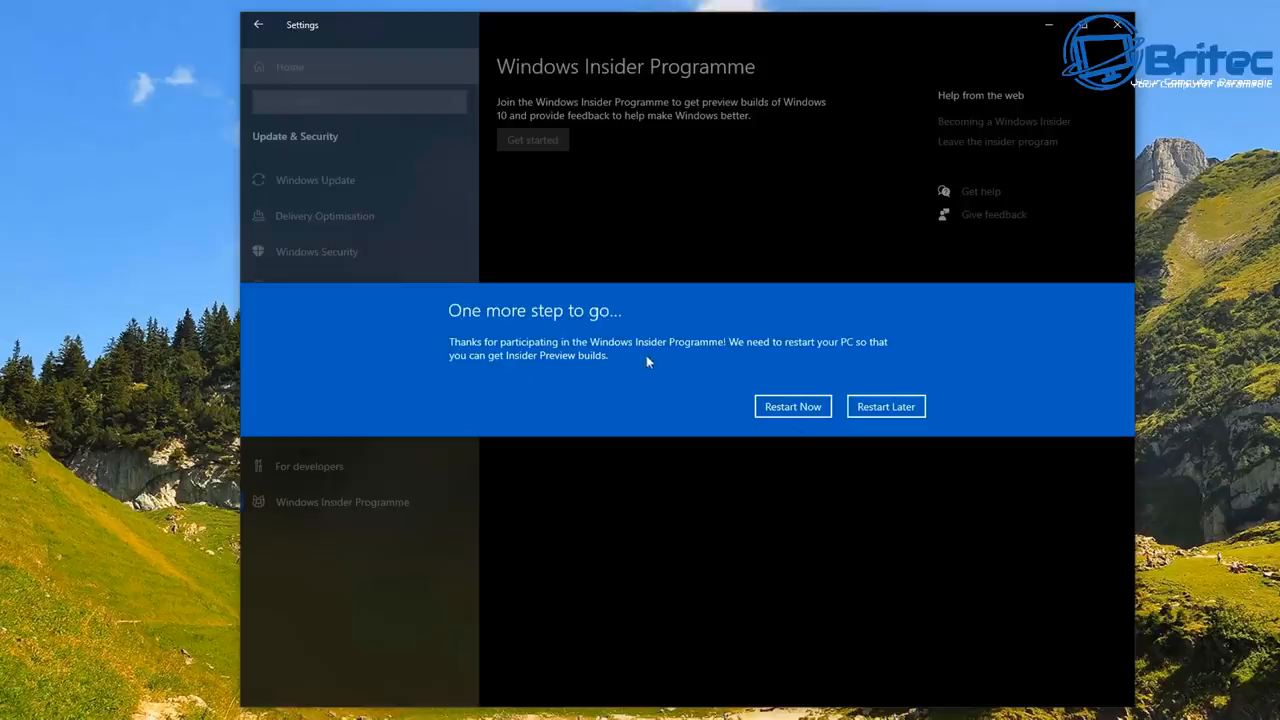
mouse_move(776, 372)
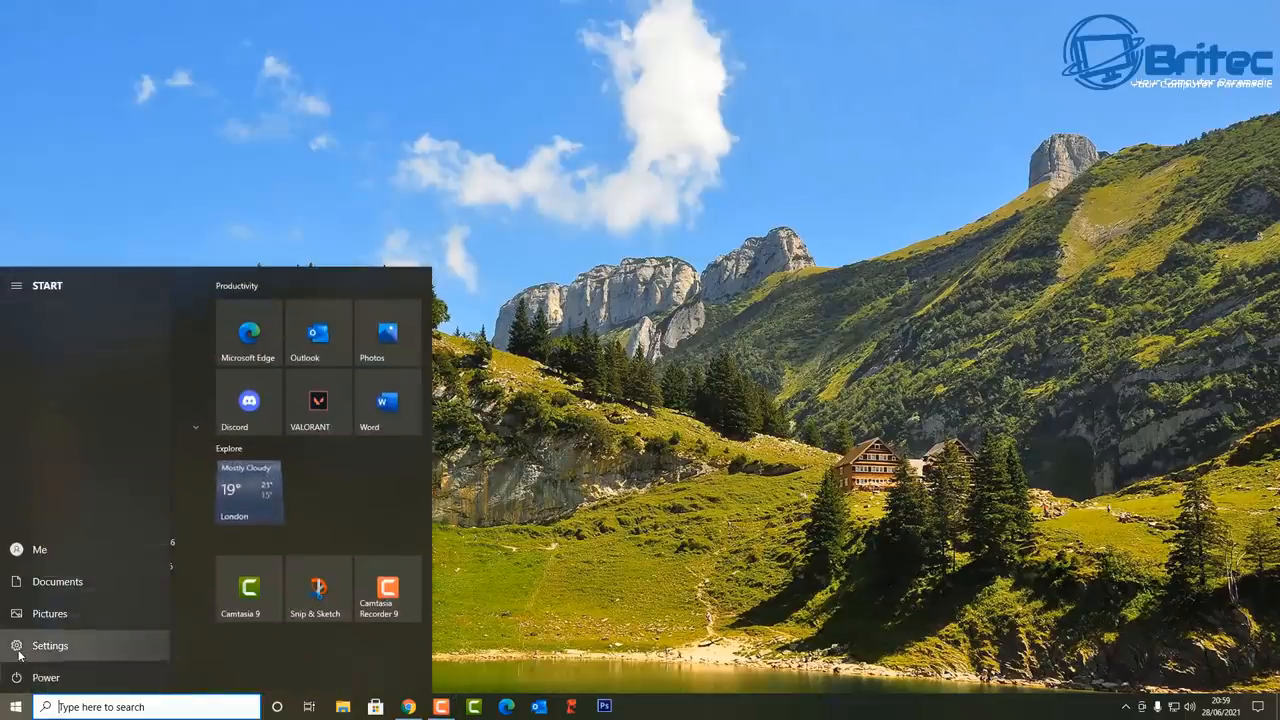
Step: Go to Settings > Update & Security where Windows 11 Insider Preview 10.0.22000.51 is downloading
click(50, 644)
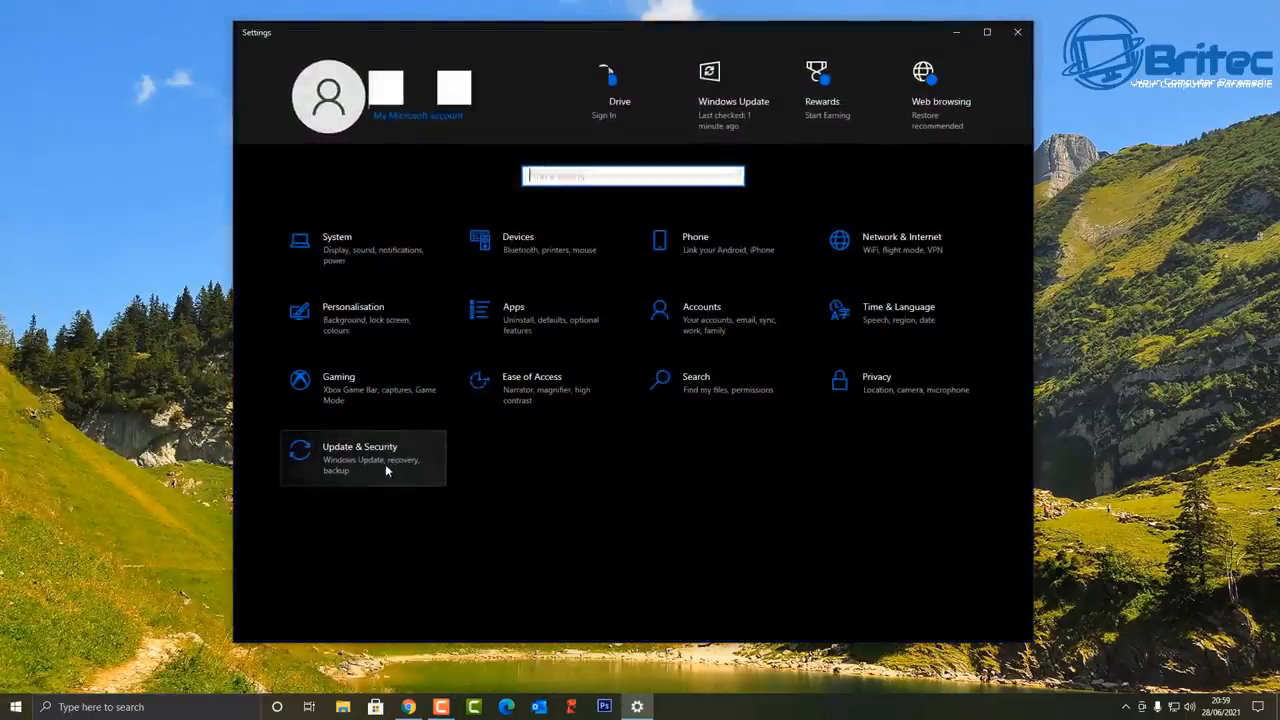
click(360, 456)
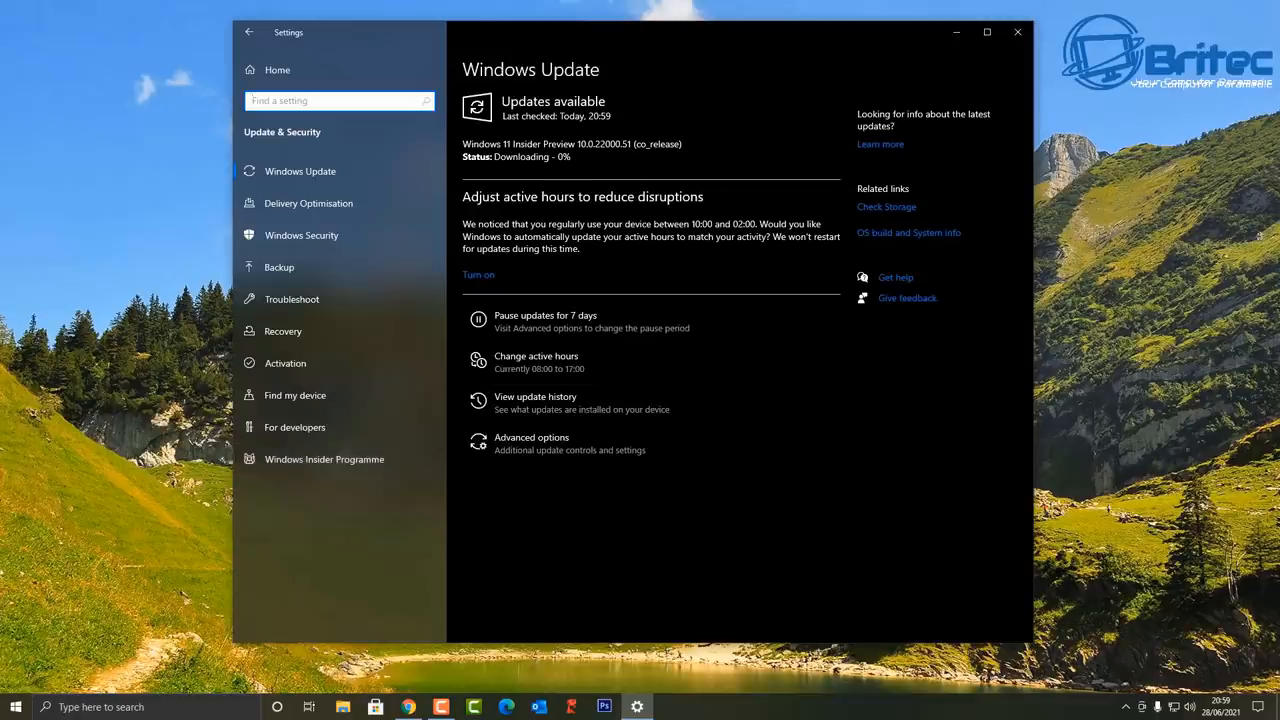
mouse_move(536, 182)
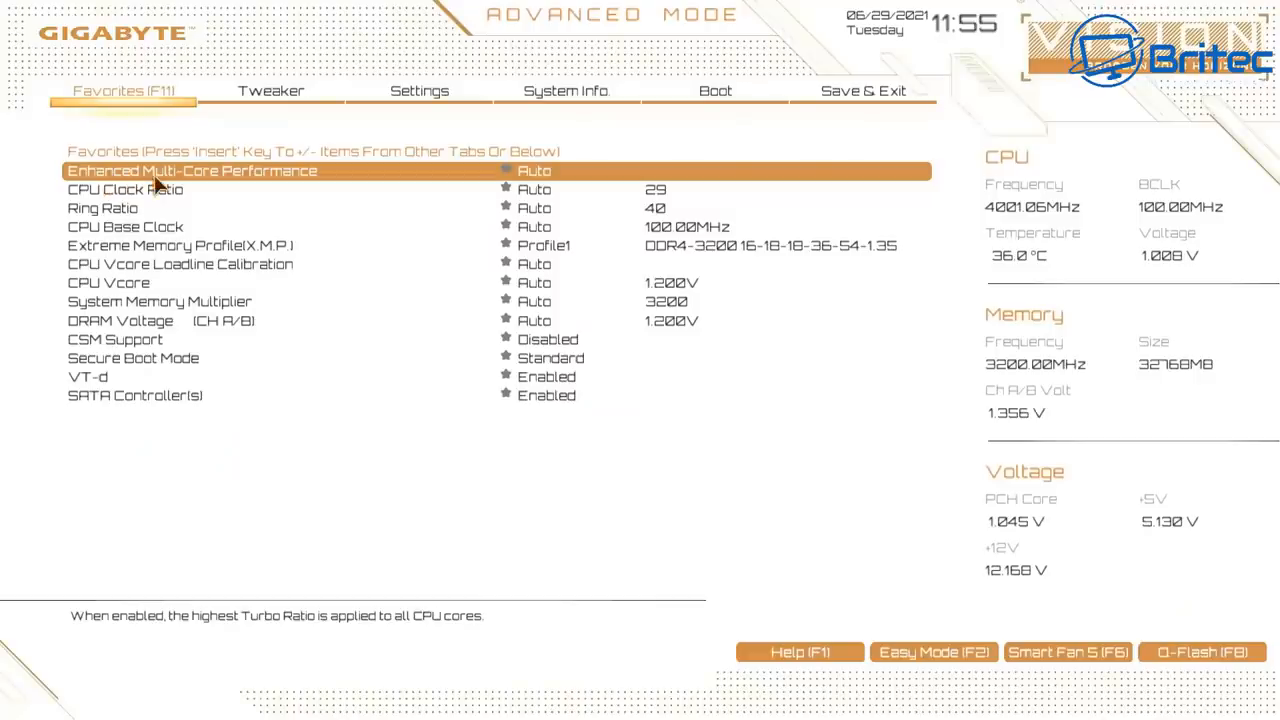
mouse_move(552, 370)
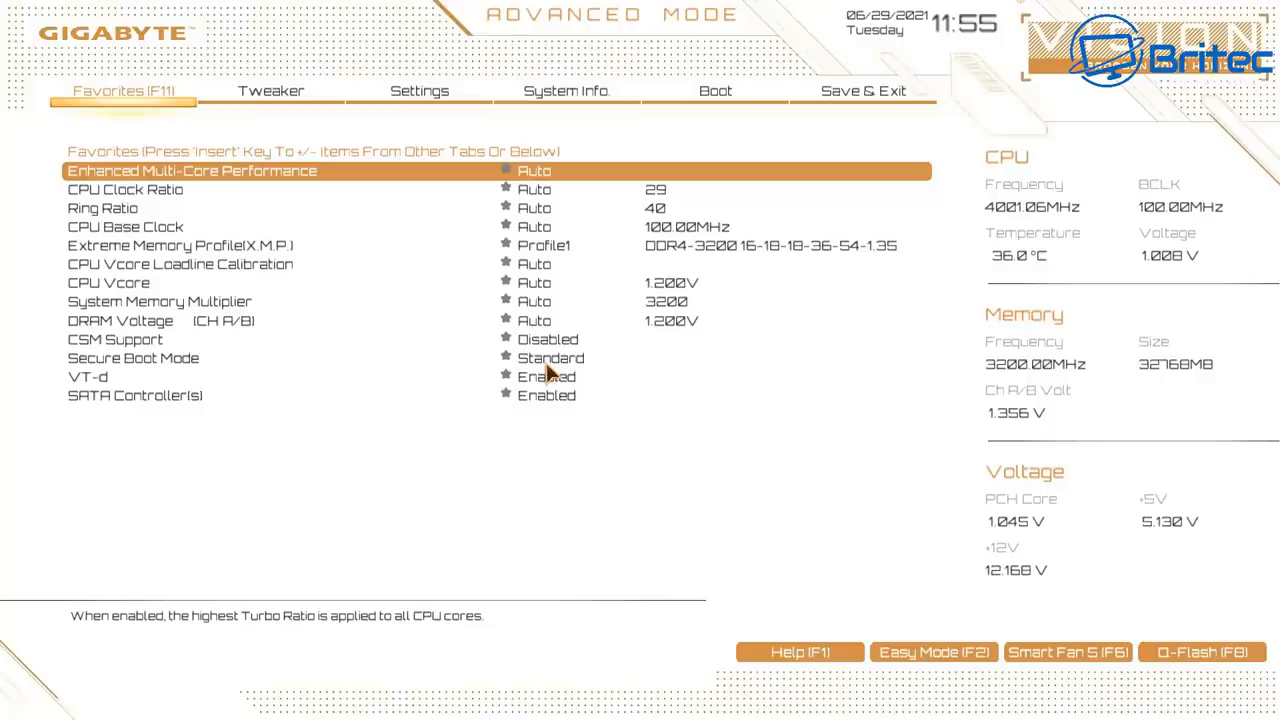
Step: Keep Secure Boot Mode set to Standard on the Favorites page, then move to the Tweaker page
click(132, 358)
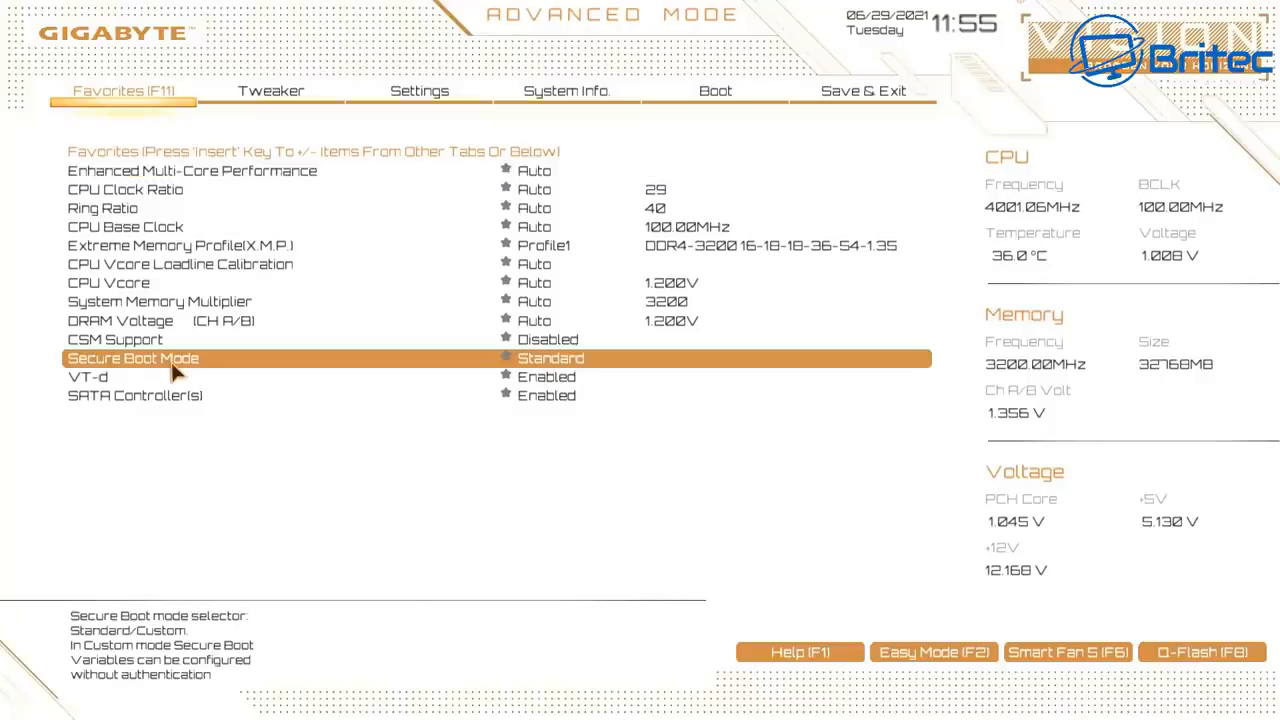
mouse_move(572, 380)
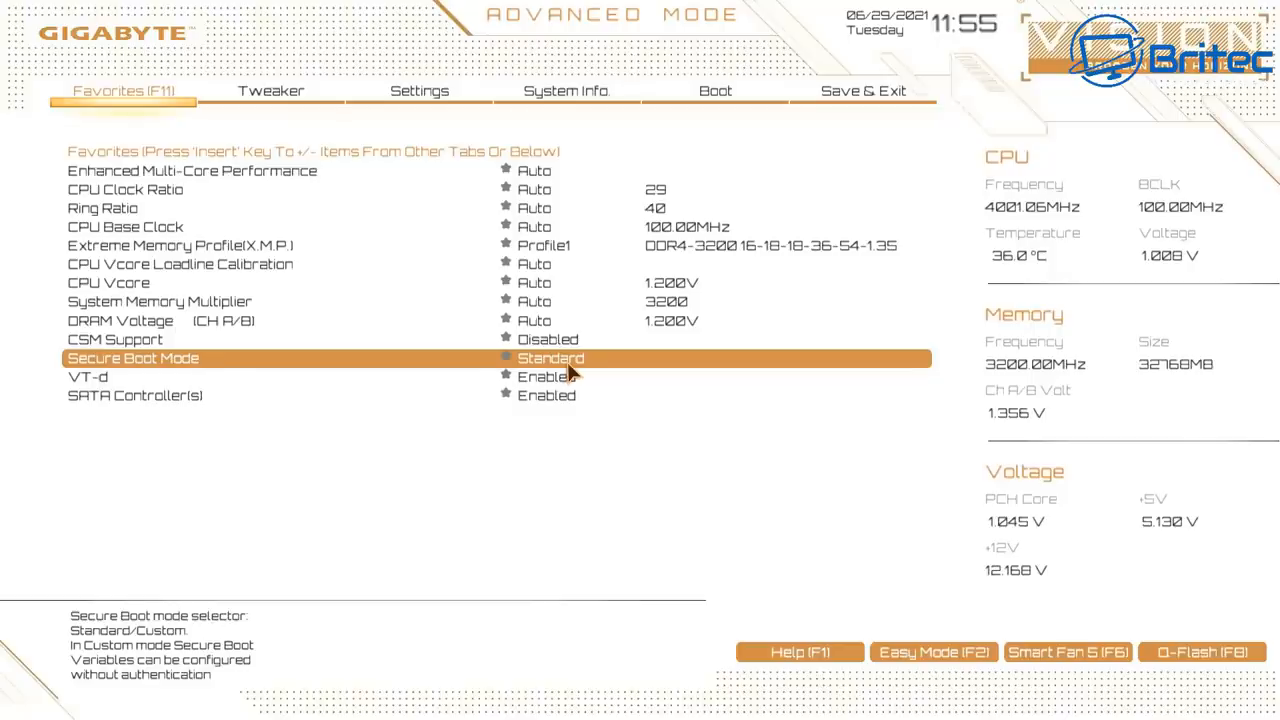
mouse_move(570, 380)
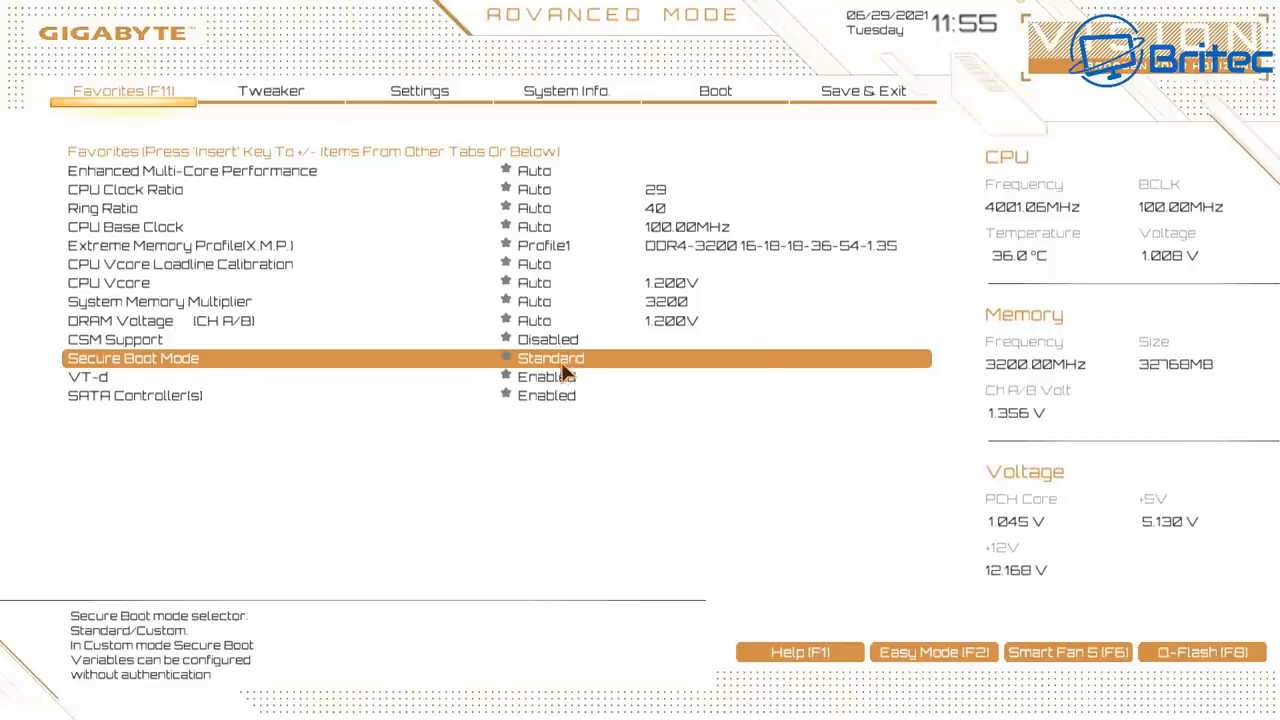
click(550, 358)
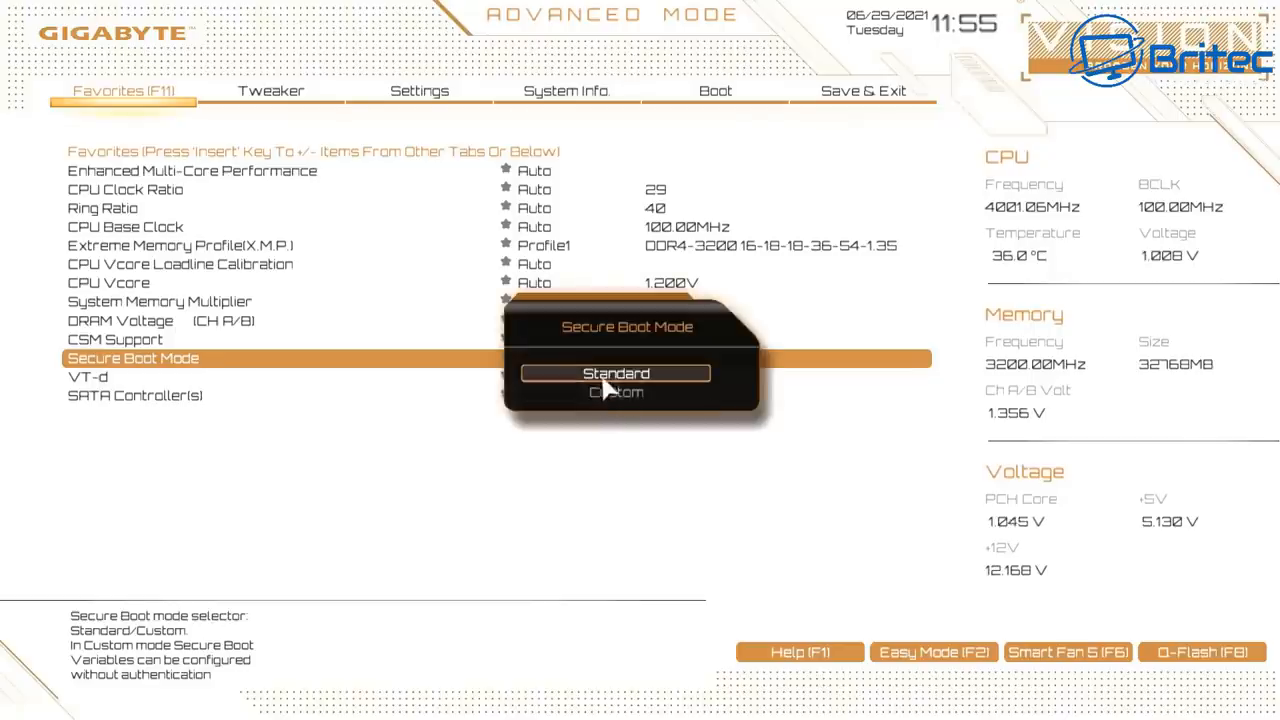
click(616, 374)
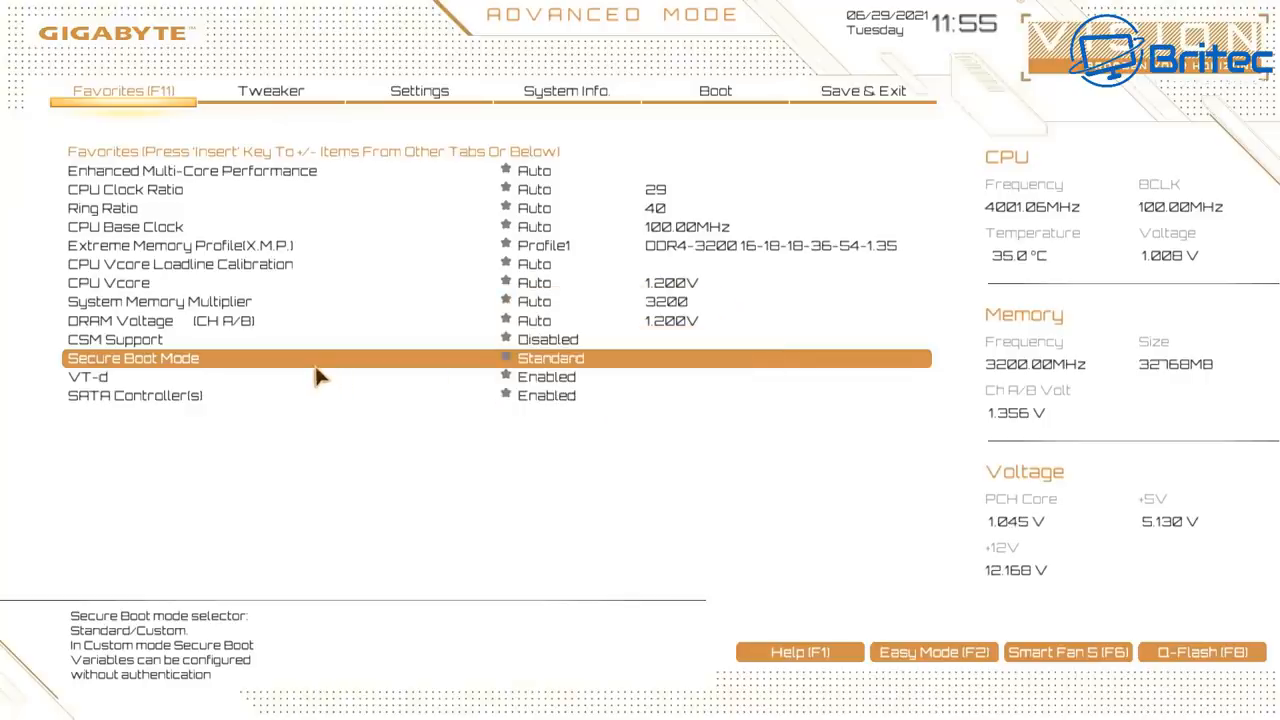
click(270, 90)
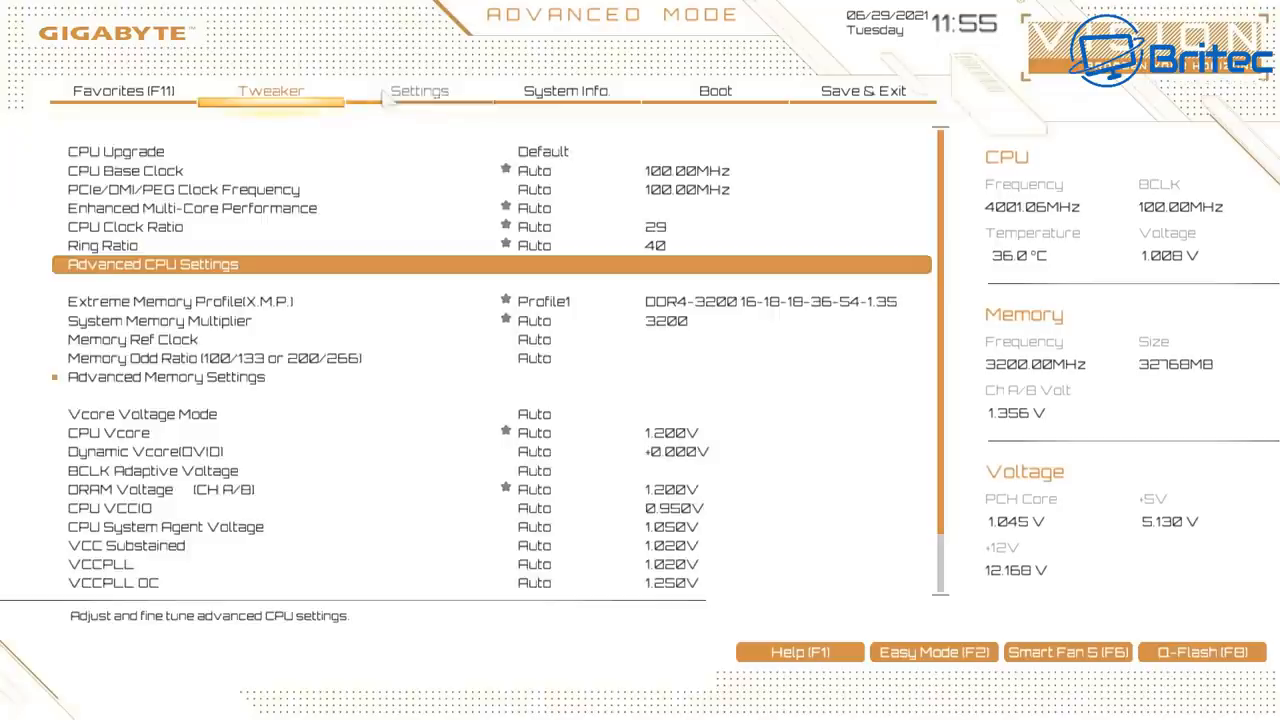
Step: Under Settings > Miscellaneous verify Intel PTT is Enabled and show Trusted Computing with a TPM 2.0 device found
click(418, 92)
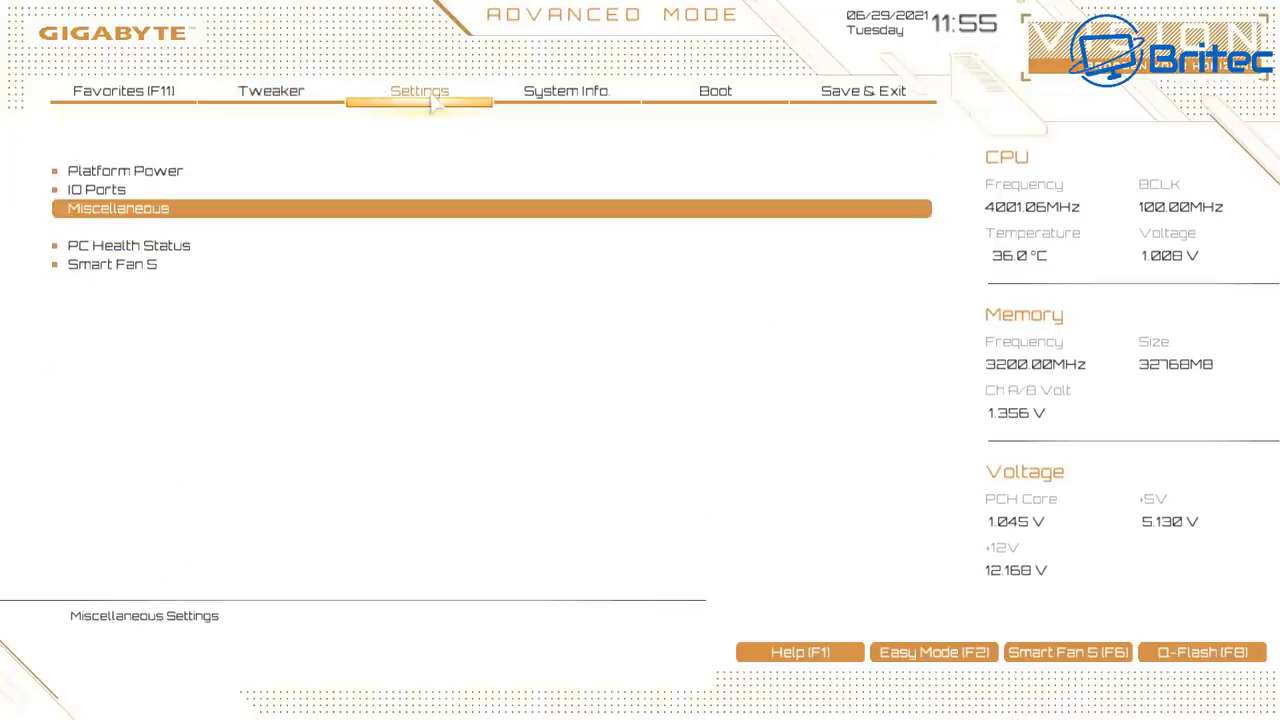
mouse_move(124, 228)
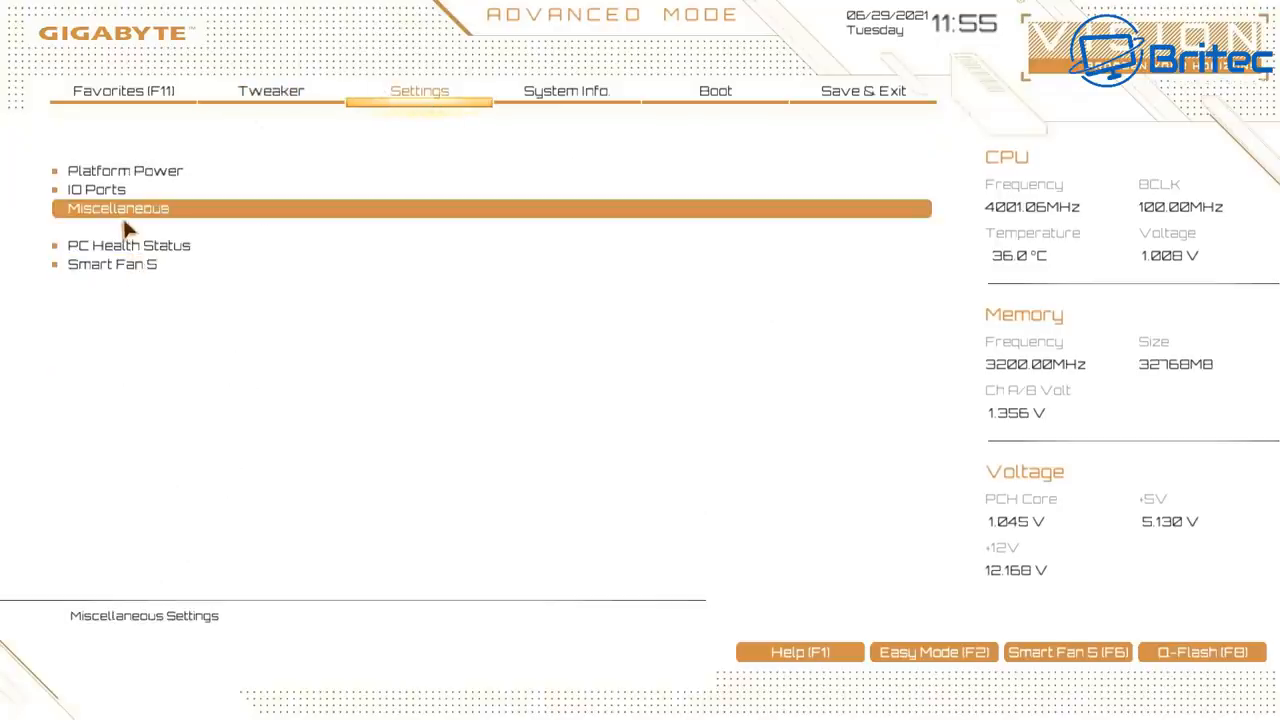
click(116, 208)
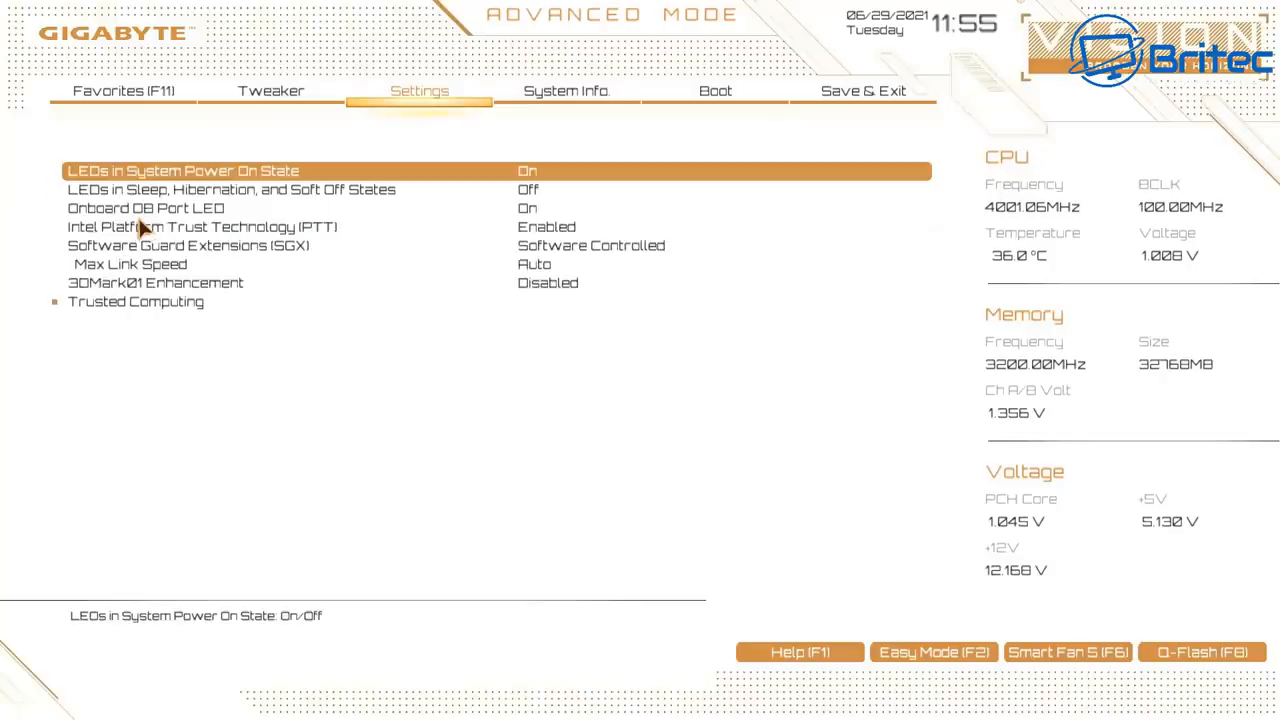
mouse_move(144, 250)
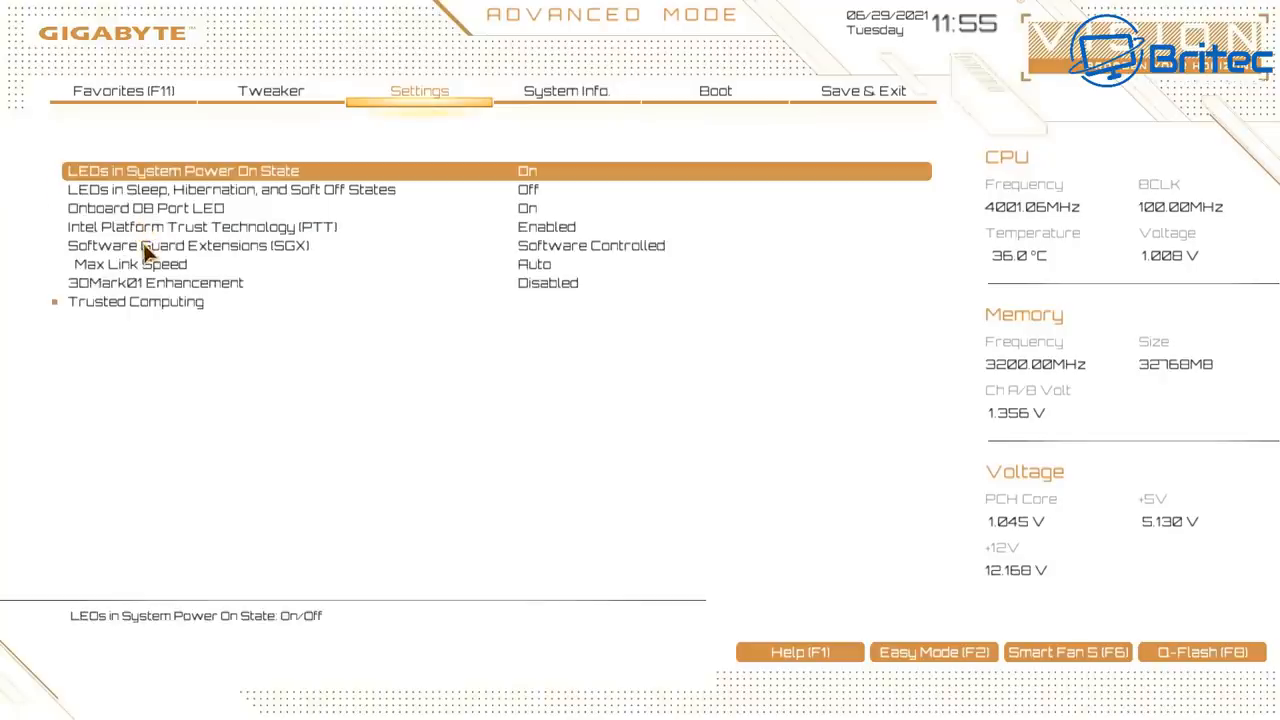
click(200, 226)
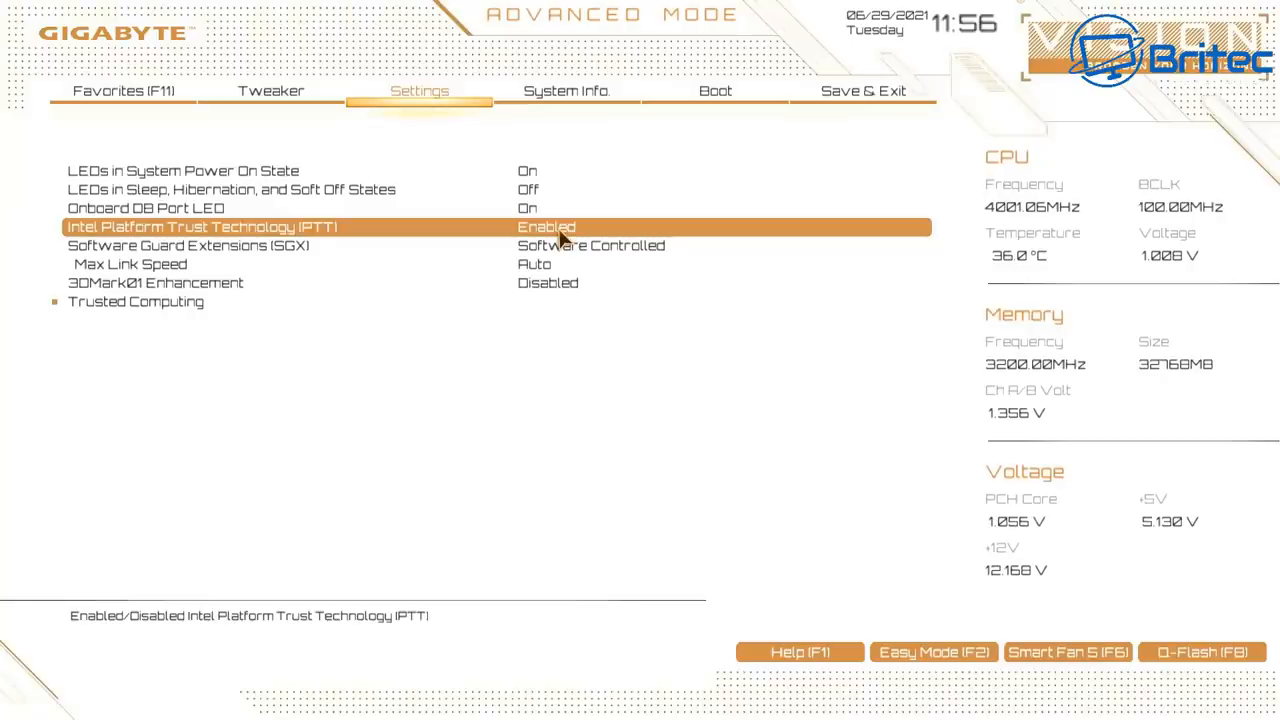
mouse_move(148, 320)
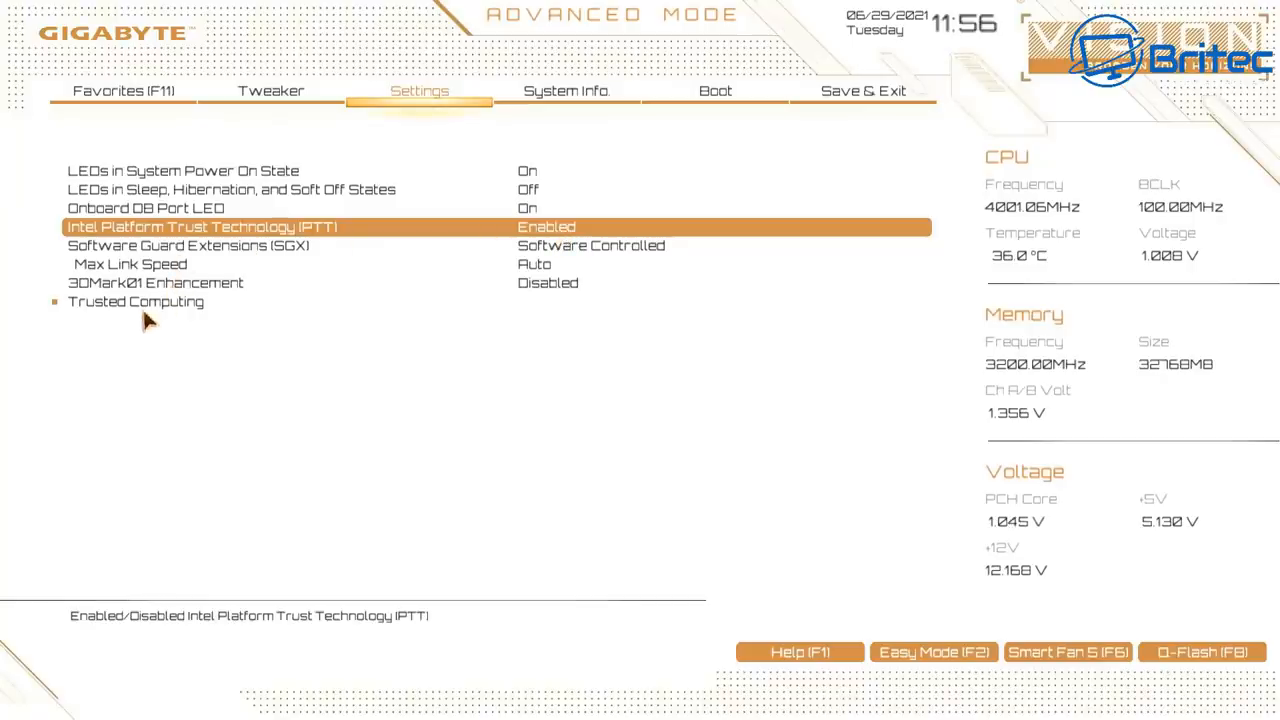
click(136, 300)
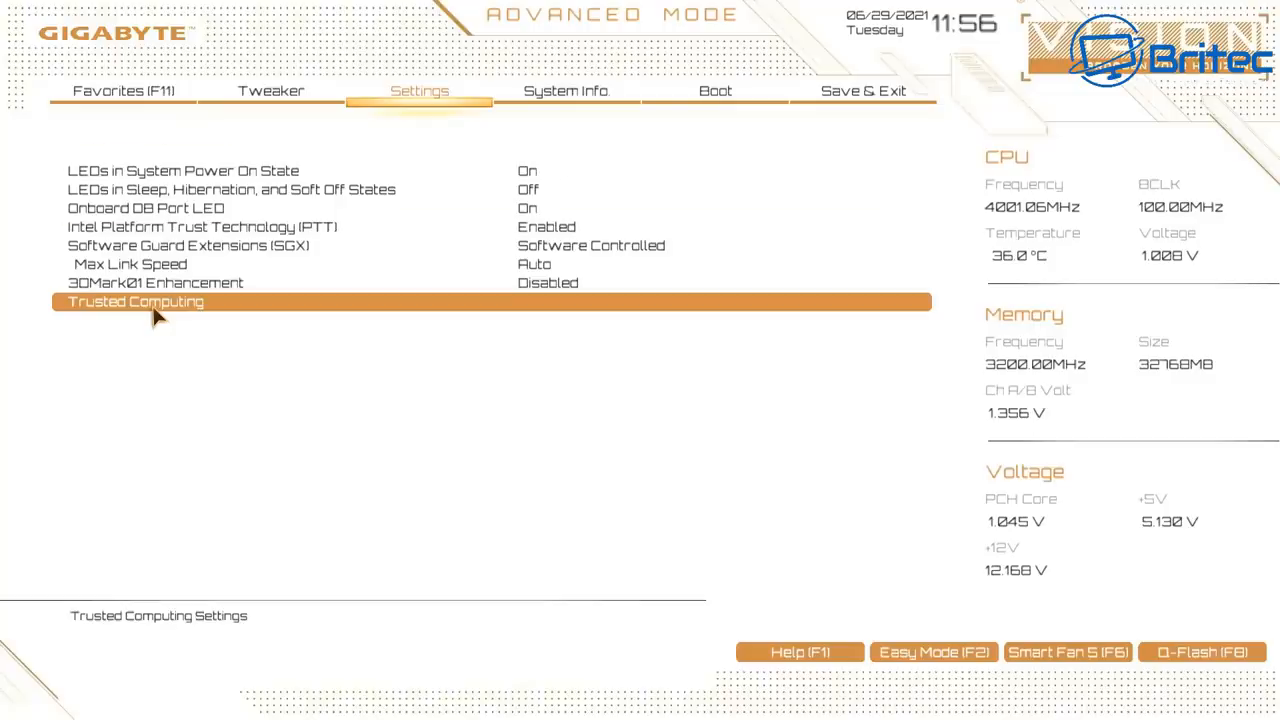
click(136, 300)
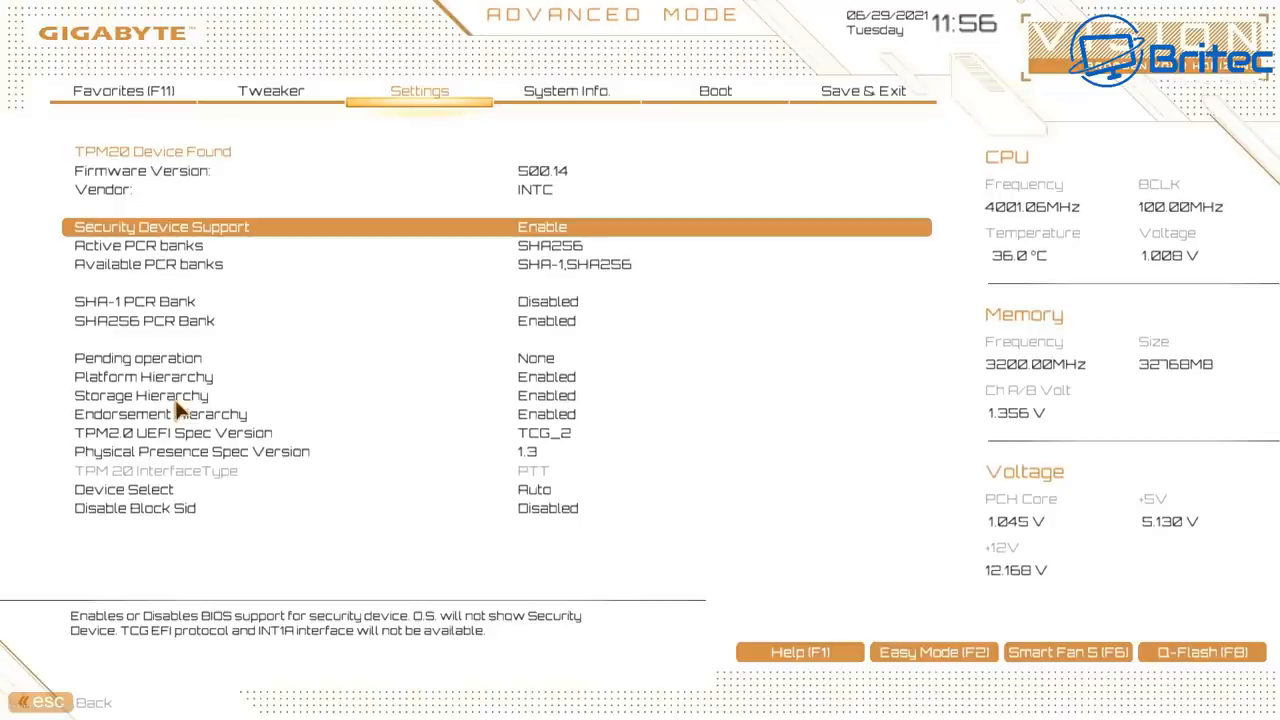
mouse_move(132, 658)
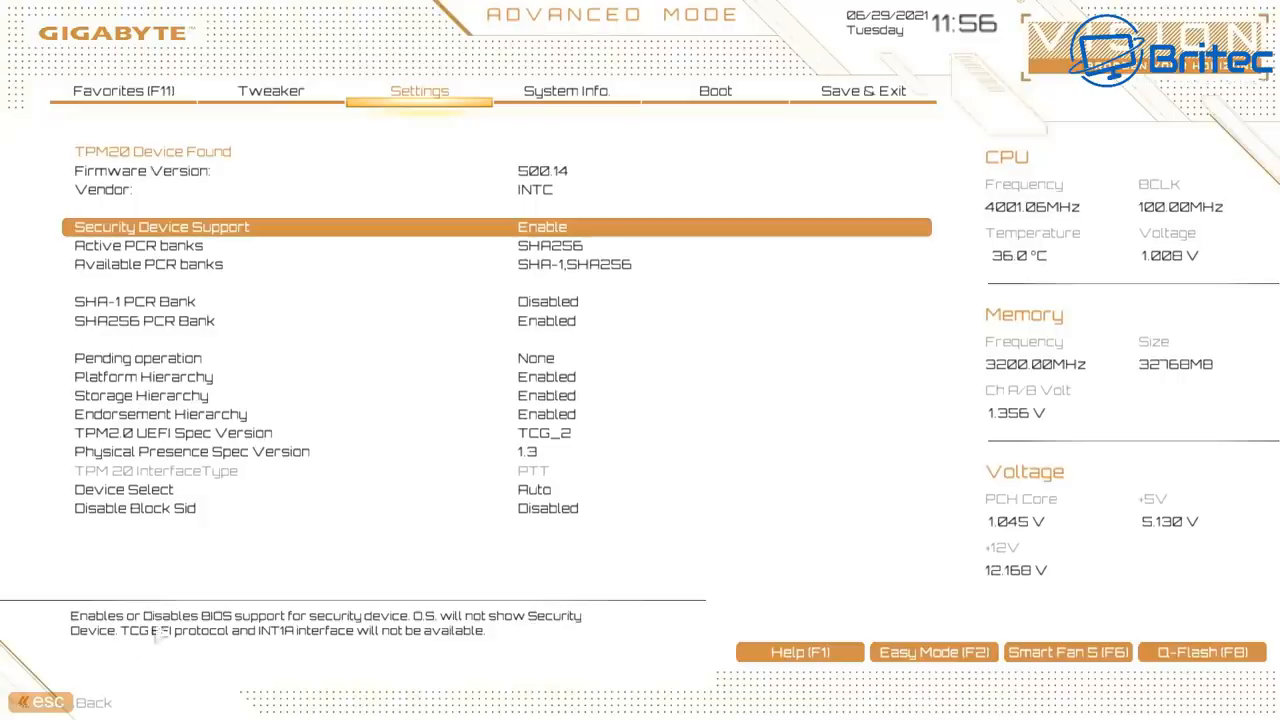
Step: Show the Boot page with CSM Support disabled and highlight the Secure Boot entry
click(716, 92)
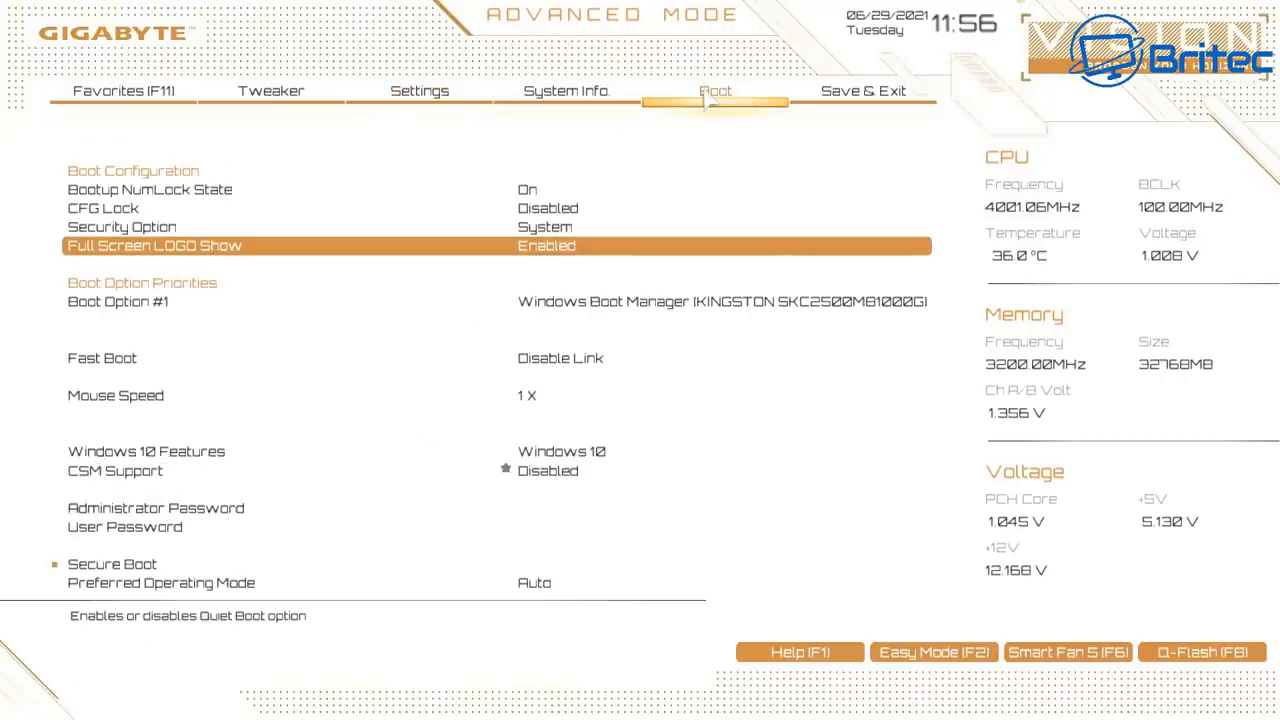
mouse_move(112, 488)
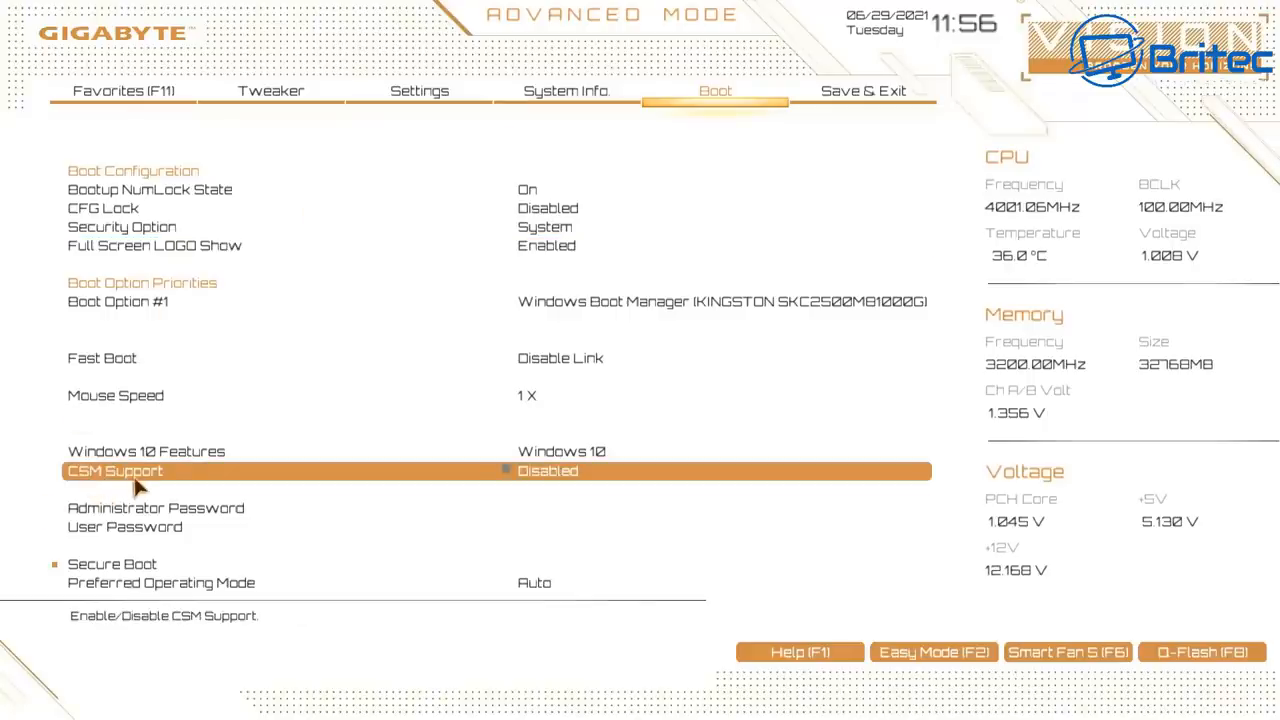
mouse_move(570, 480)
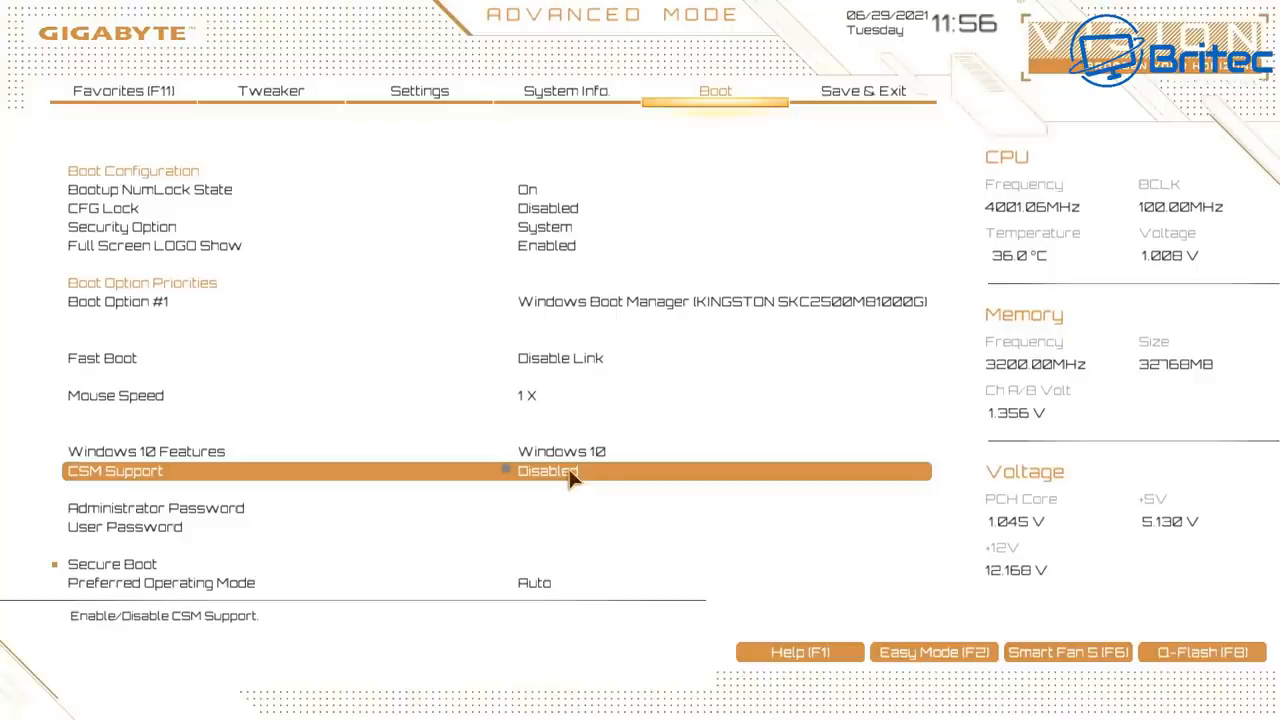
mouse_move(90, 508)
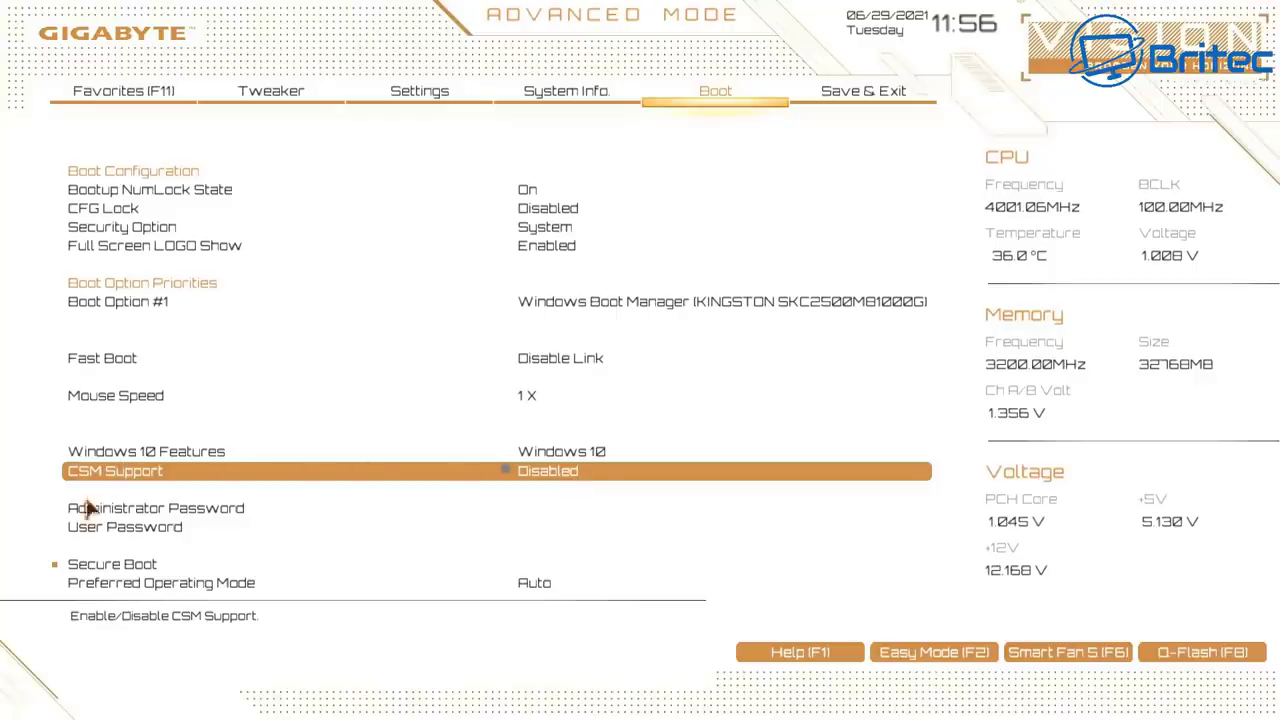
click(110, 564)
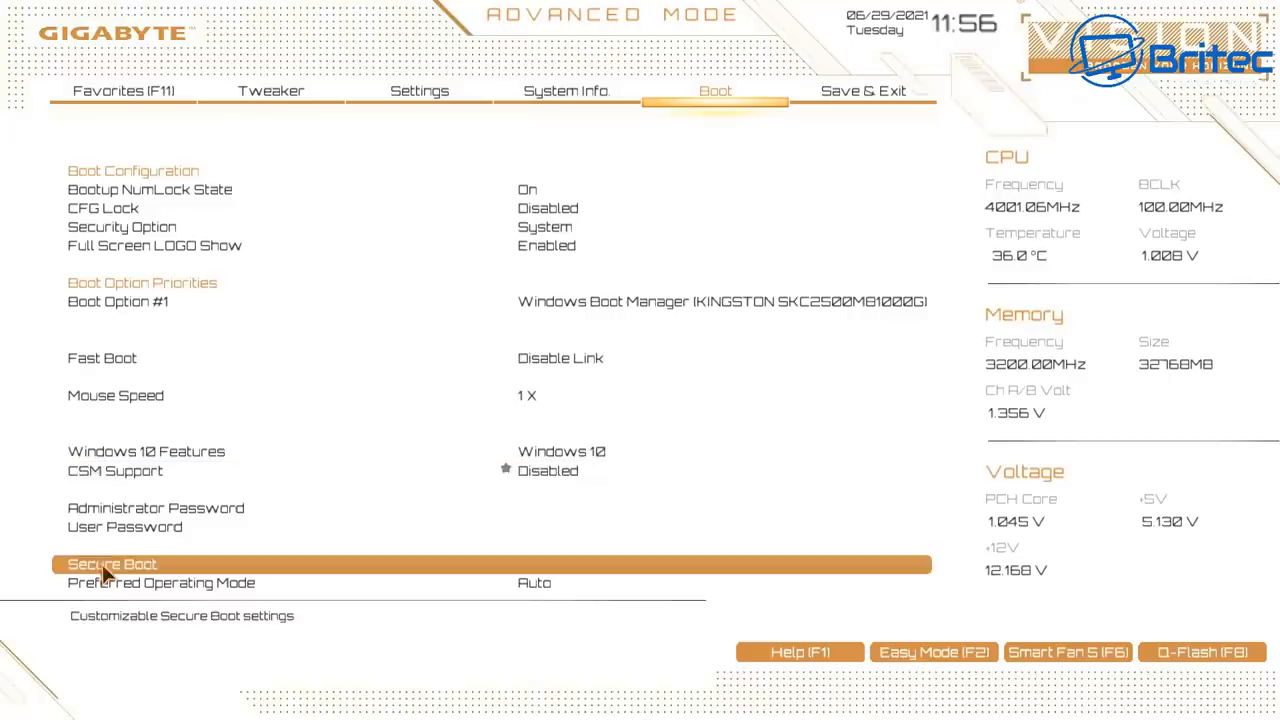
mouse_move(122, 576)
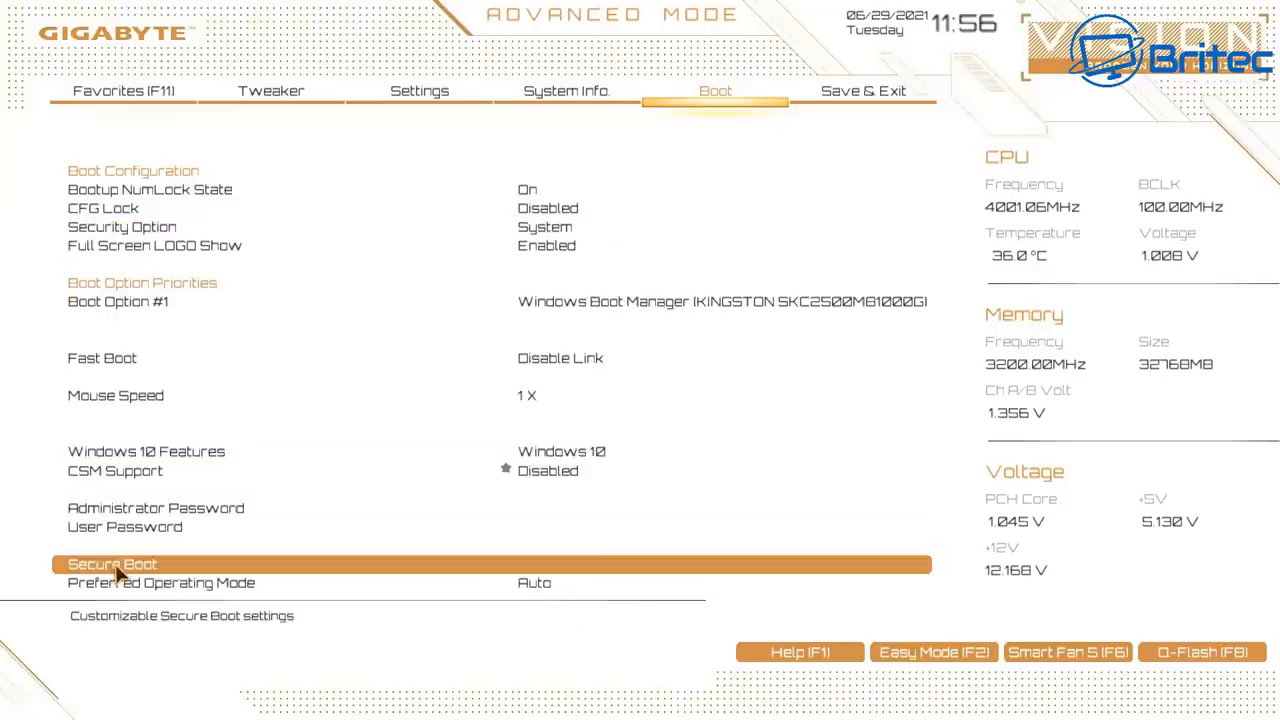
Step: Show the Secure Boot page: Secure Boot enabled and active in Standard mode
click(106, 564)
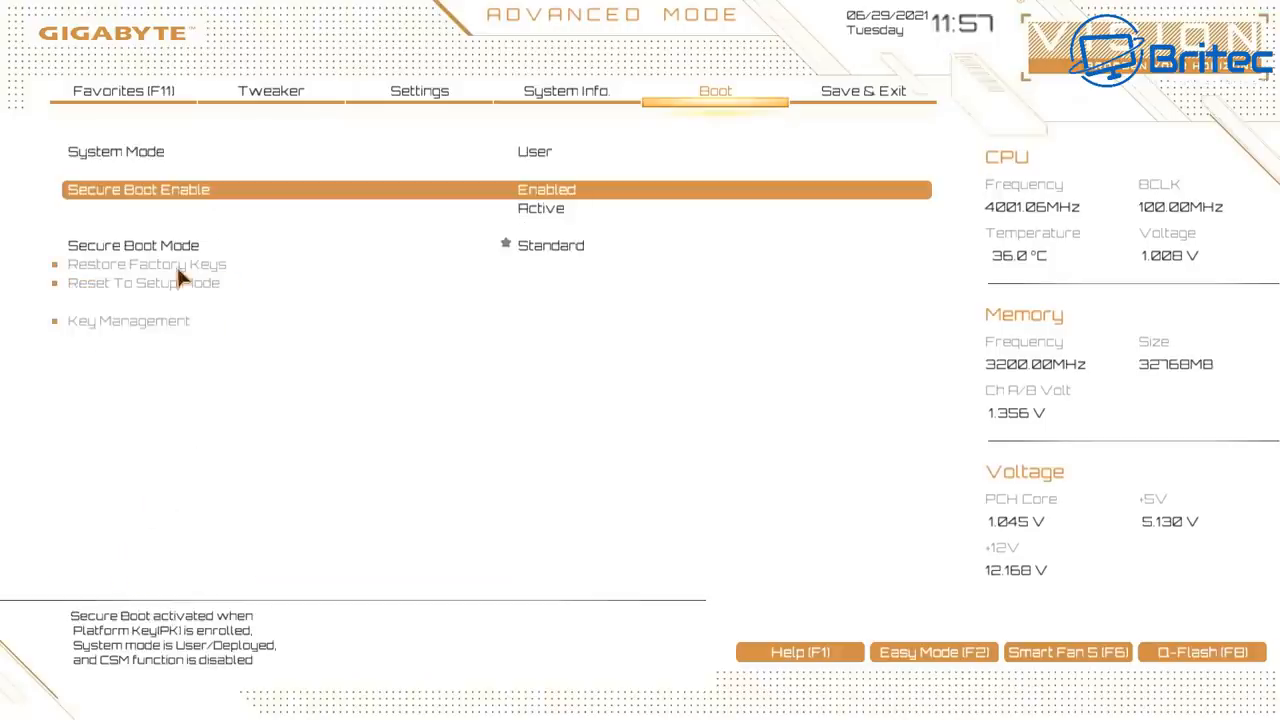
mouse_move(556, 204)
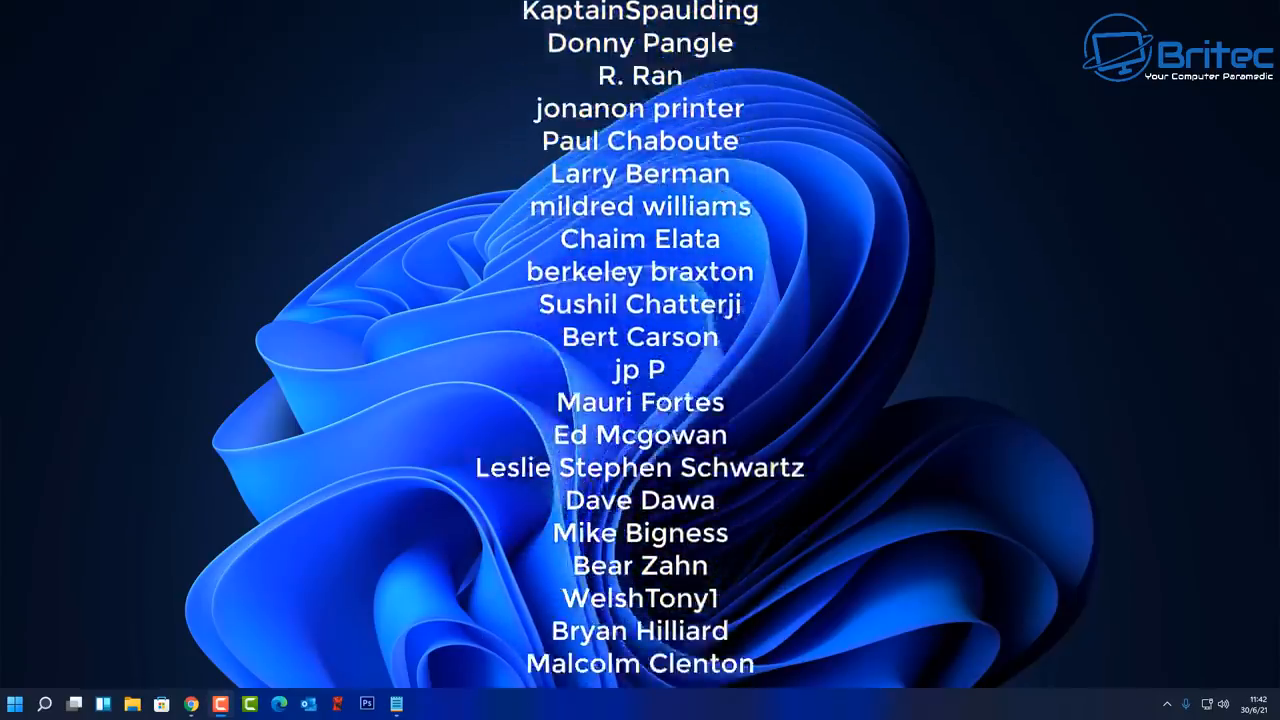
scroll(down, 3)
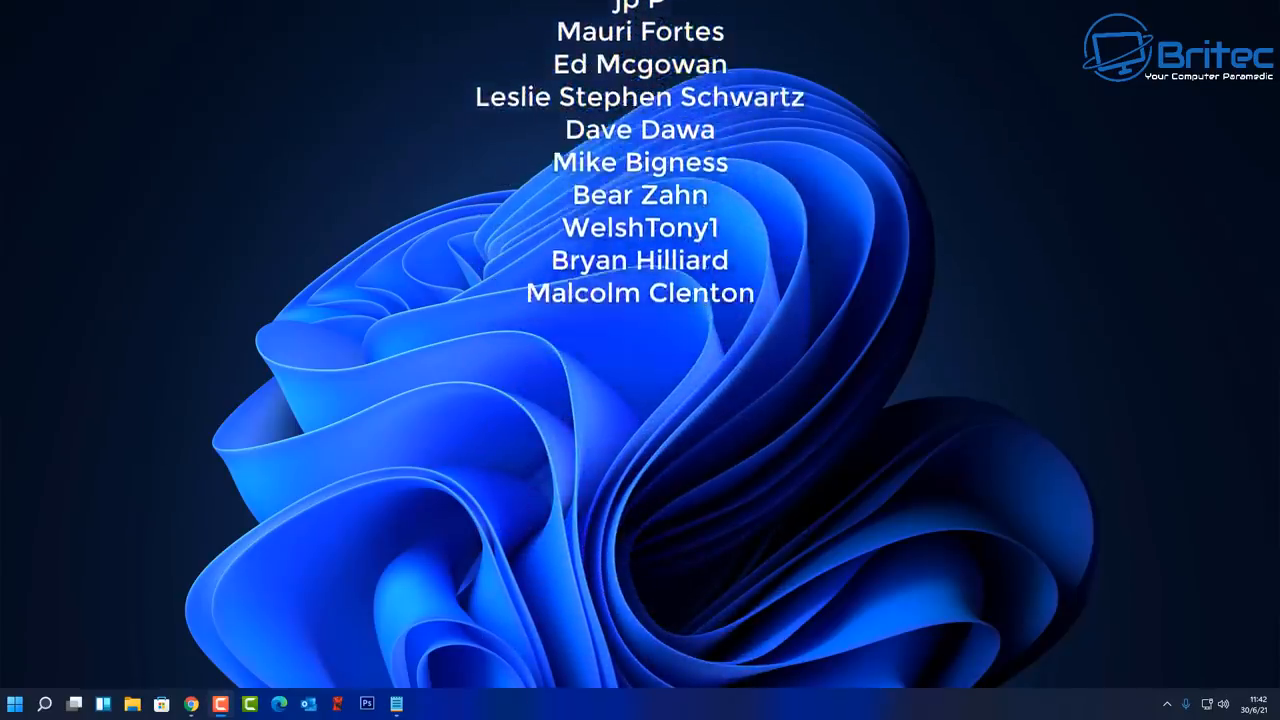